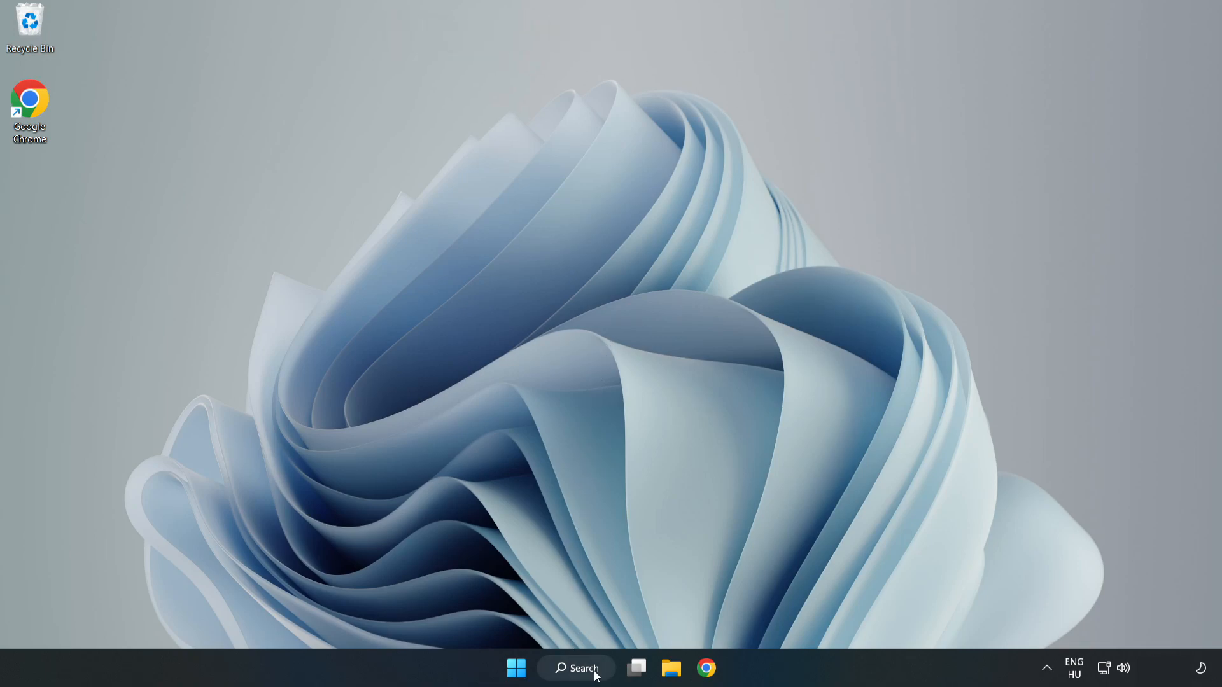
Search Windows for 'device manager' and open Device Manager from the results.
click(576, 667)
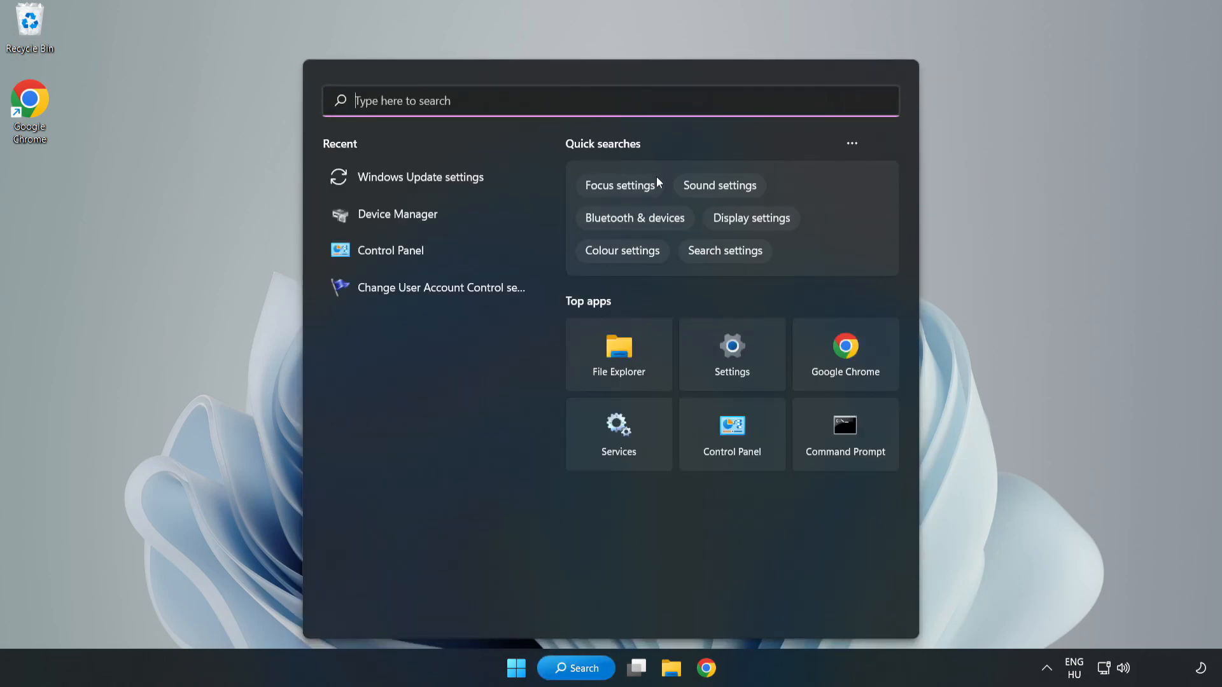
text(device manager)
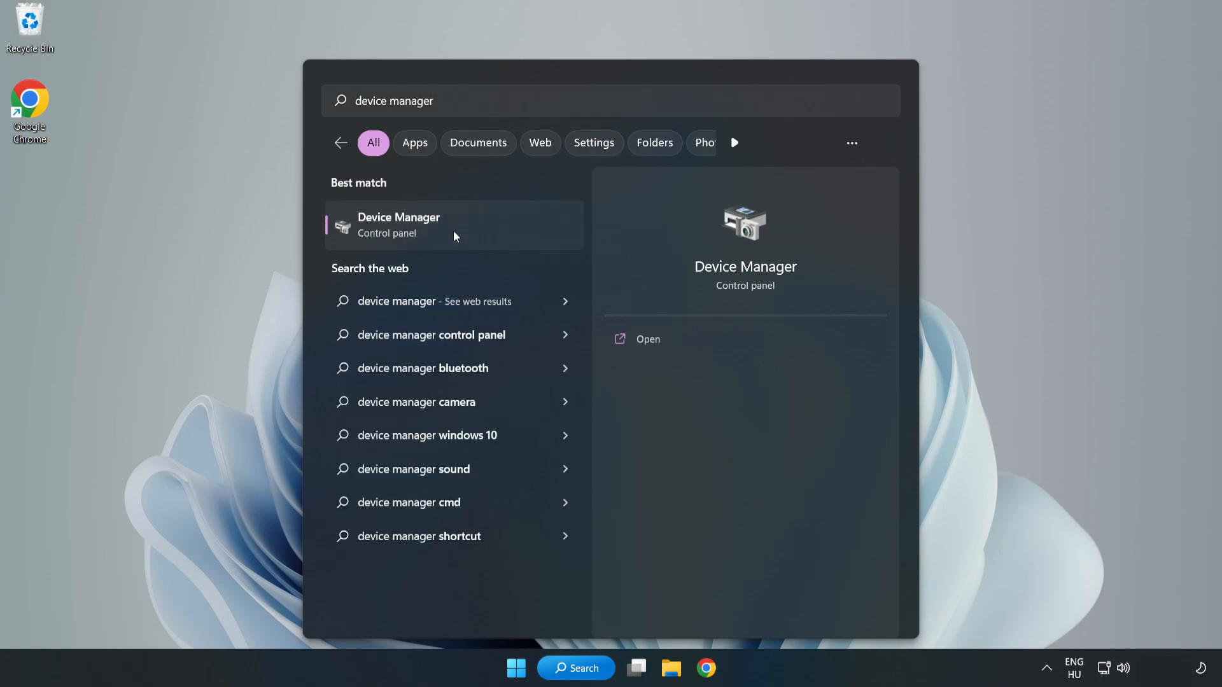
click(454, 225)
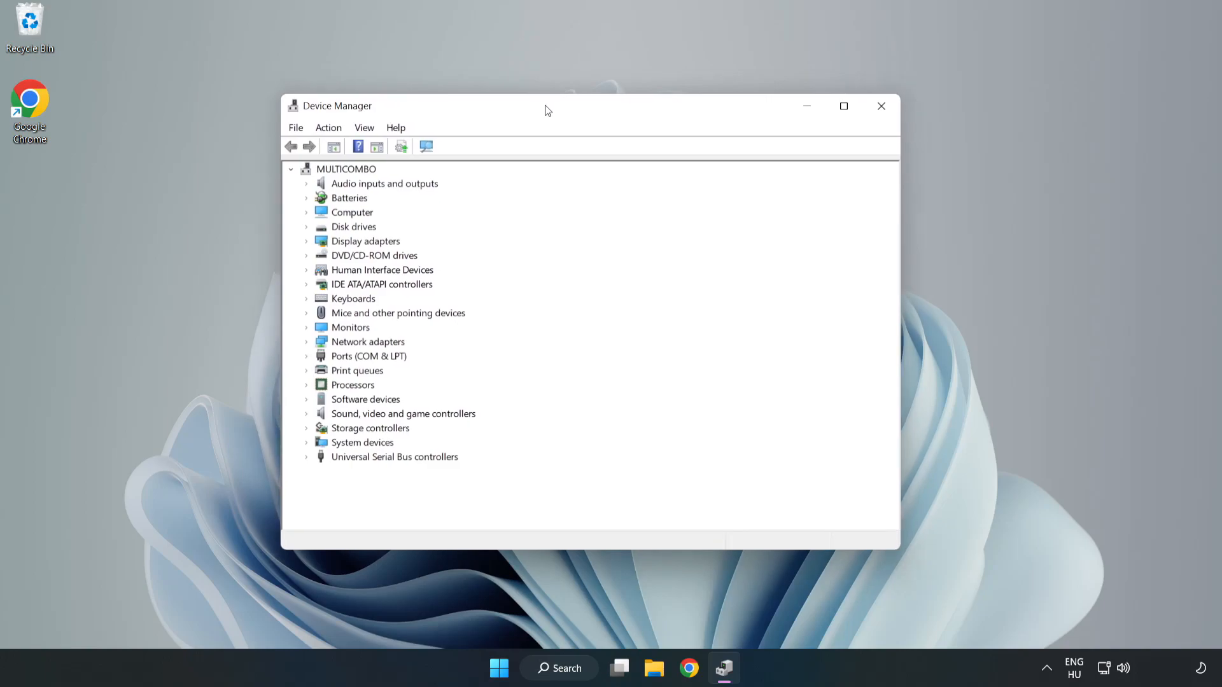
Search automatically for a VMware SVGA 3D driver, confirm the best is installed, close Device Manager.
click(365, 241)
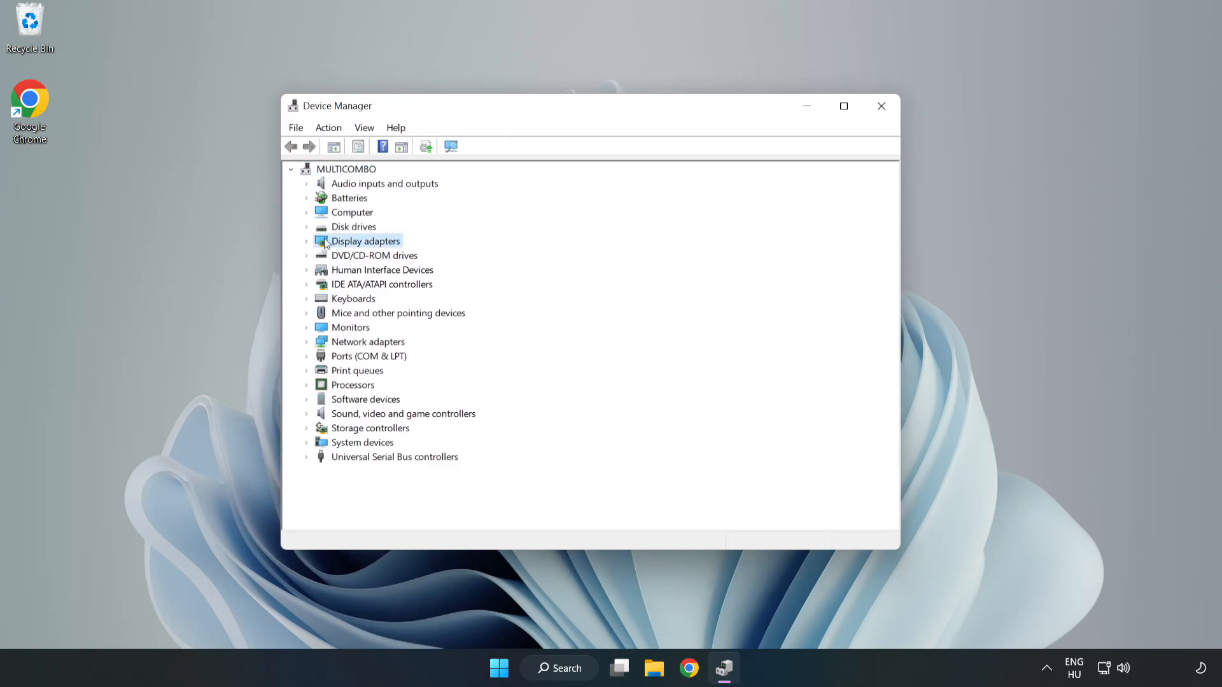
click(307, 240)
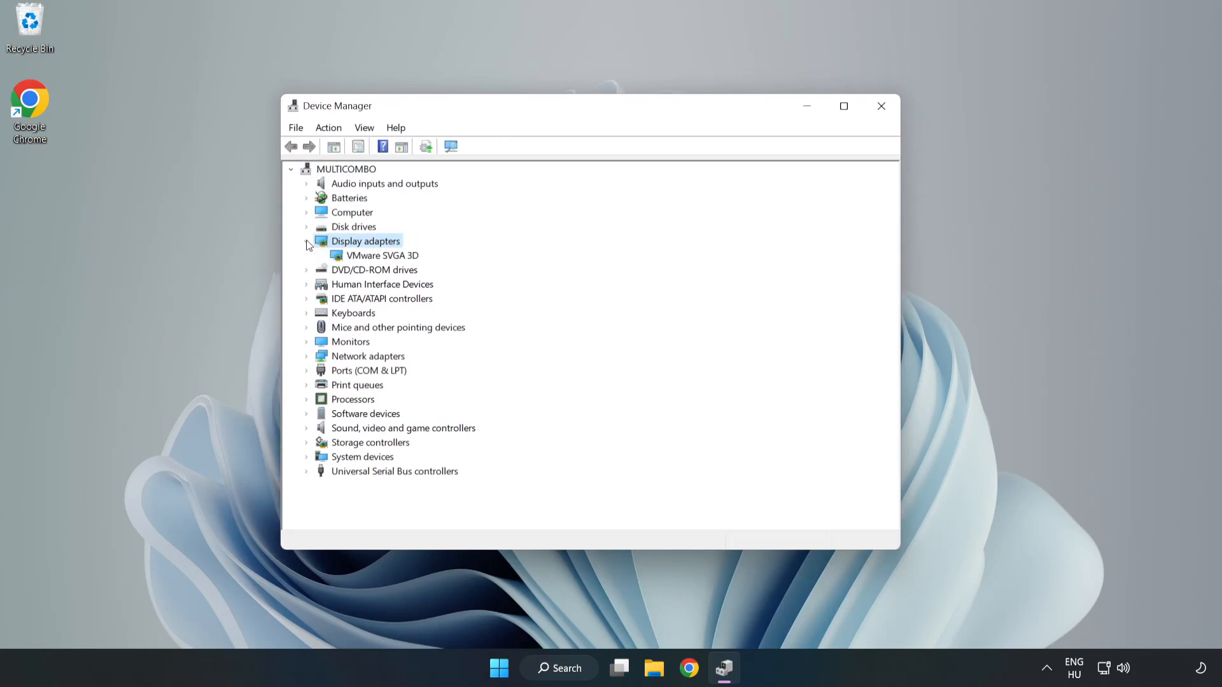
click(381, 255)
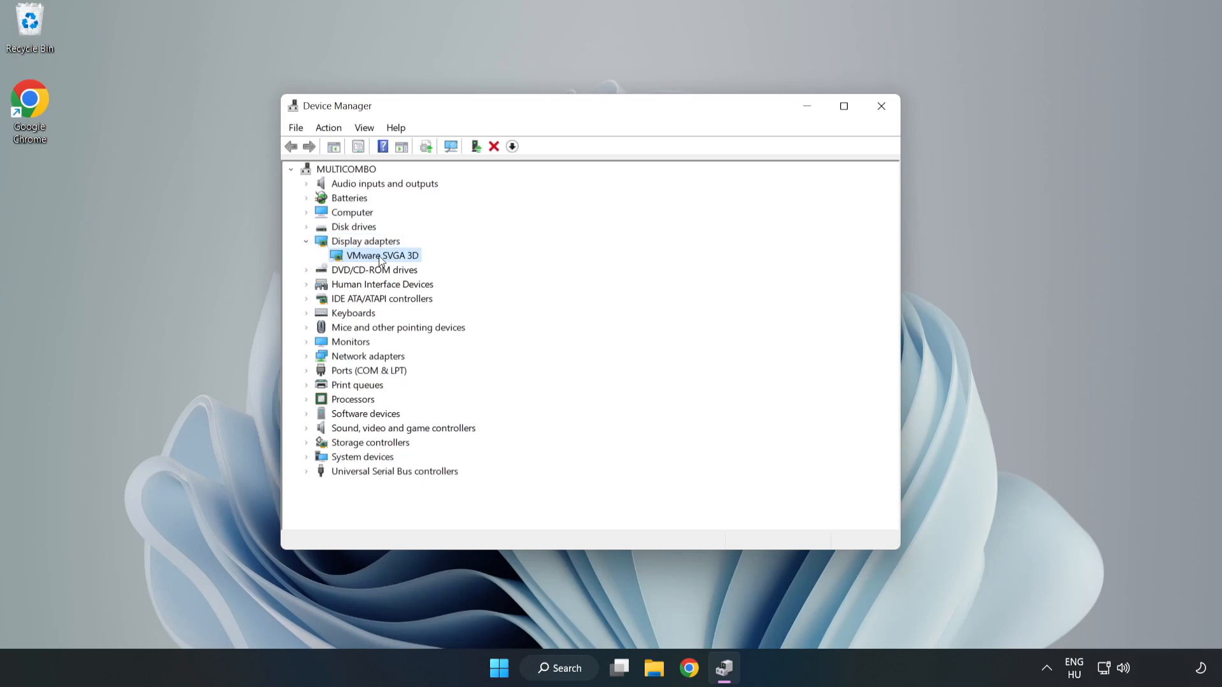
right_click(381, 254)
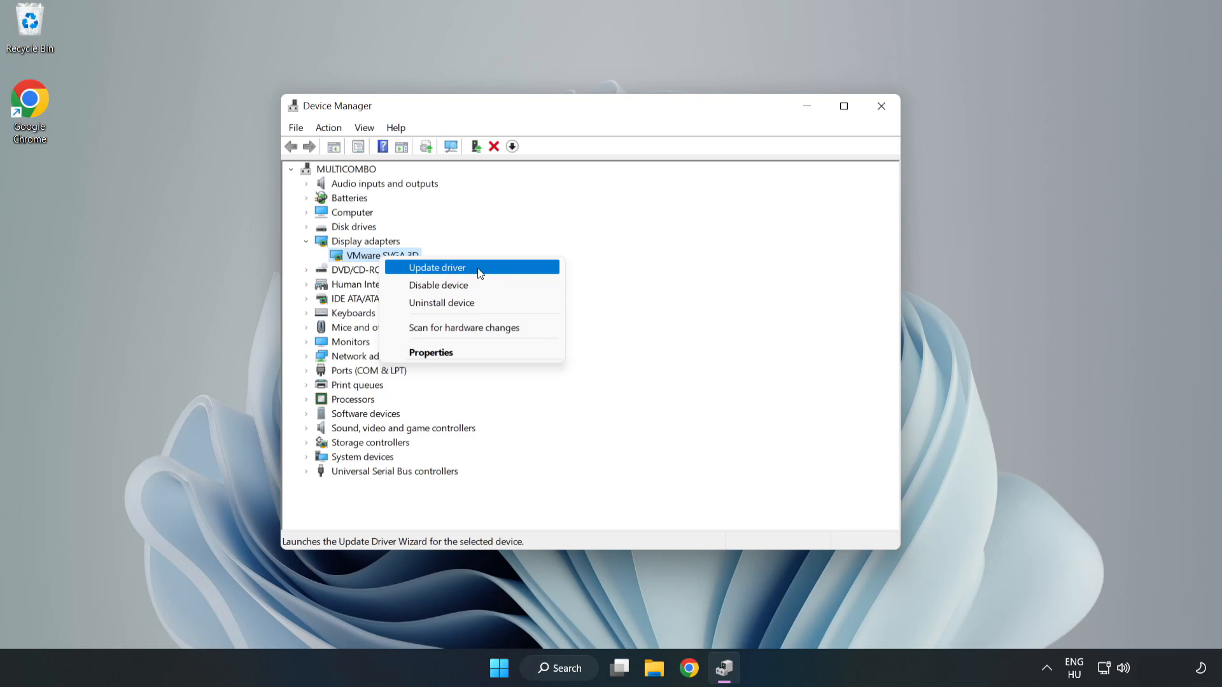
click(437, 268)
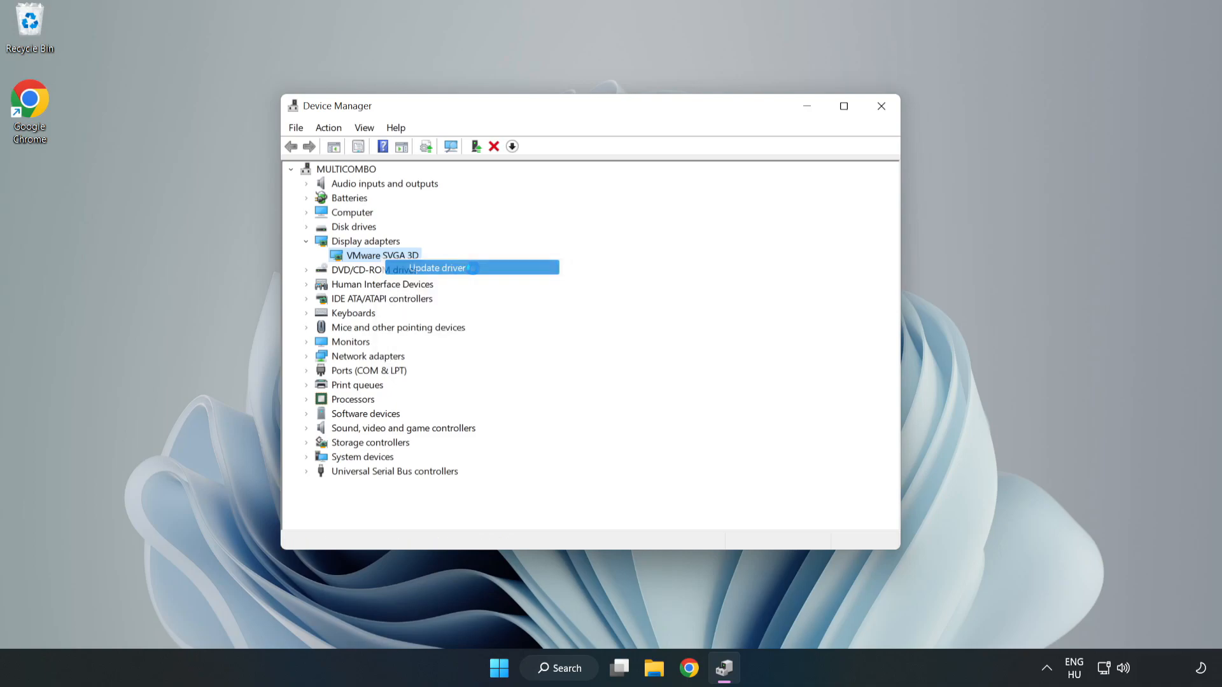
click(437, 268)
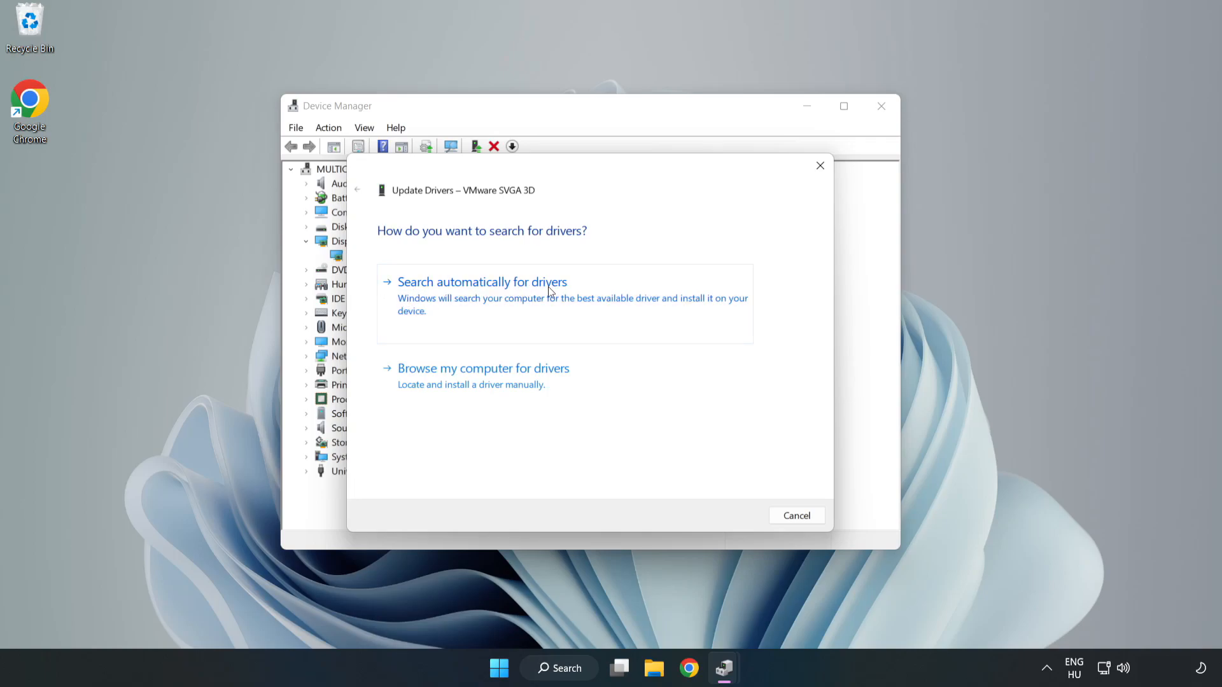
mouse_move(485, 298)
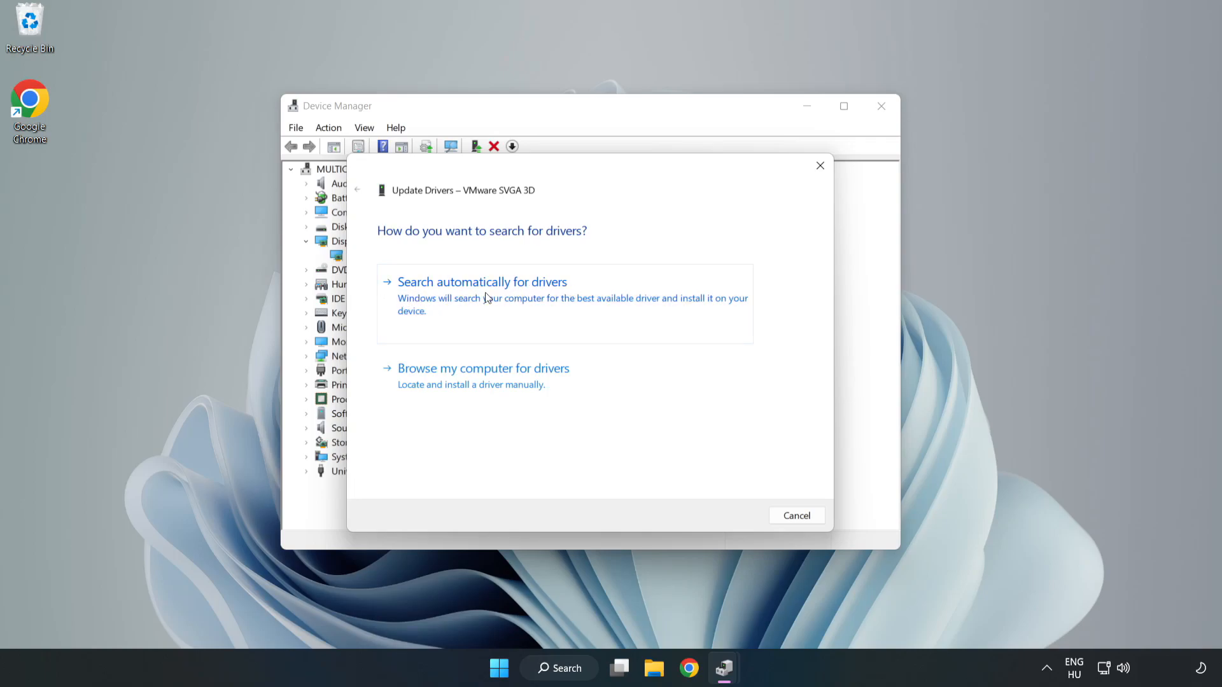
click(481, 282)
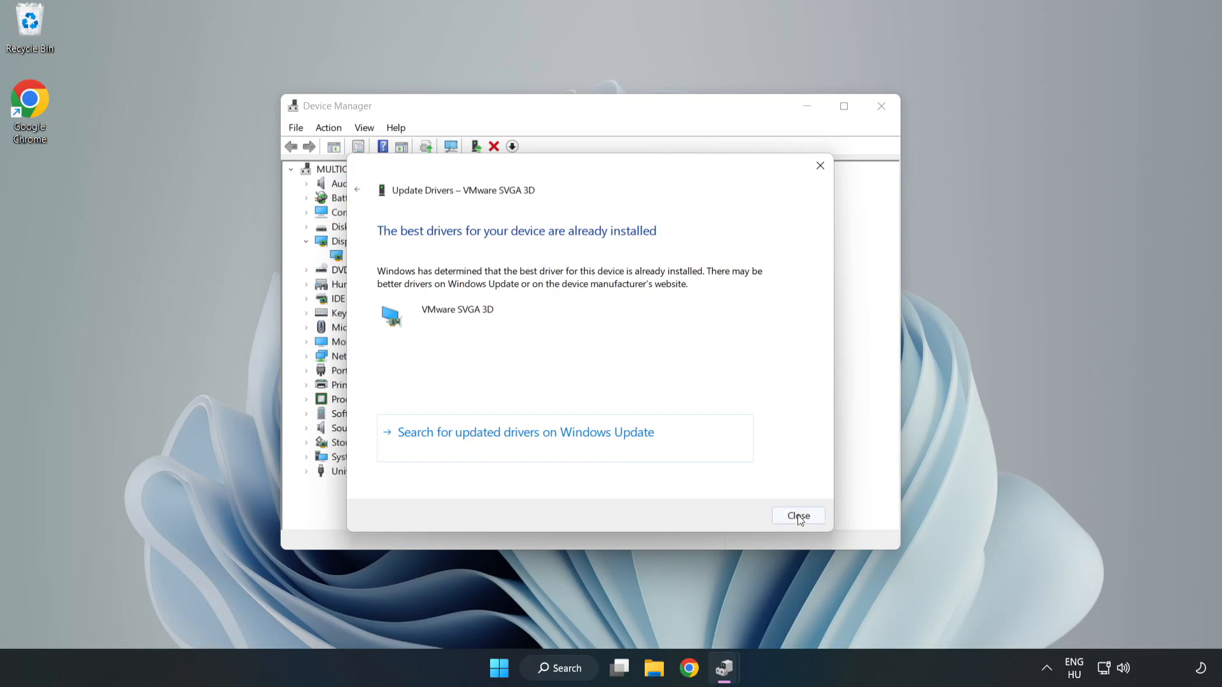
click(798, 516)
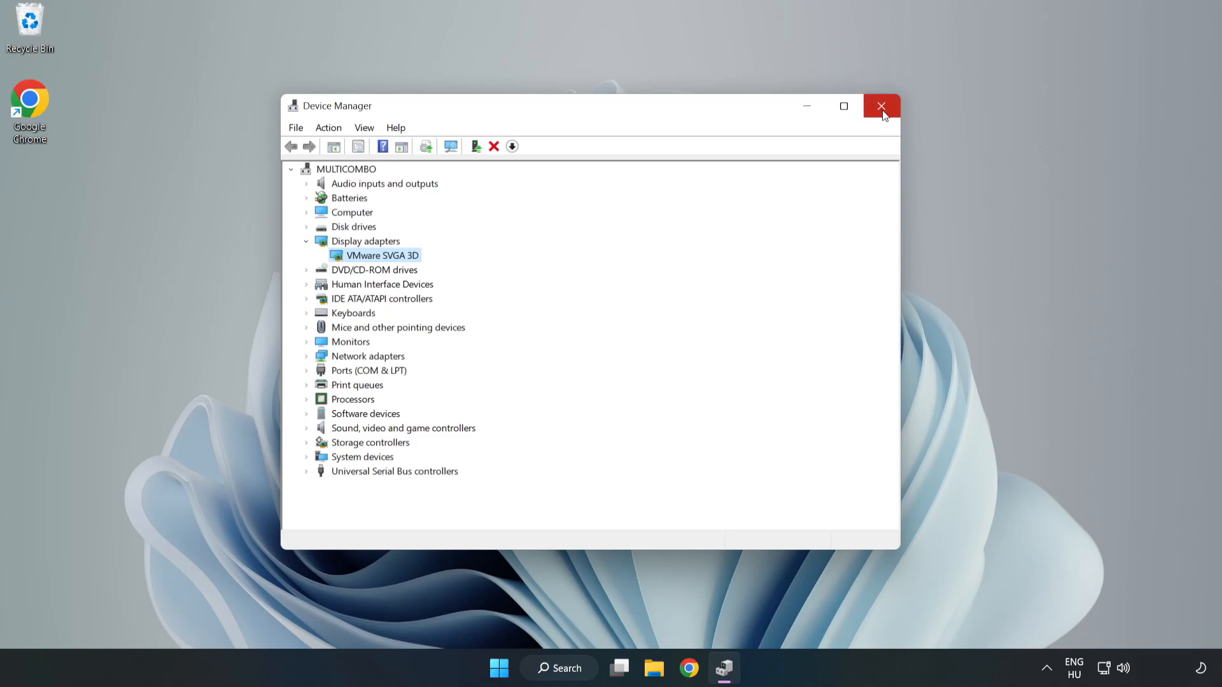
click(881, 106)
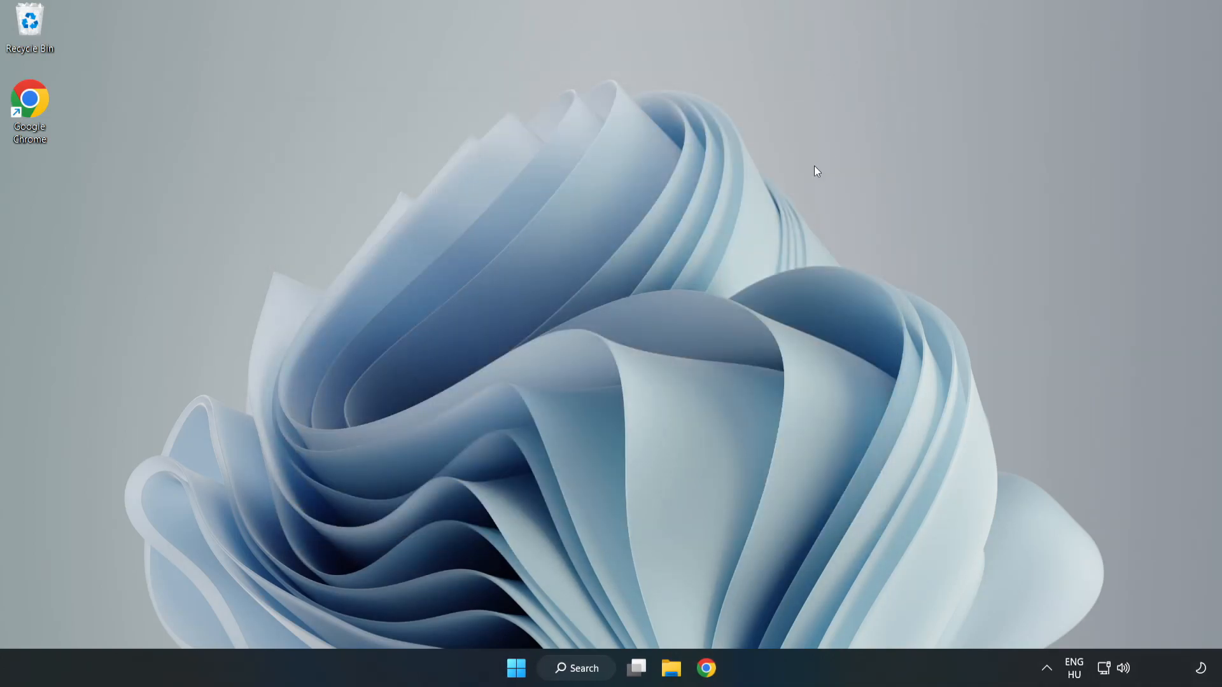
Search Windows for 'update' to bring up the Windows Update settings.
click(576, 668)
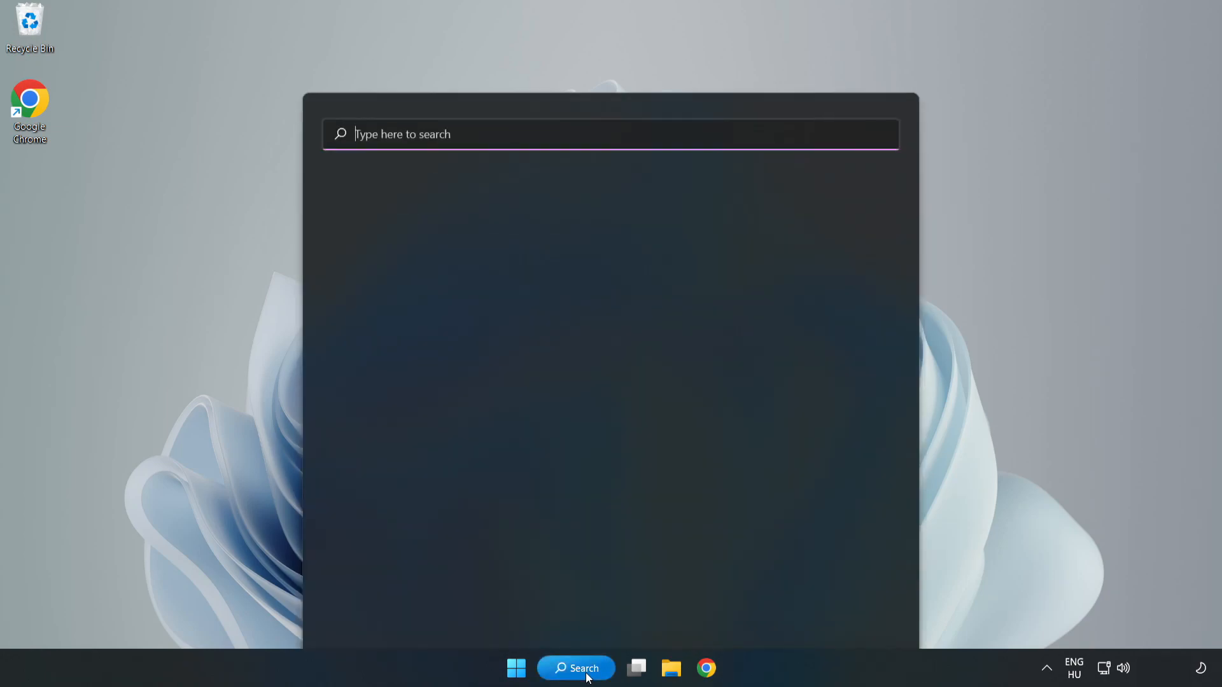
click(576, 667)
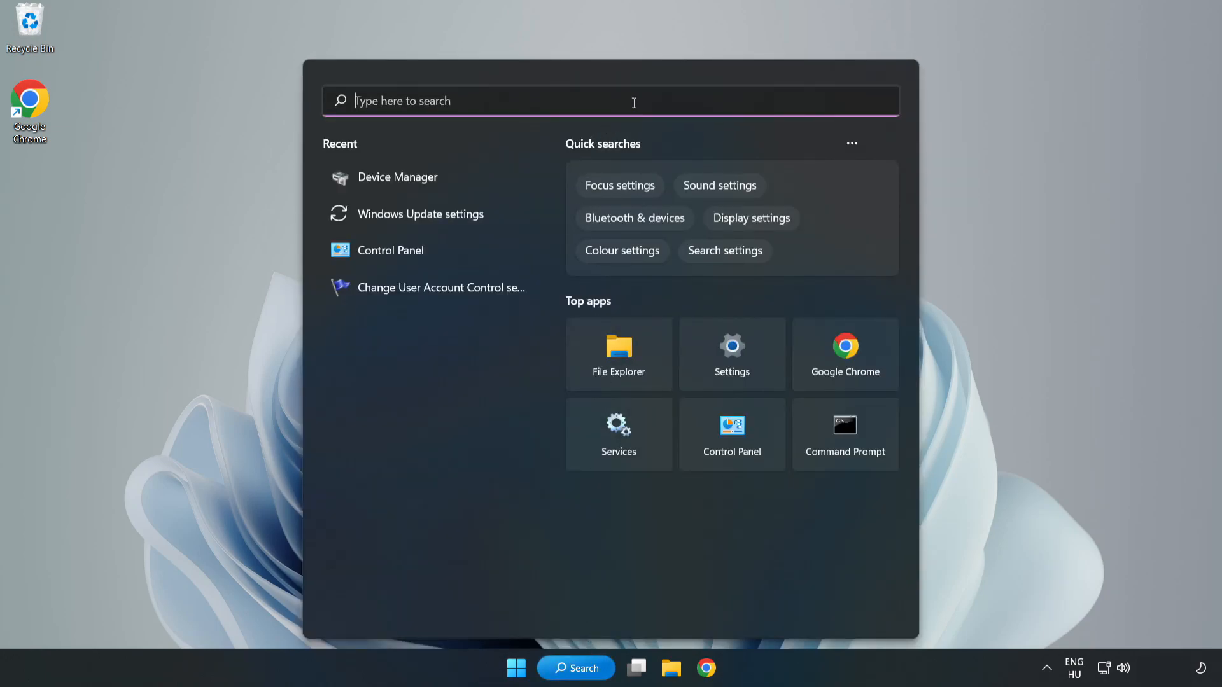
text(upda)
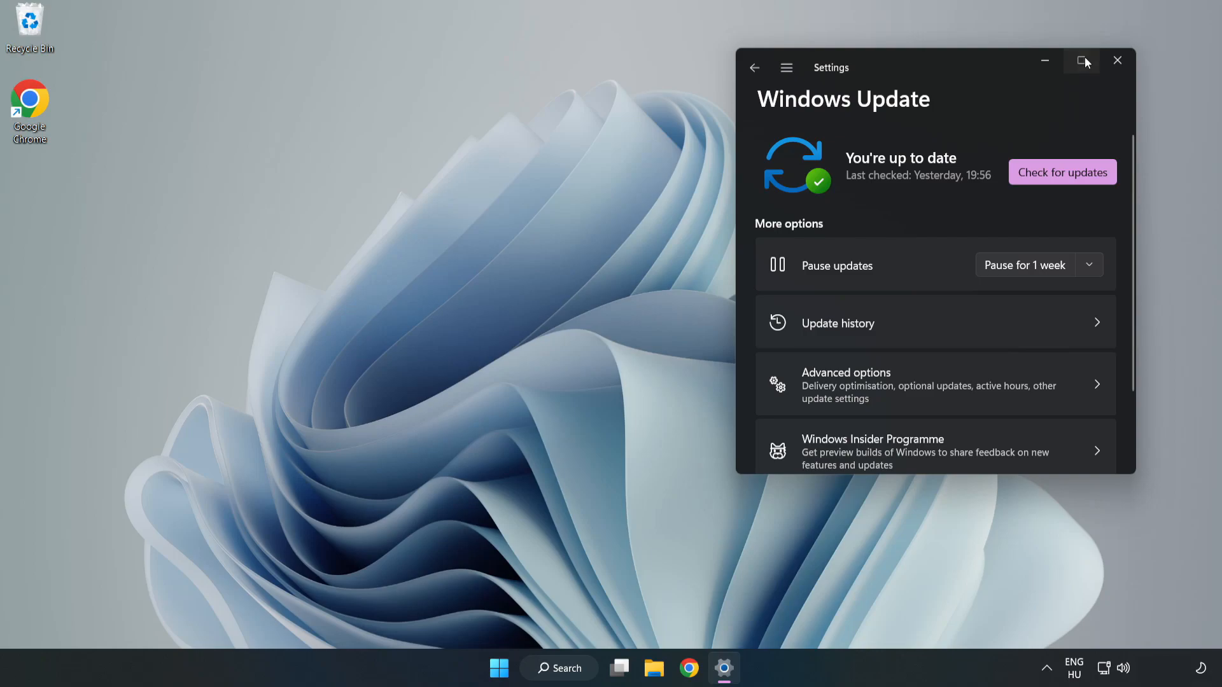
Maximize Settings and run a fresh Windows Update check.
click(1082, 61)
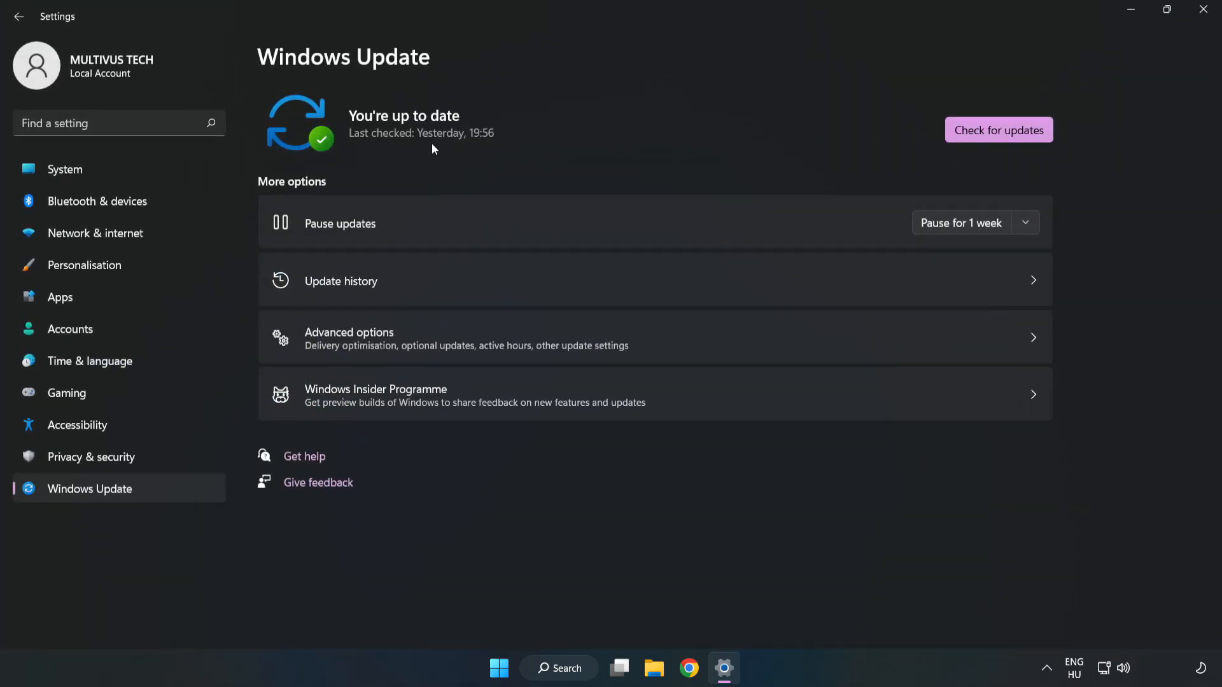
click(999, 129)
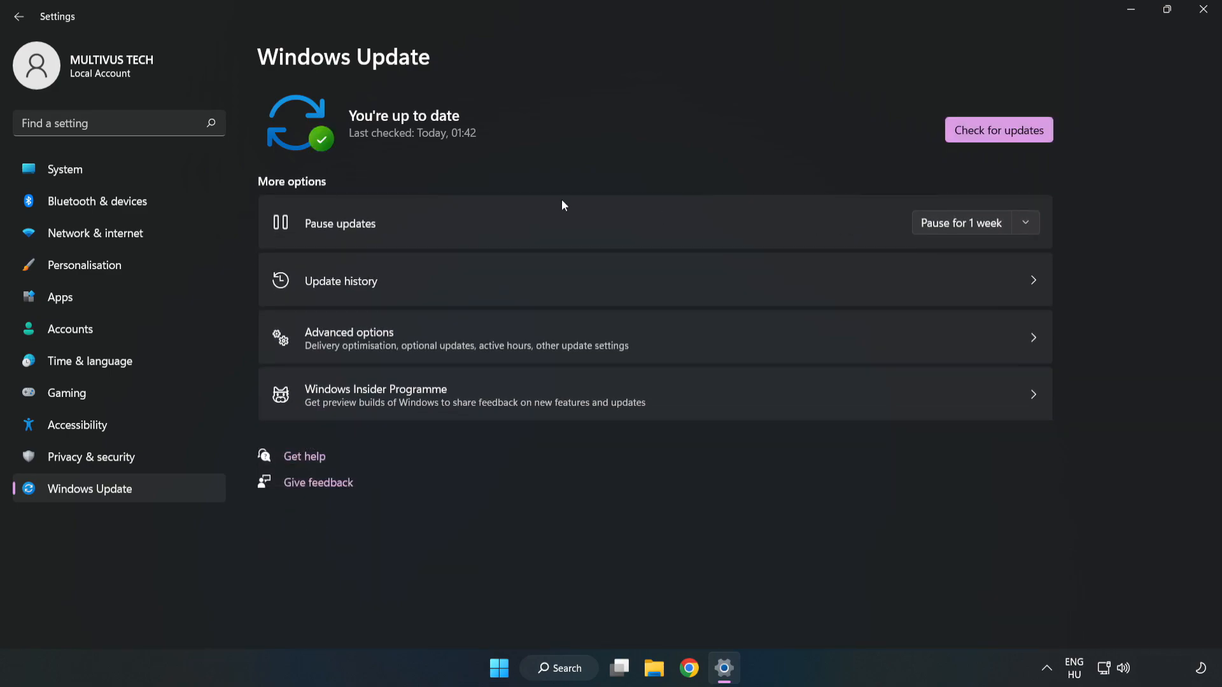
mouse_move(1204, 13)
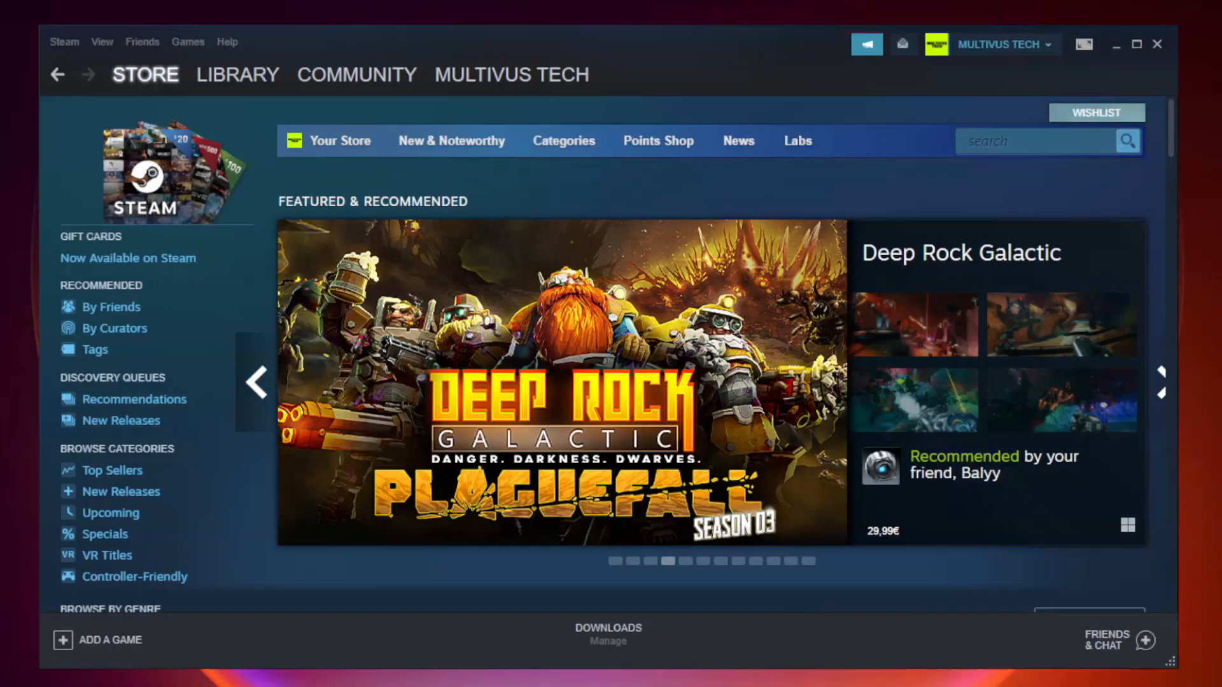
Open Properties for the favourited game Unturned from Steam's Library Home.
click(236, 75)
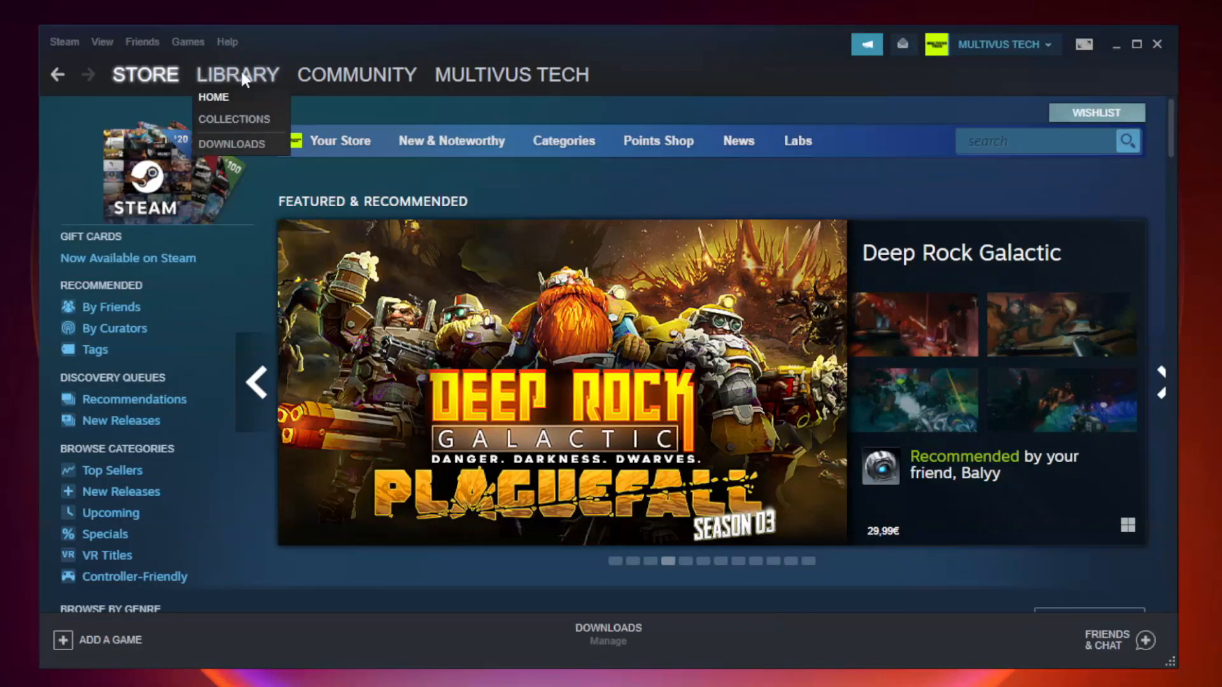
click(214, 97)
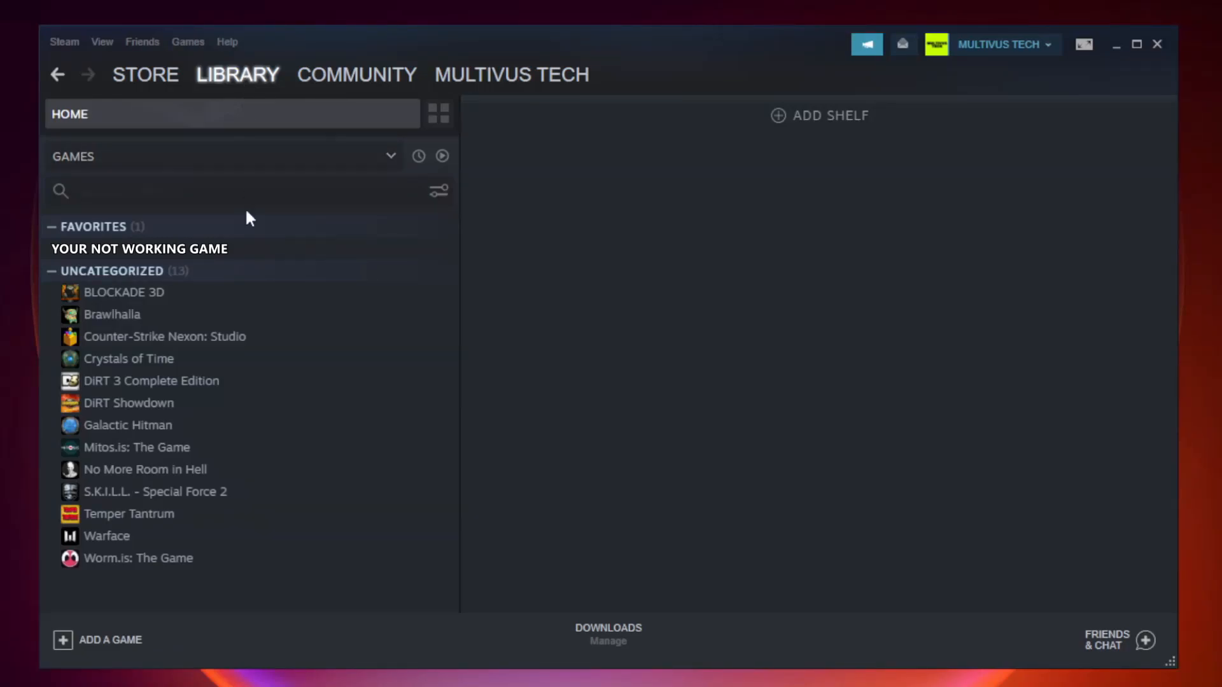
mouse_move(301, 254)
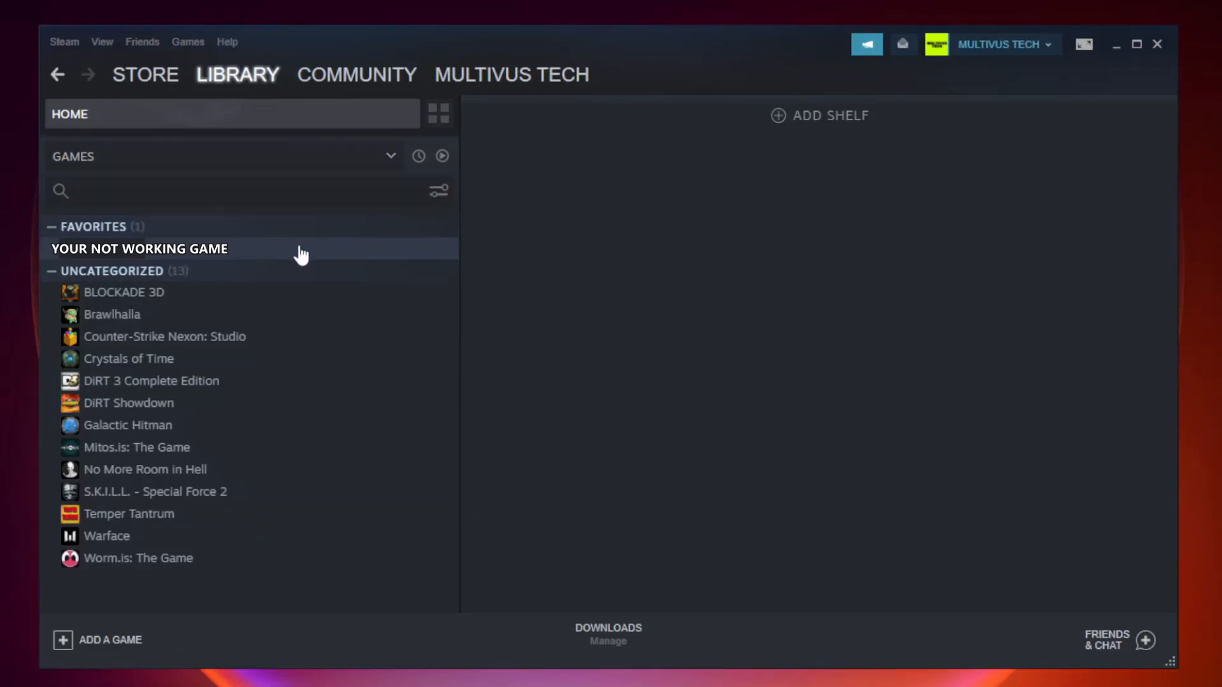
right_click(138, 248)
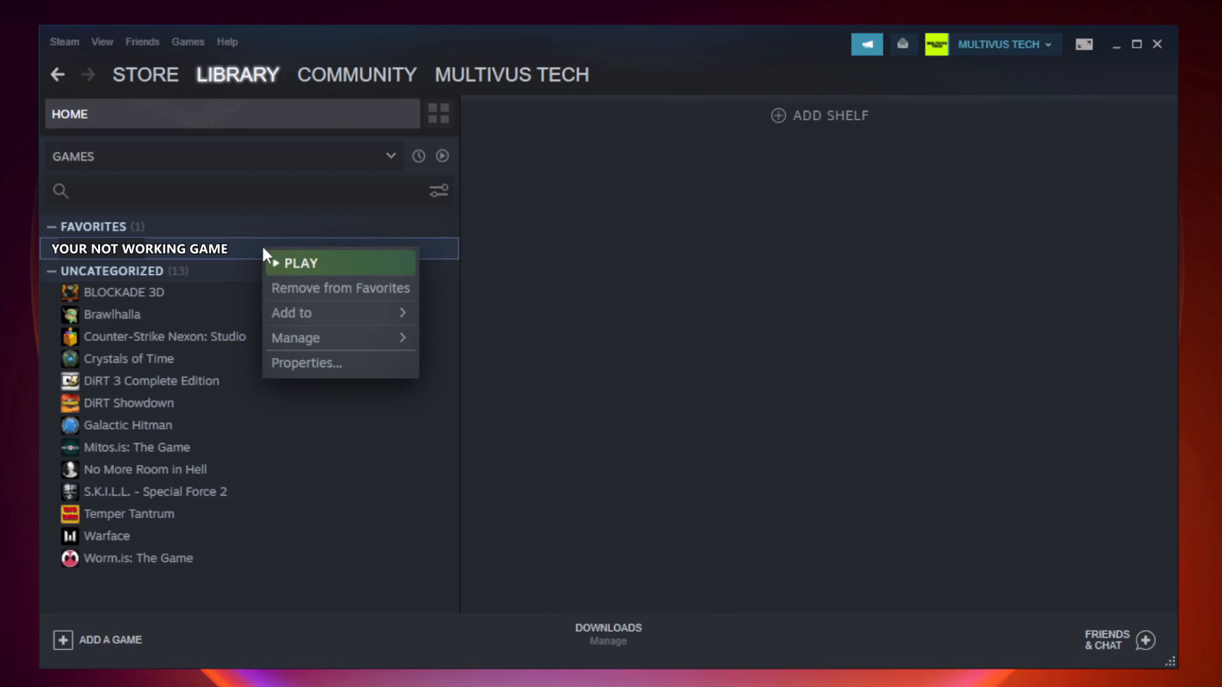
mouse_move(327, 366)
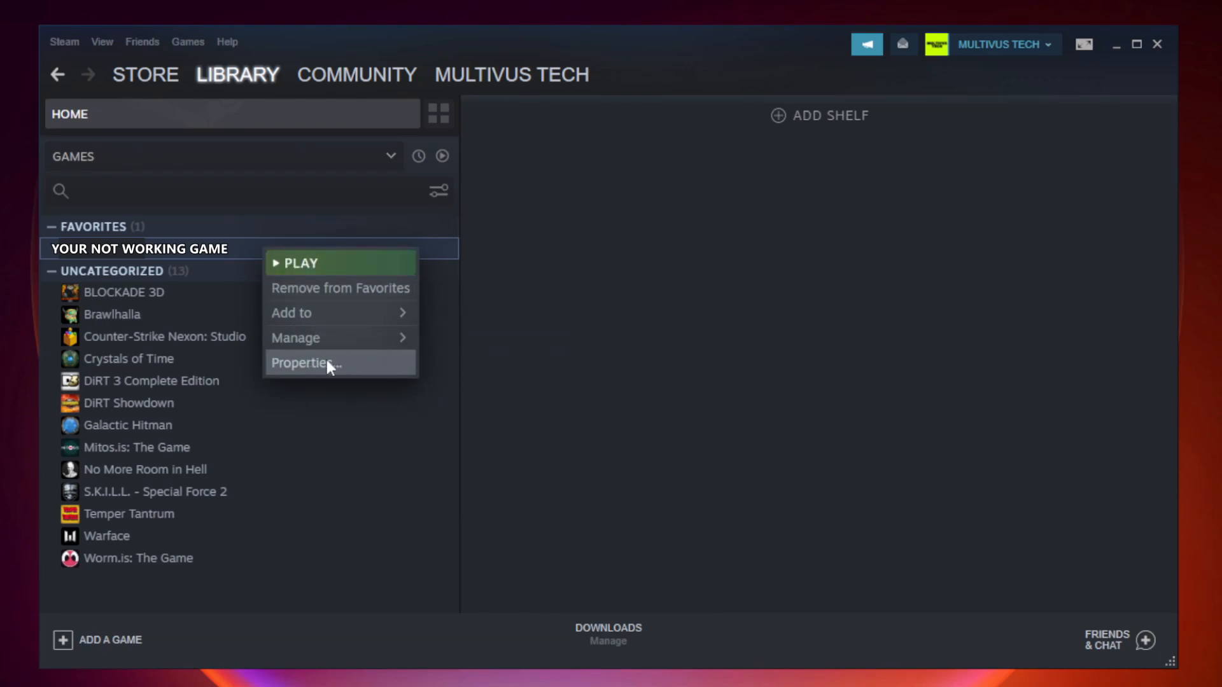
click(303, 362)
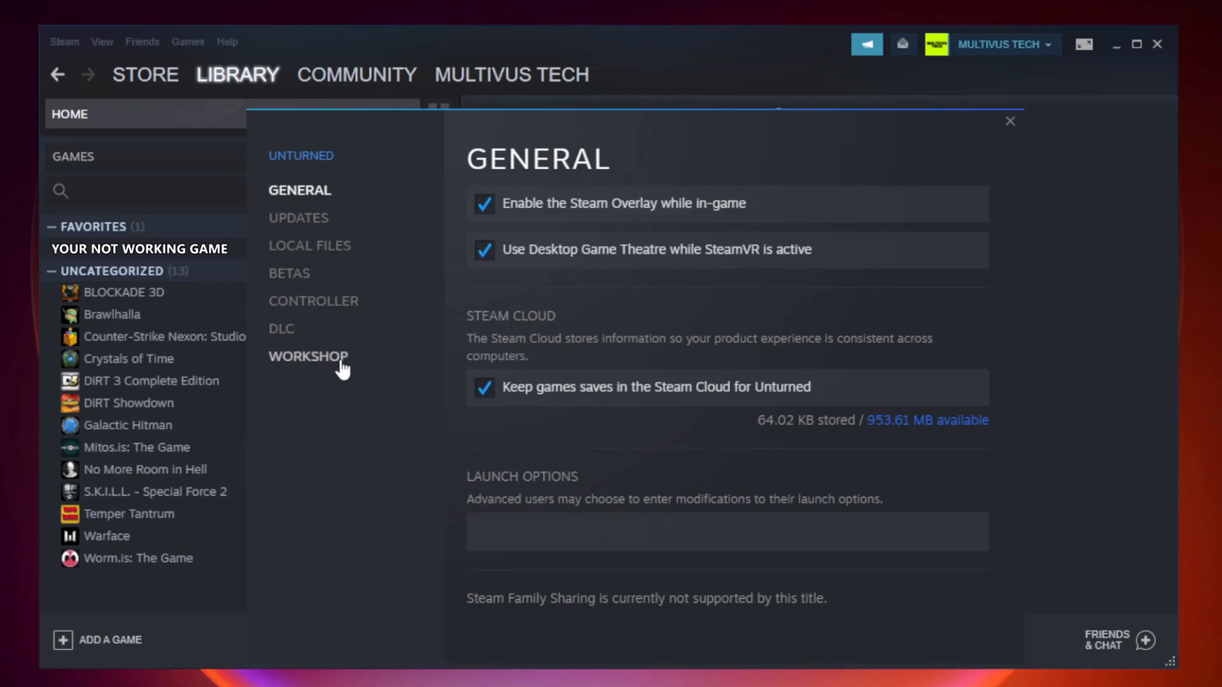
mouse_move(326, 263)
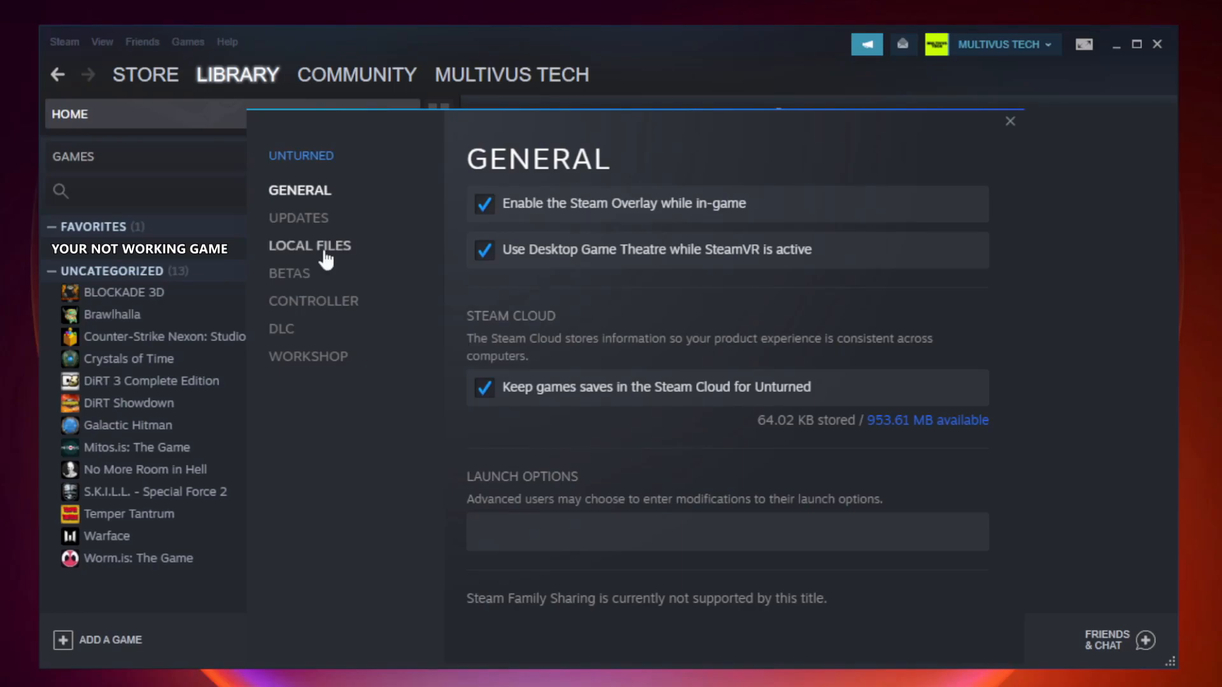
Verify integrity of Unturned's local files until all 9192 files validate.
click(309, 245)
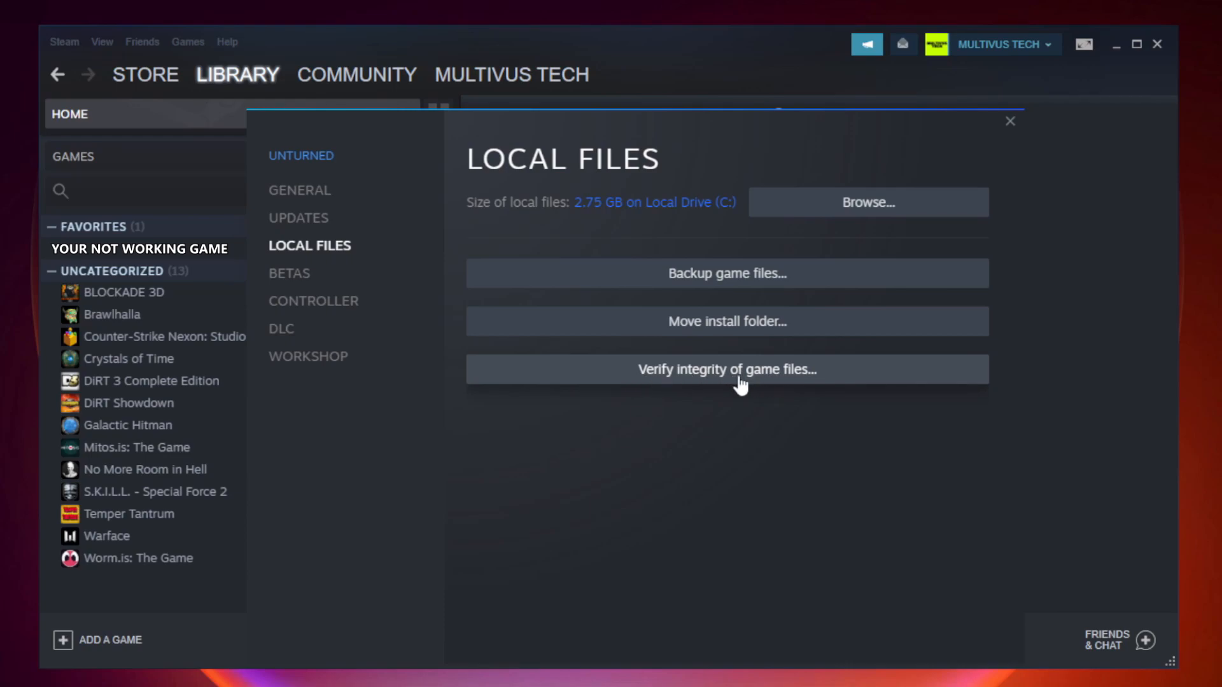
click(725, 368)
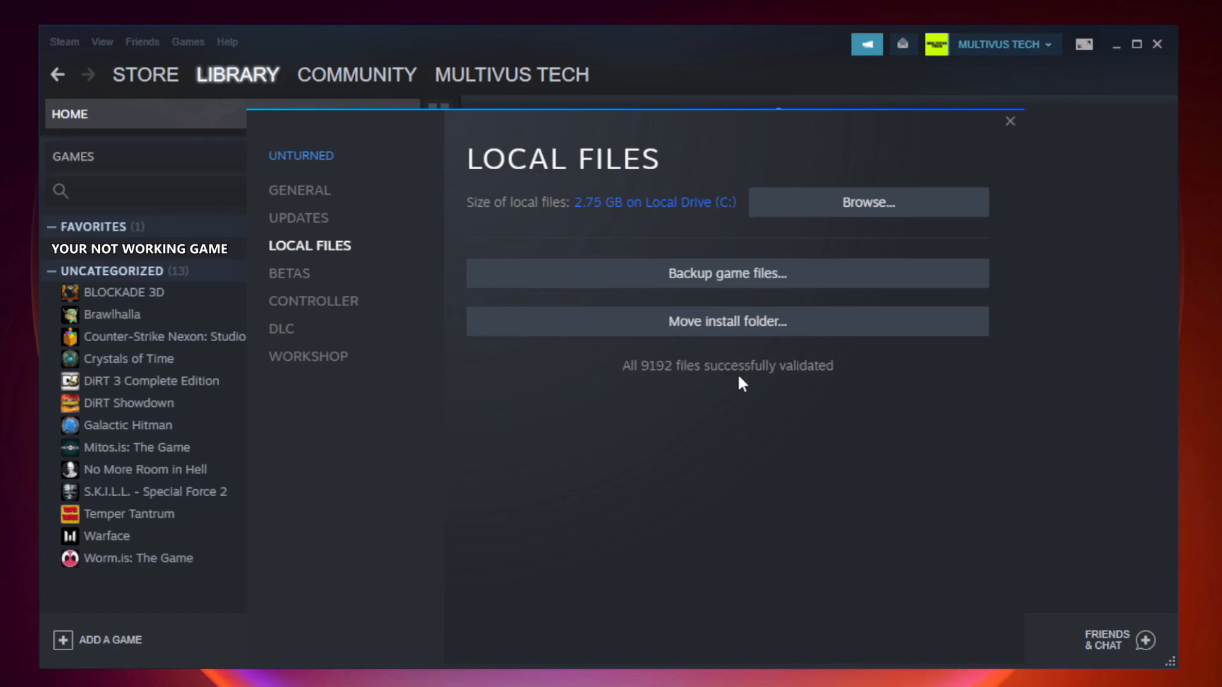
mouse_move(812, 392)
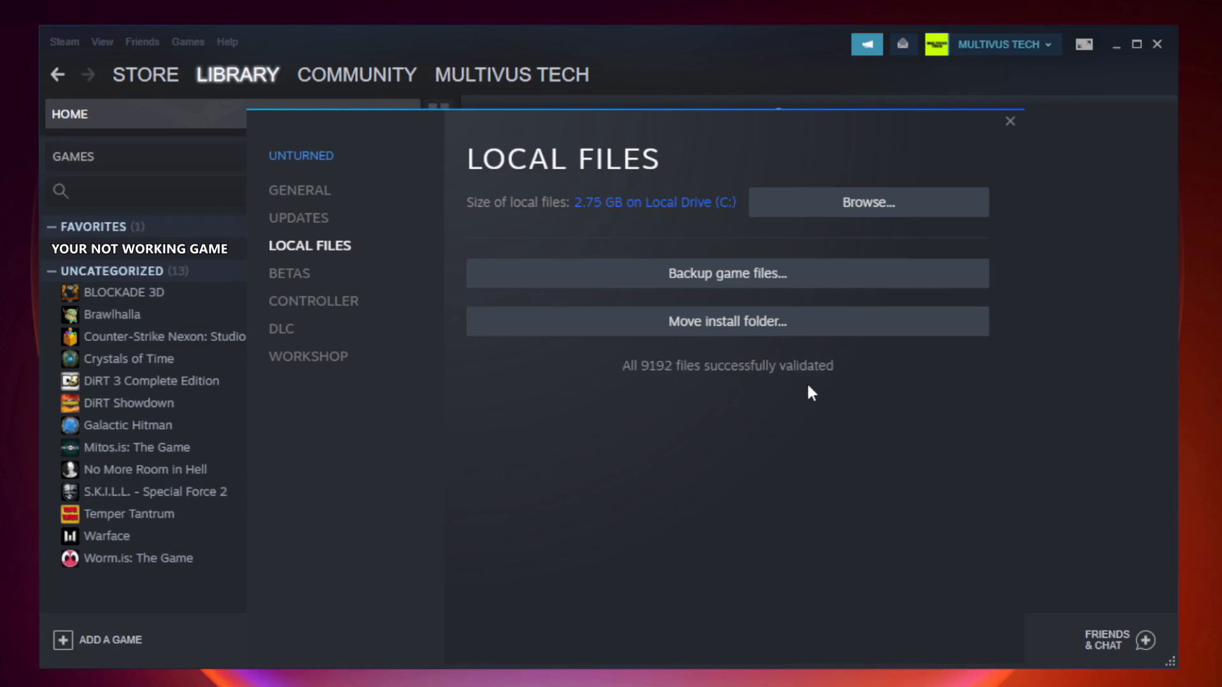
mouse_move(872, 218)
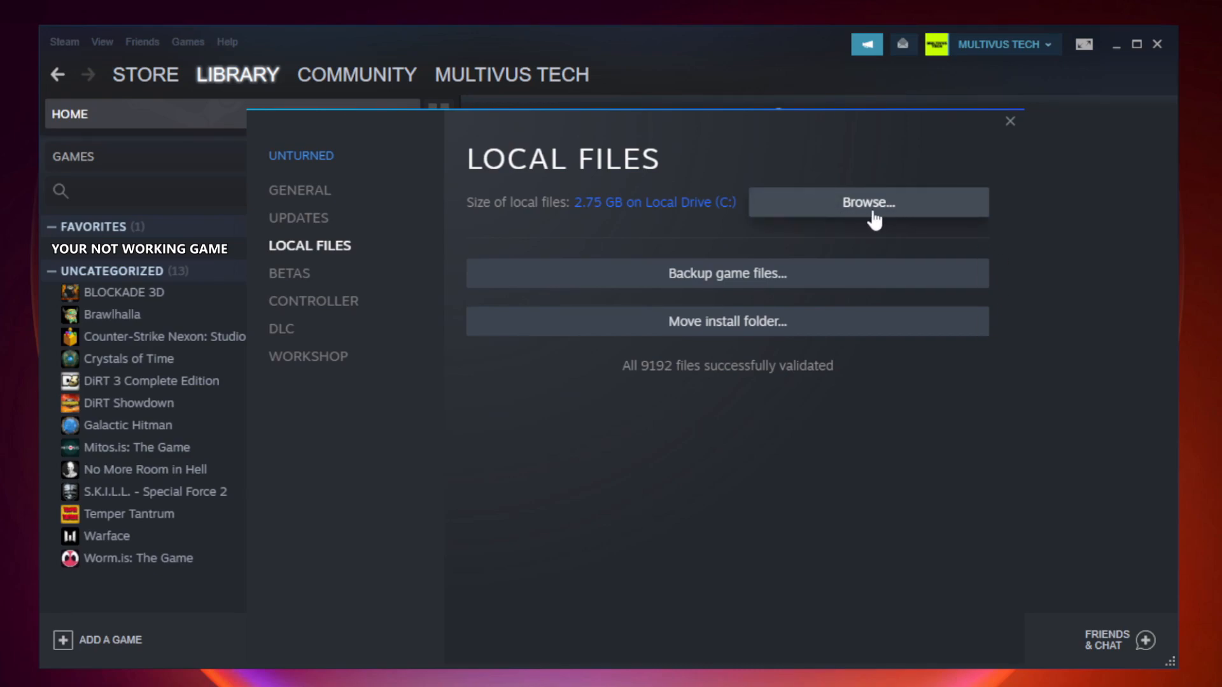
Browse to the game's install folder and open the game shortcut's Properties.
click(867, 202)
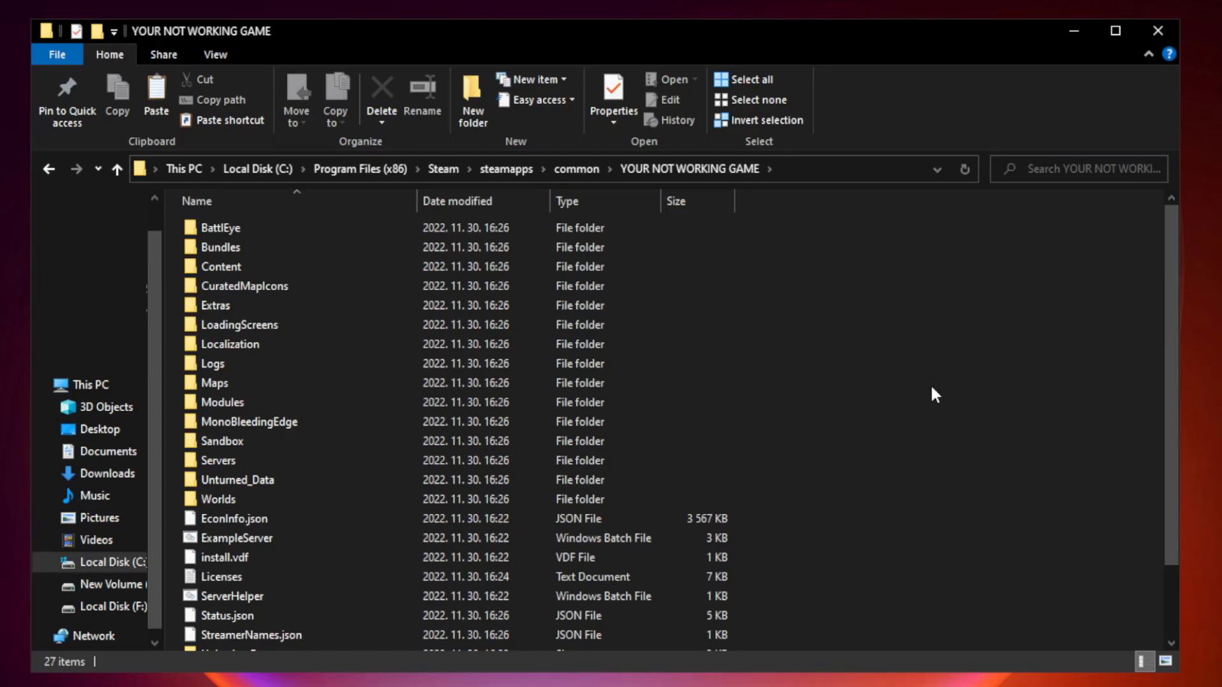
scroll(down, 3)
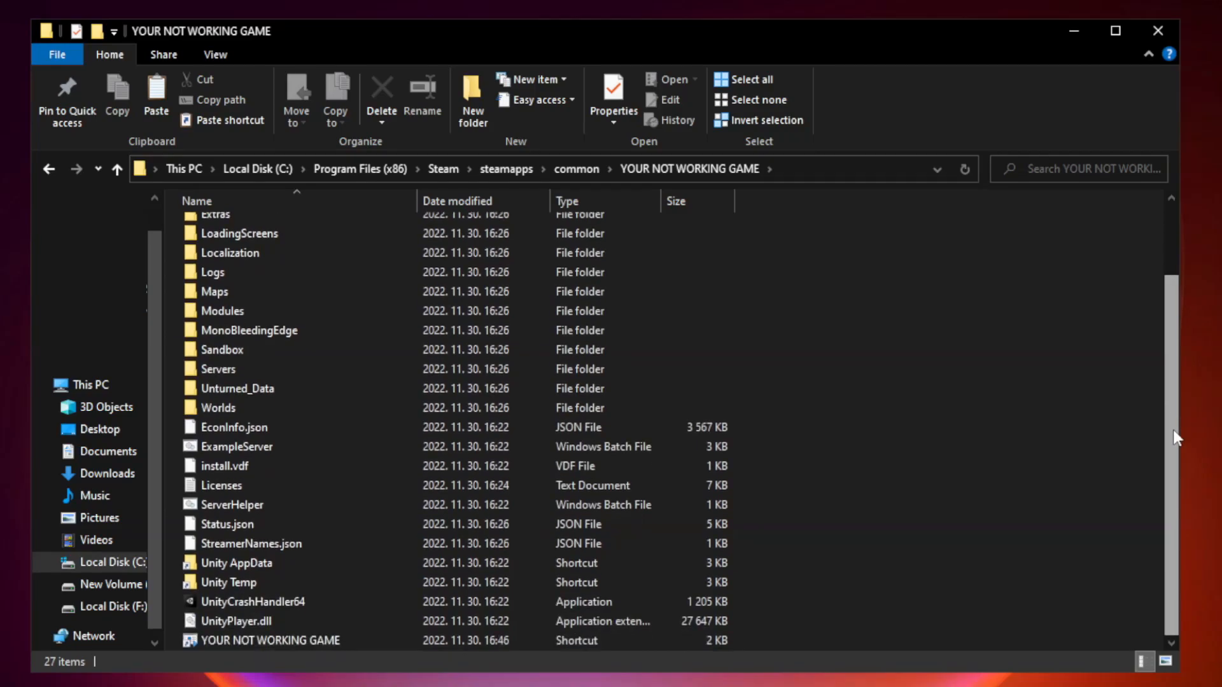
click(294, 640)
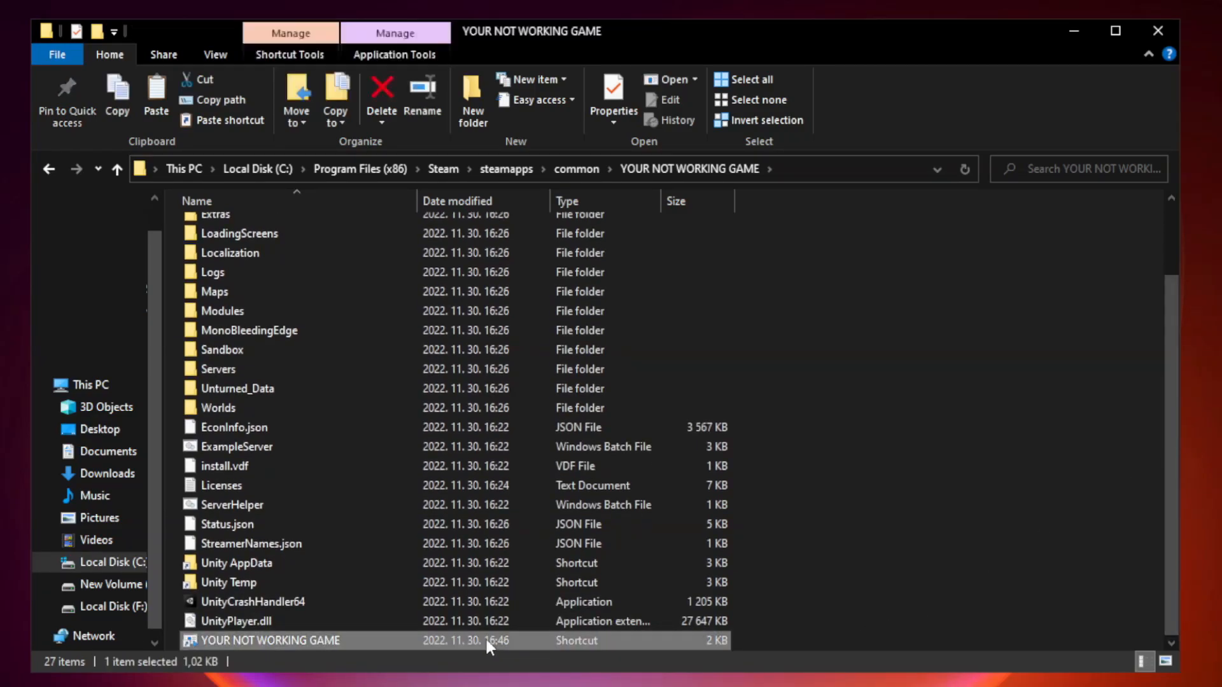
mouse_move(417, 645)
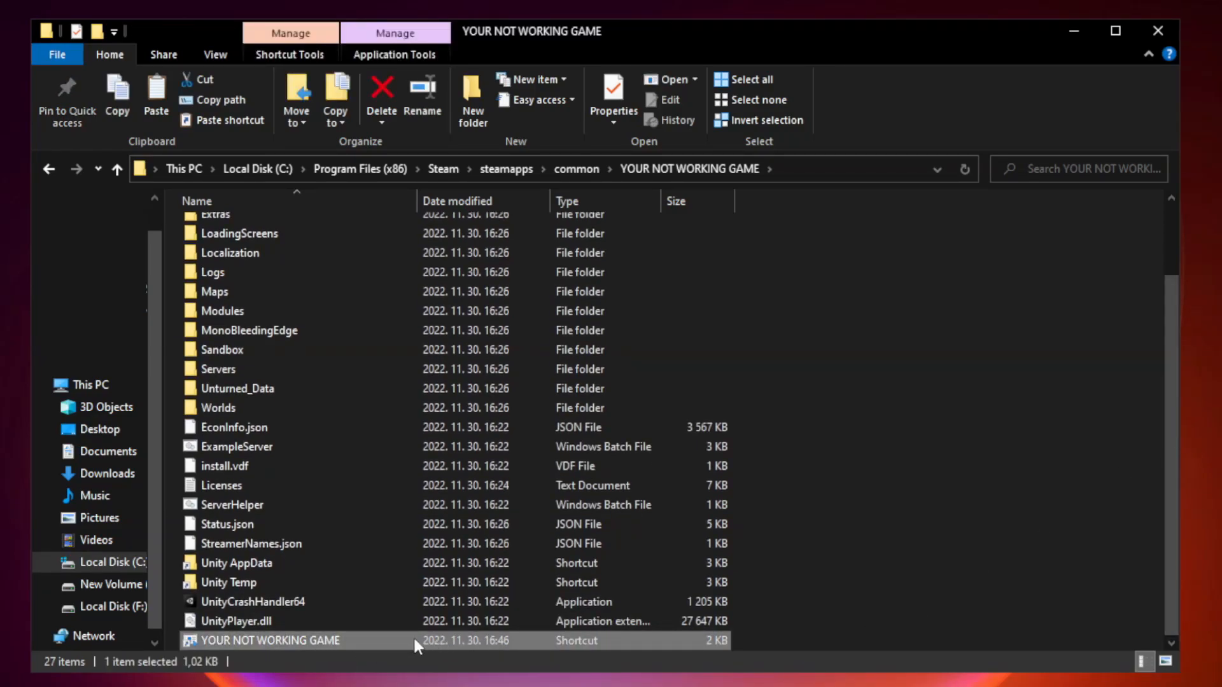
right_click(264, 639)
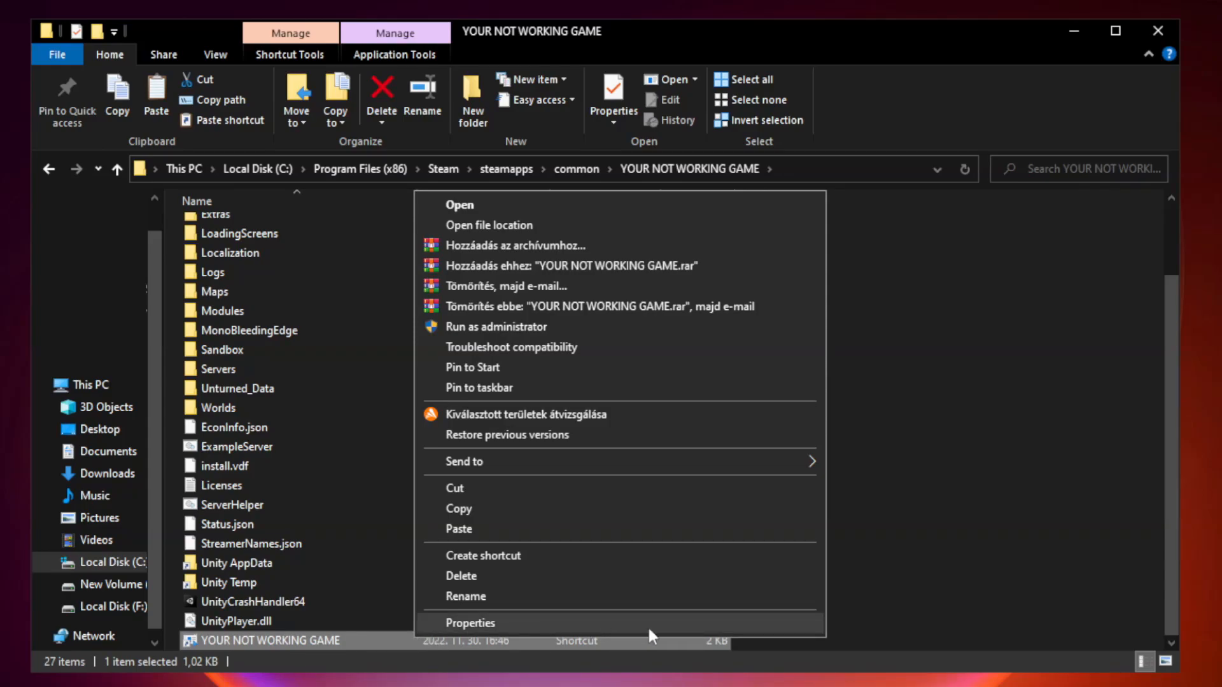
click(469, 622)
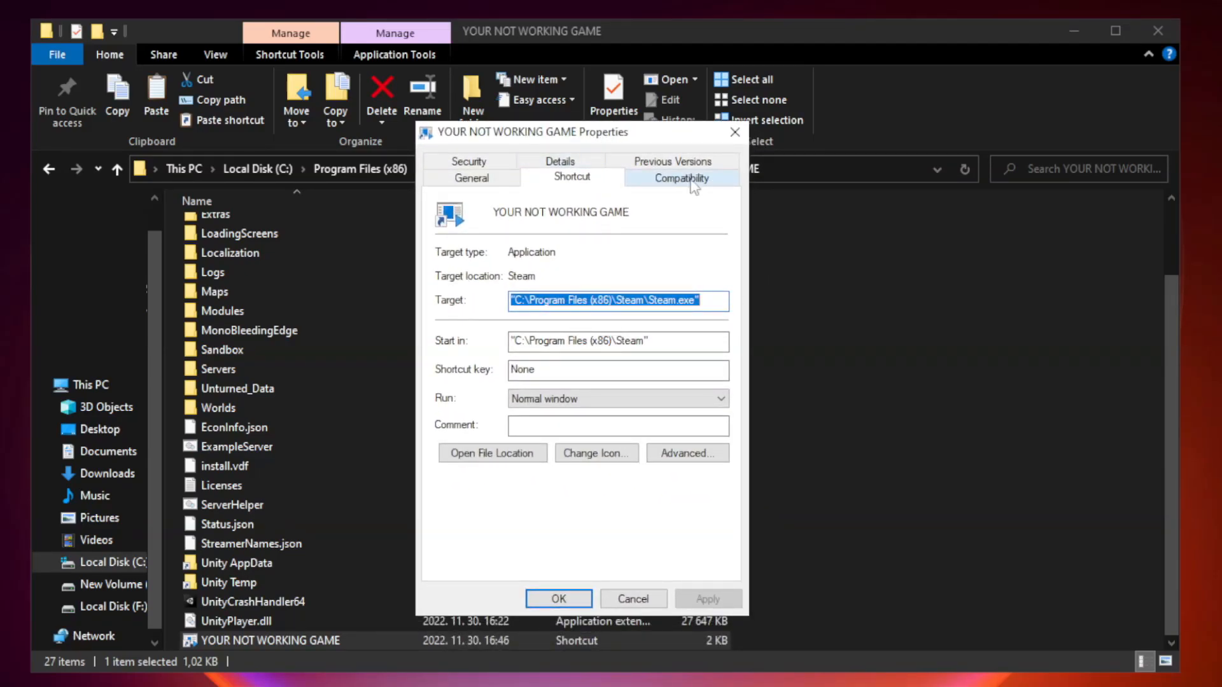
Enable Windows 8 compatibility mode, disable fullscreen optimizations, run as administrator, and save.
click(681, 161)
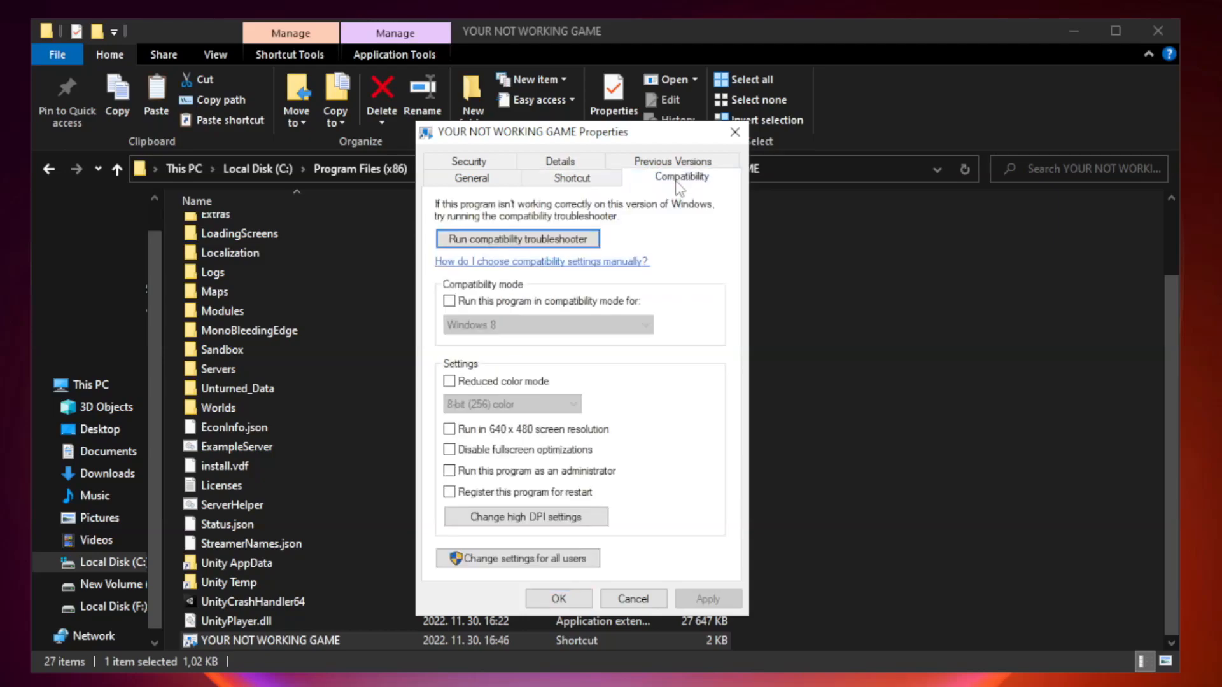
mouse_move(645, 301)
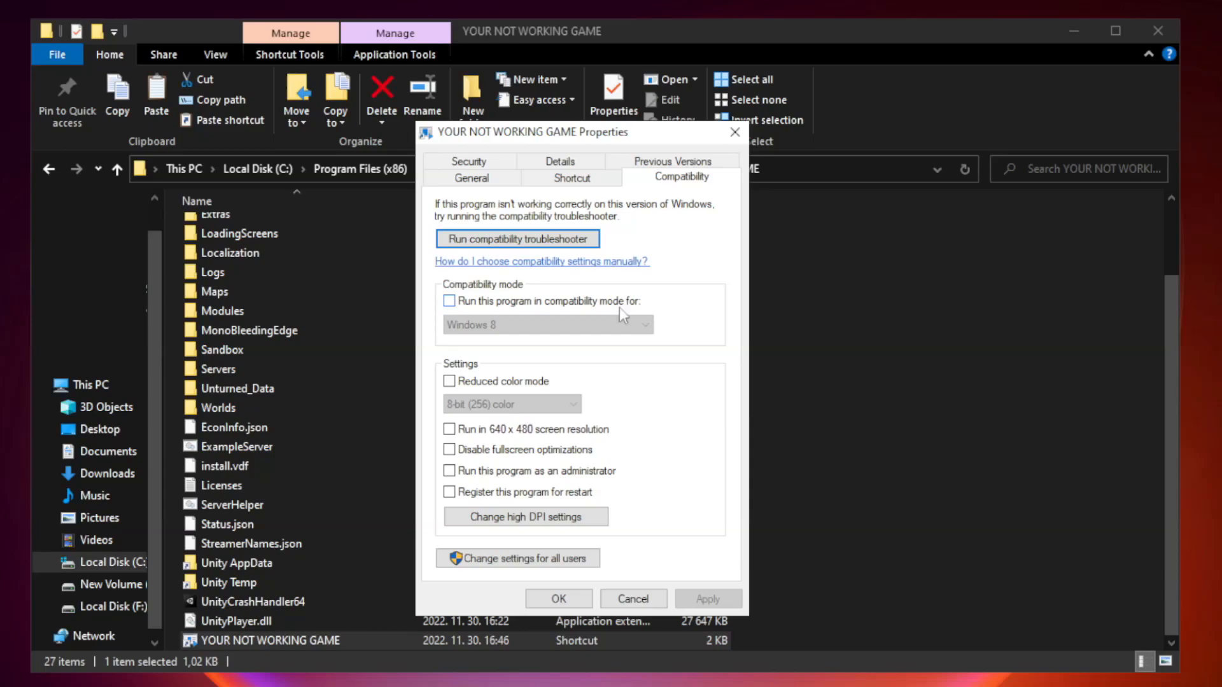
click(448, 300)
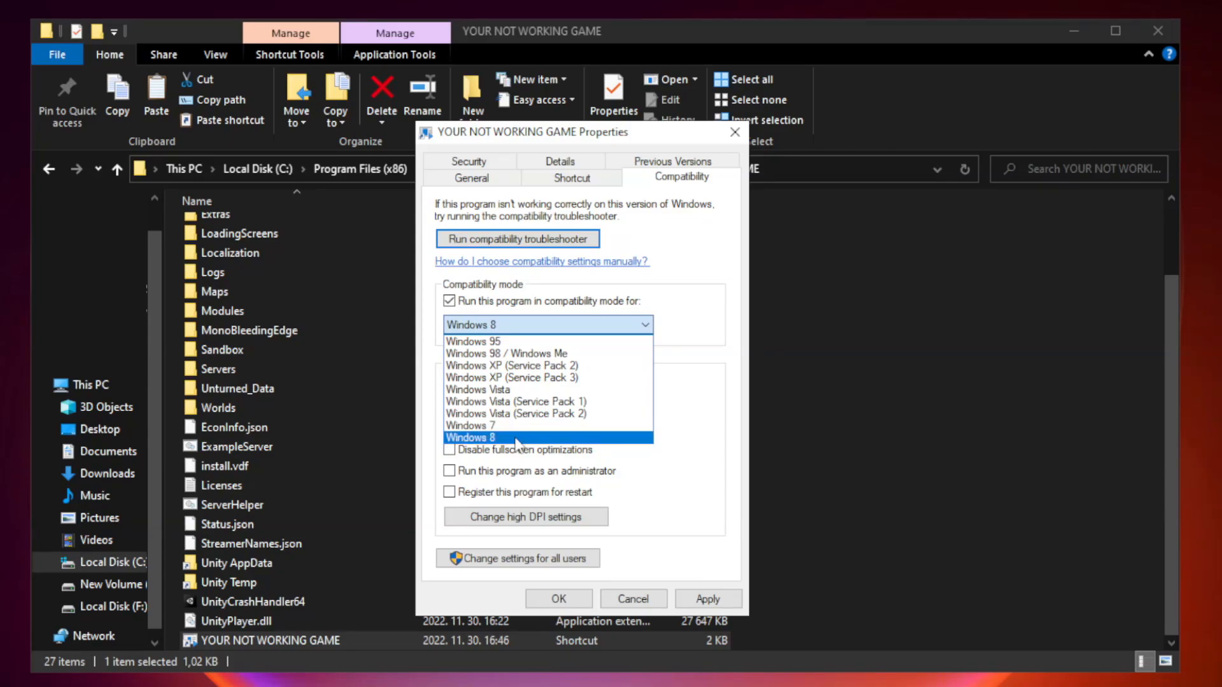
click(469, 438)
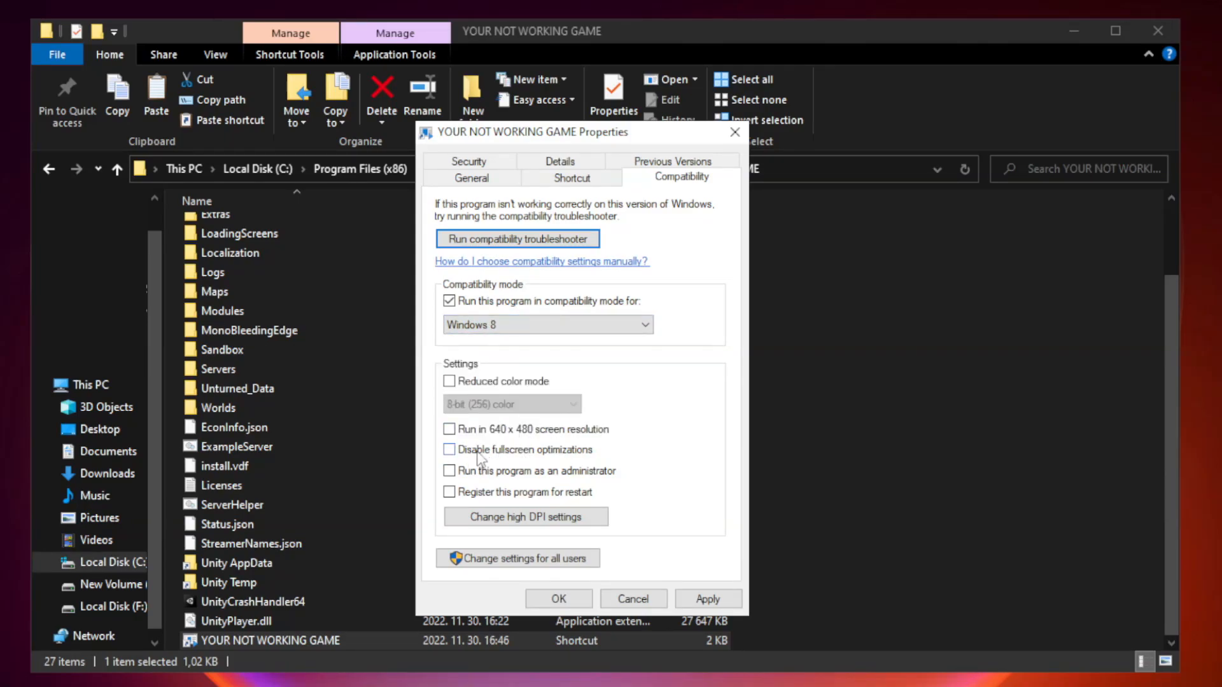
click(450, 450)
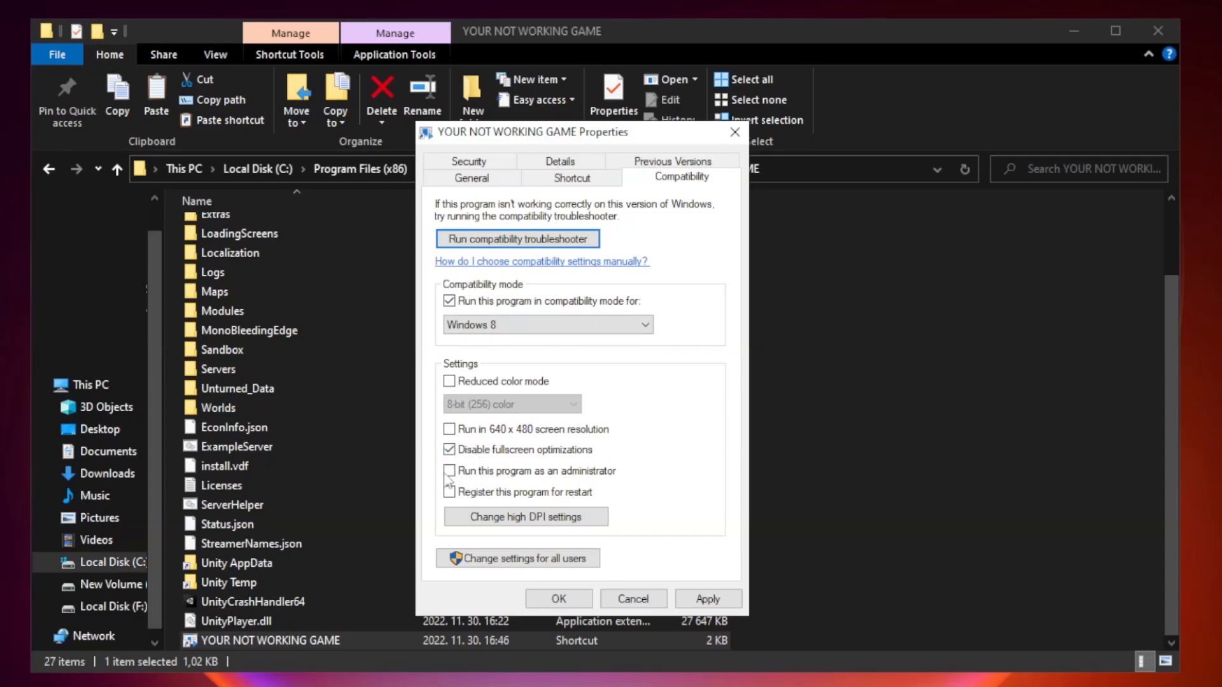
click(449, 471)
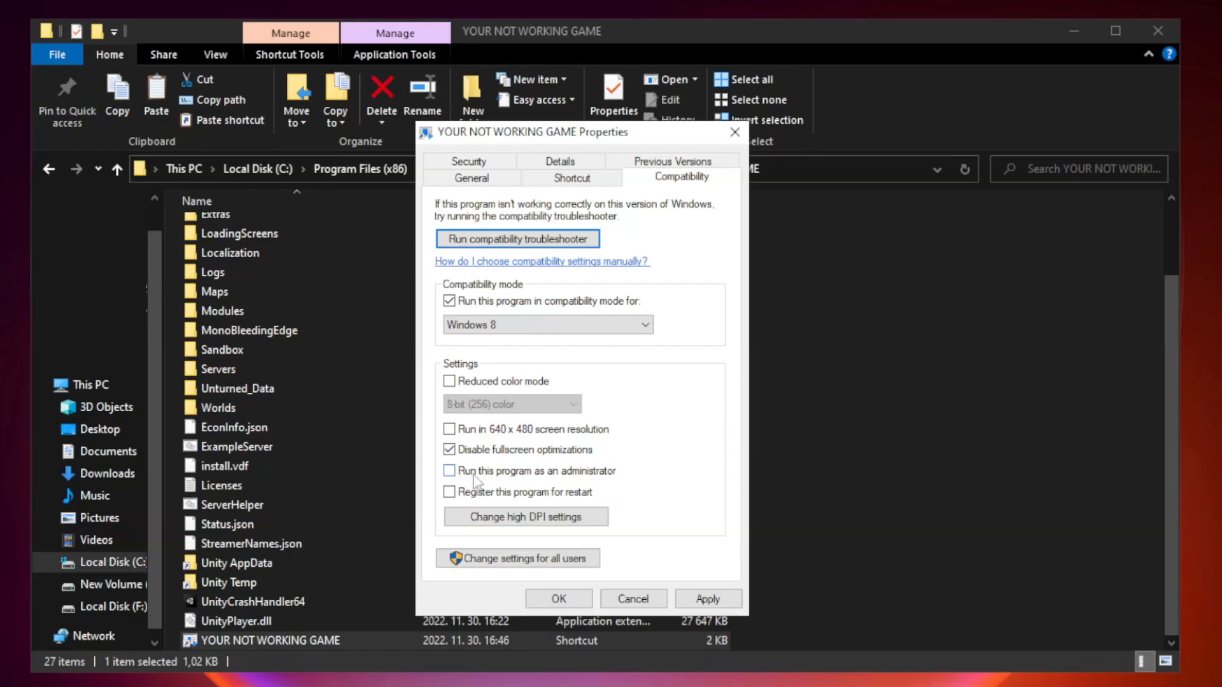
click(449, 470)
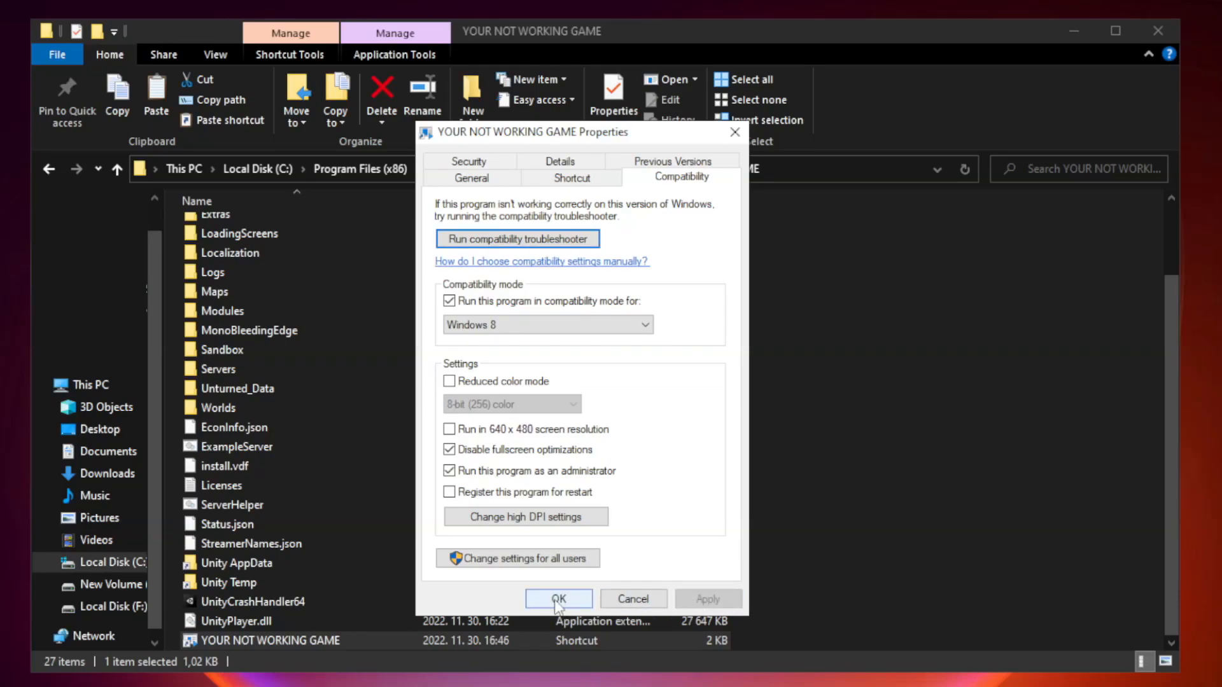
click(558, 598)
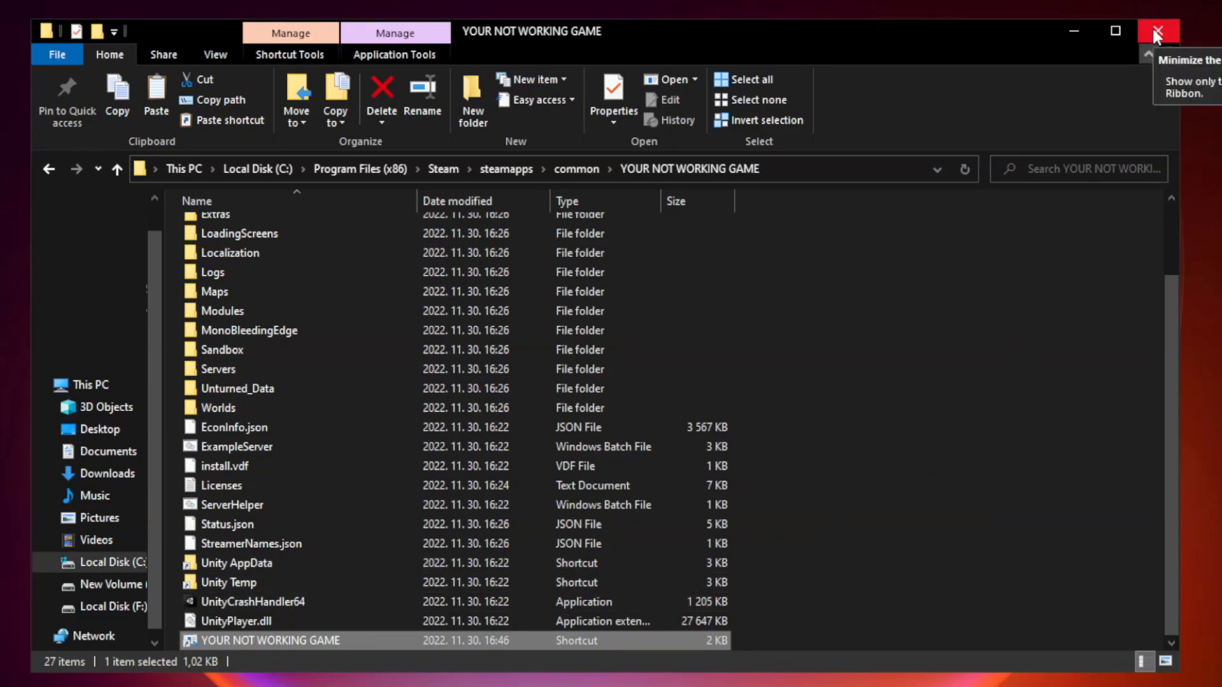
mouse_move(1160, 31)
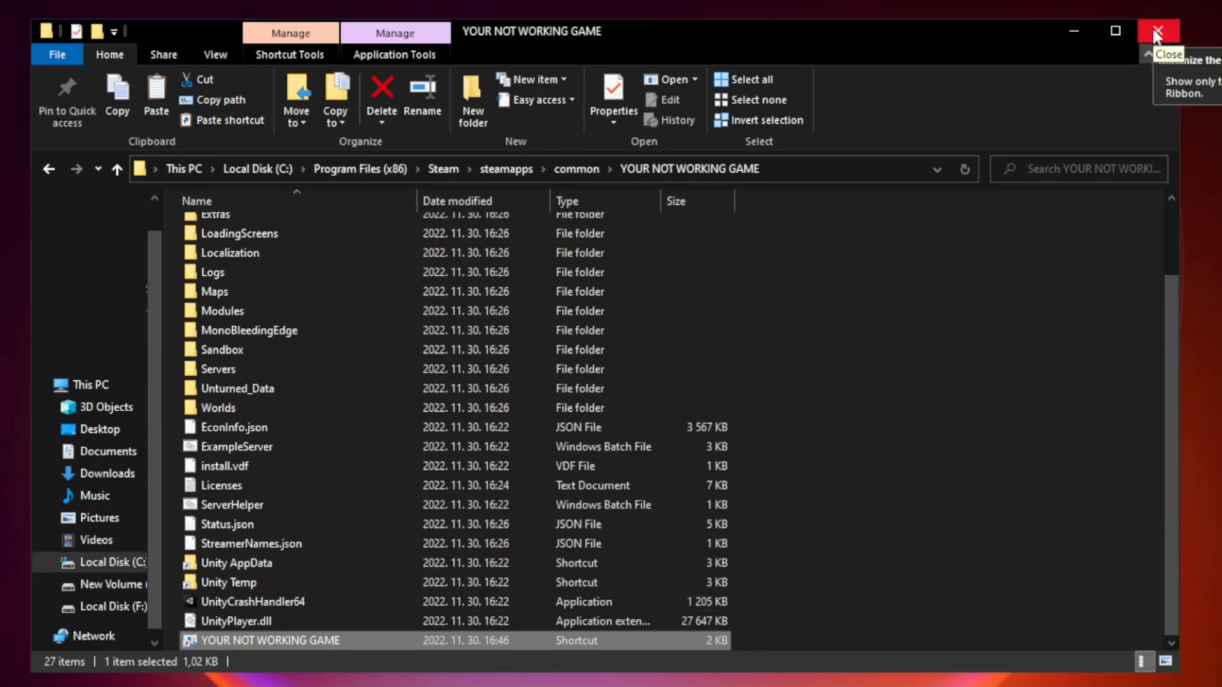
Close the game folder's File Explorer window.
click(1157, 31)
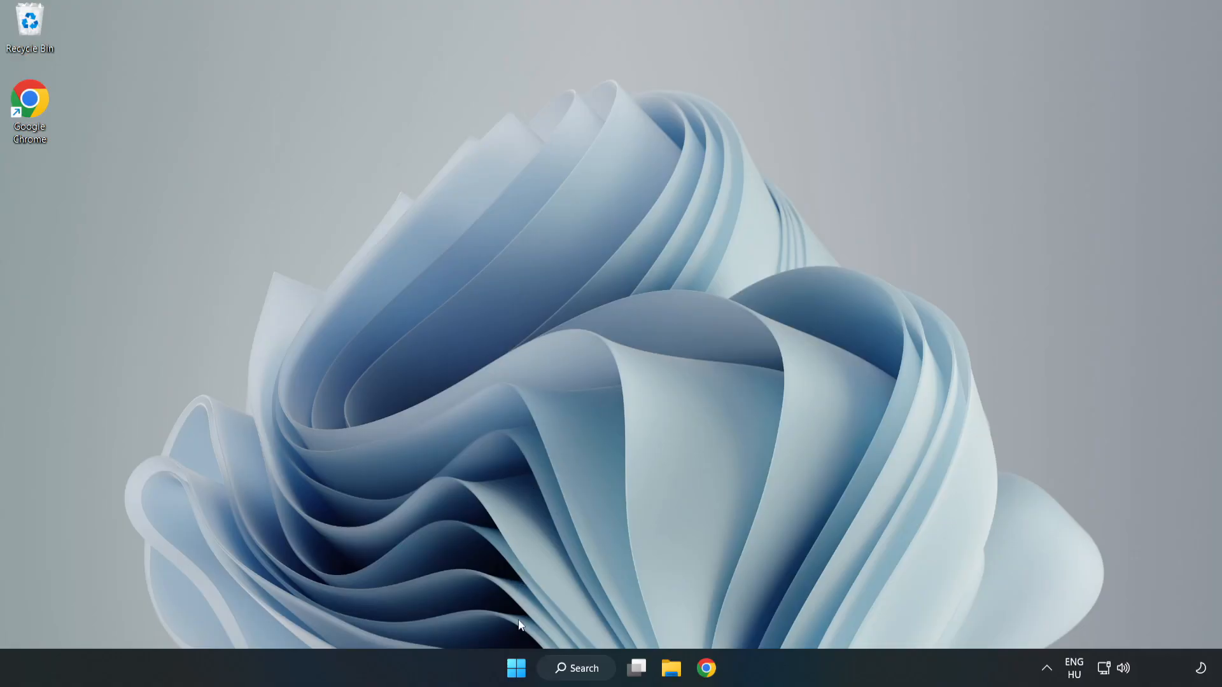
mouse_move(516, 667)
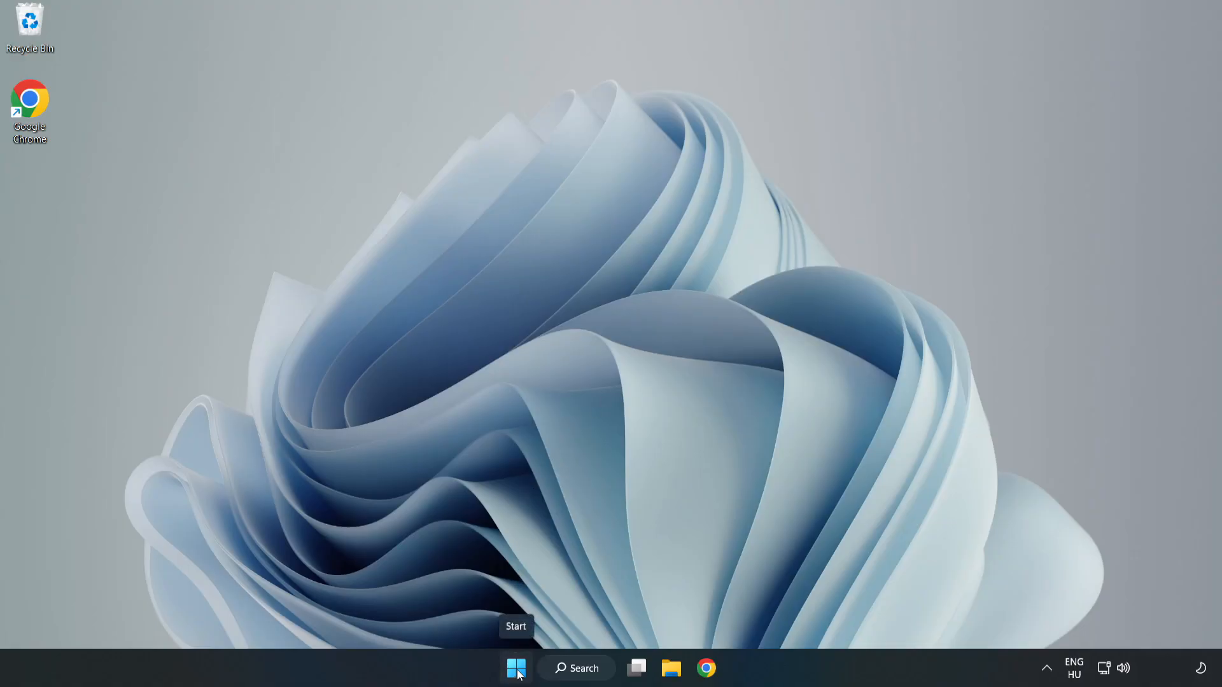
Disable Cortana, Edge, Teams and Phone Link in Task Manager's Startup list, then close it.
right_click(516, 667)
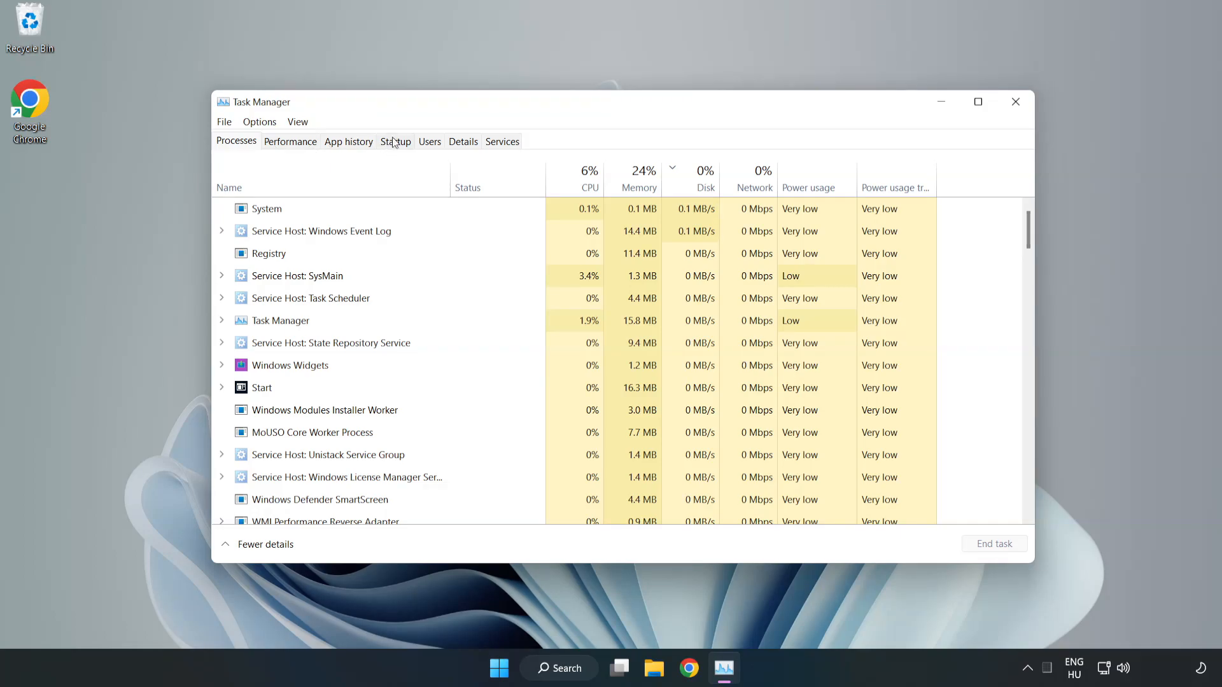
click(395, 141)
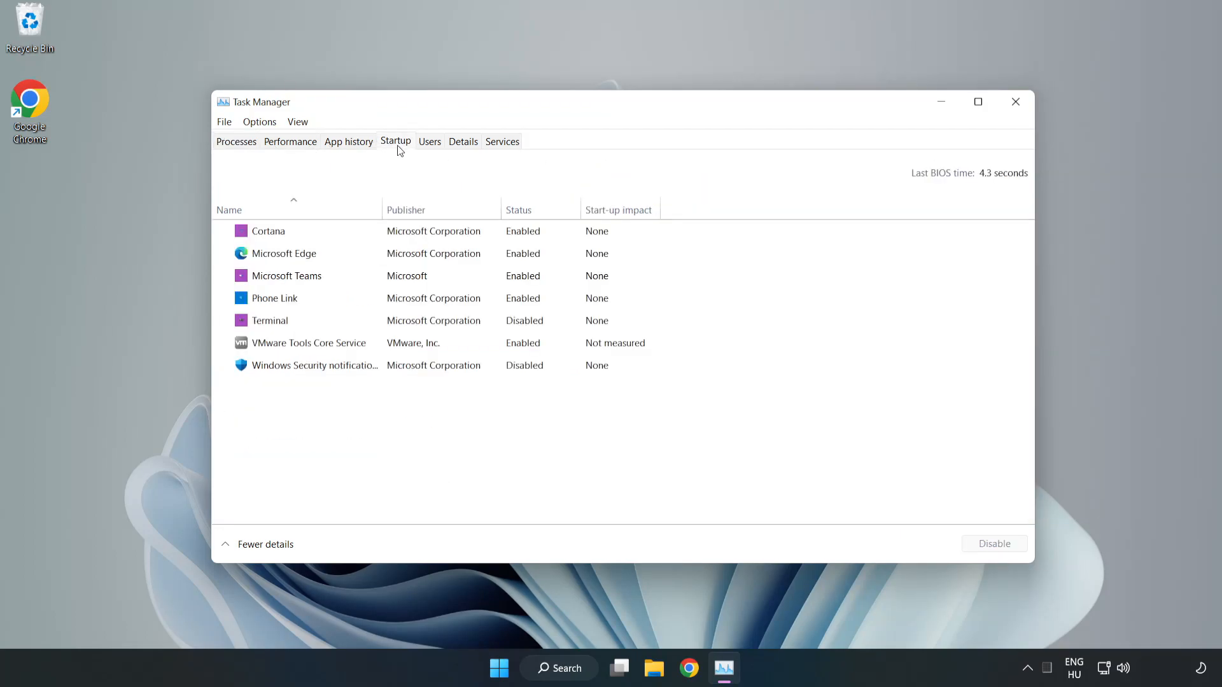
click(268, 231)
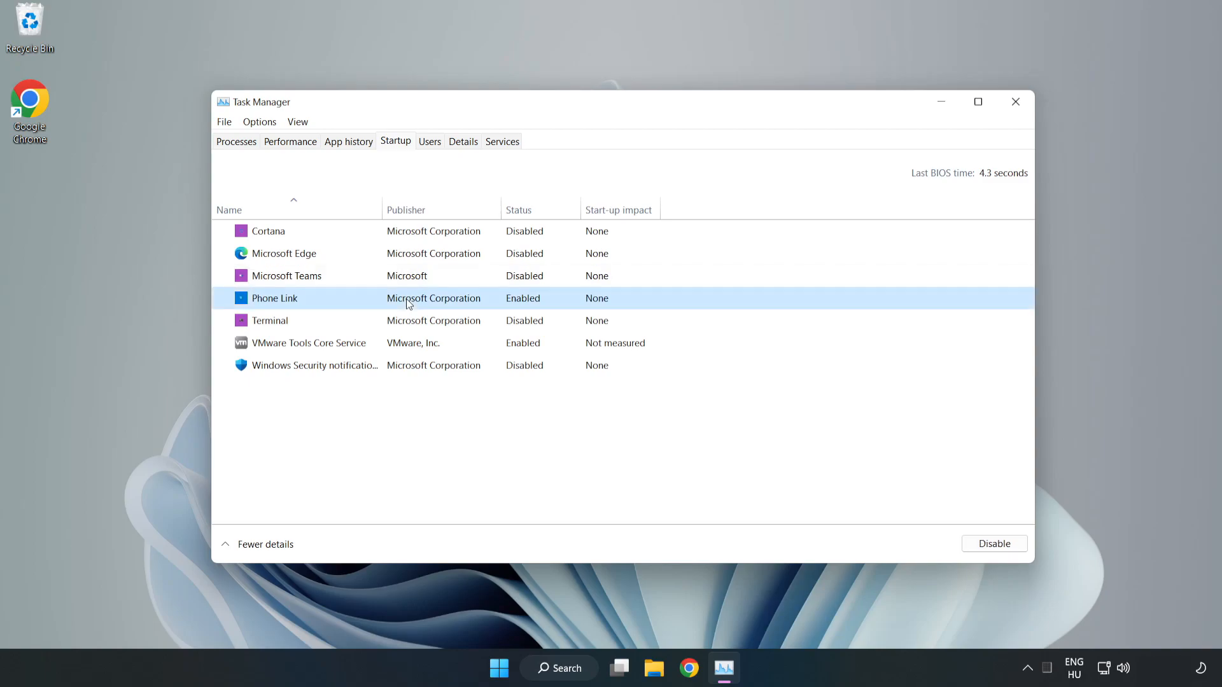
click(993, 543)
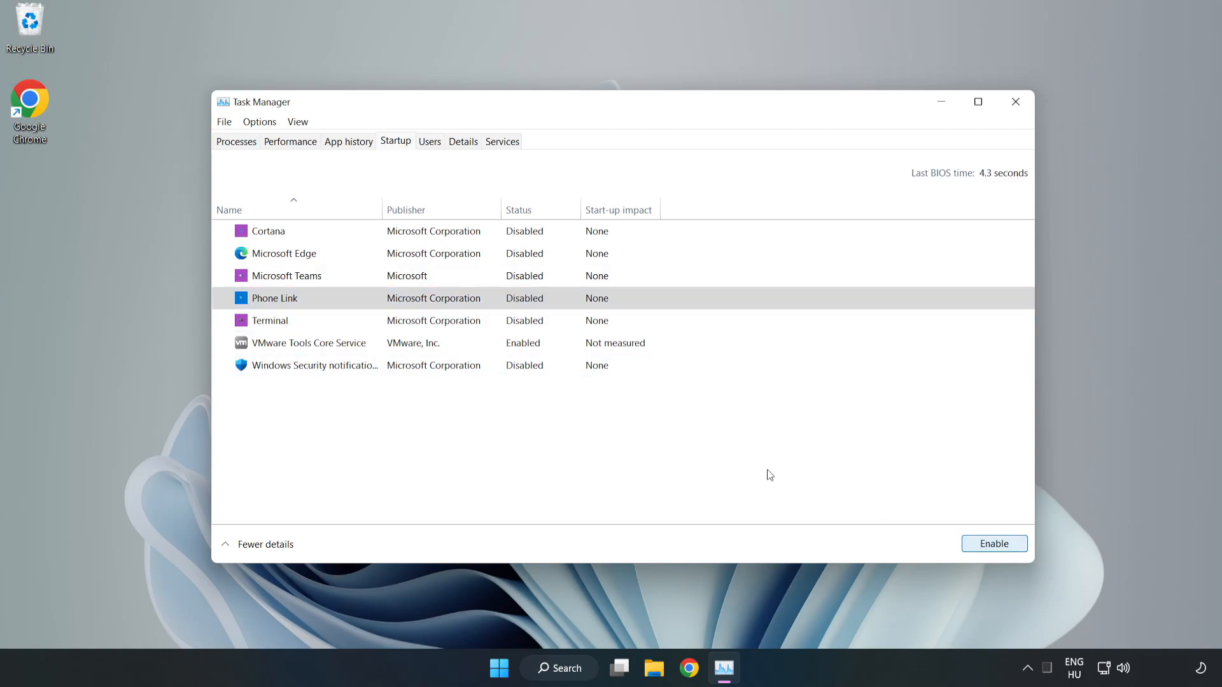
mouse_move(971, 131)
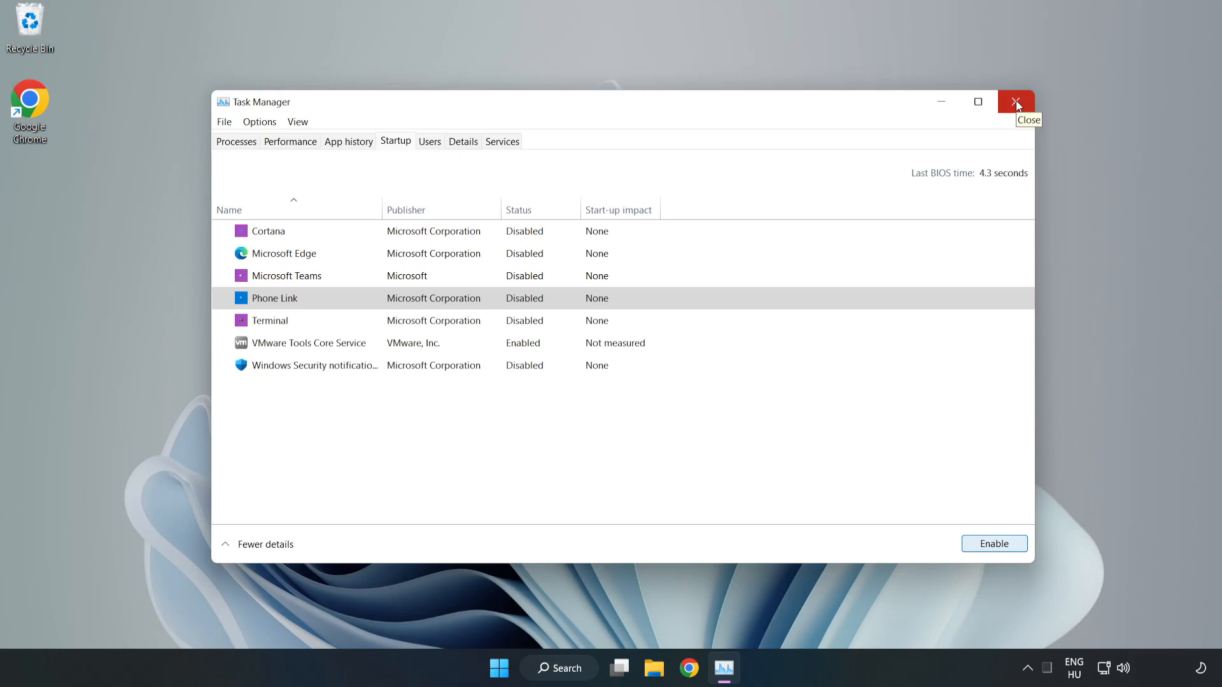
click(1015, 102)
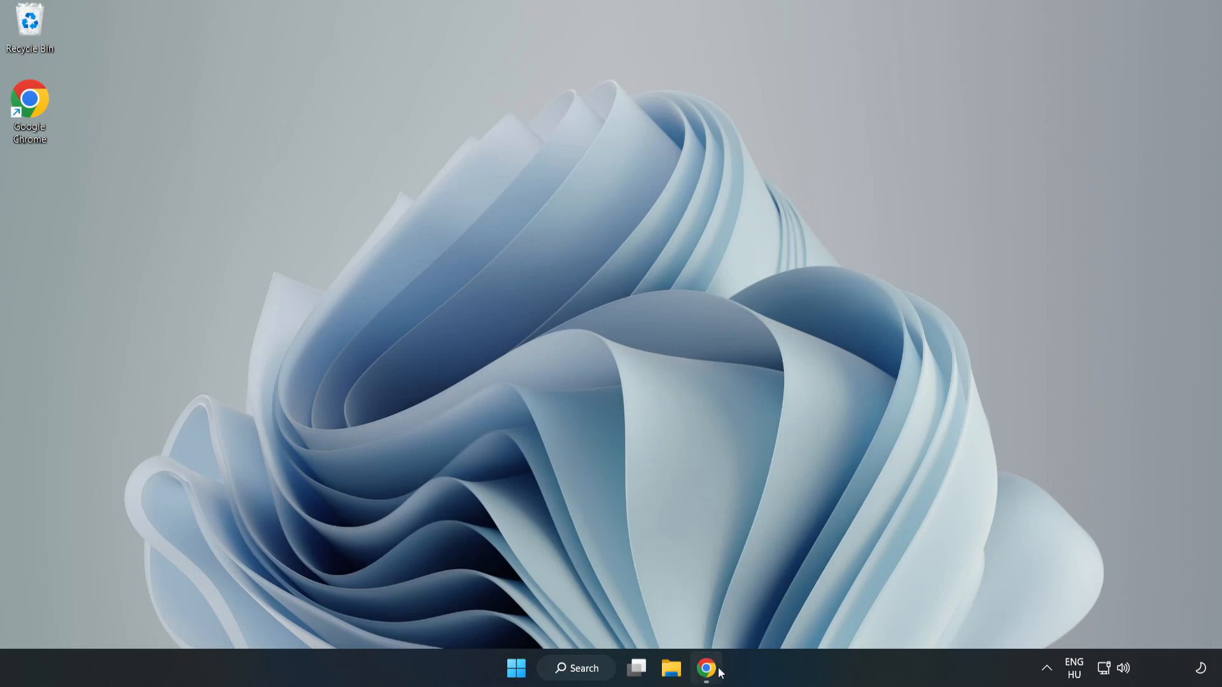
Bring Chrome forward and download the DirectX End-User Runtime Web Installer.
click(706, 667)
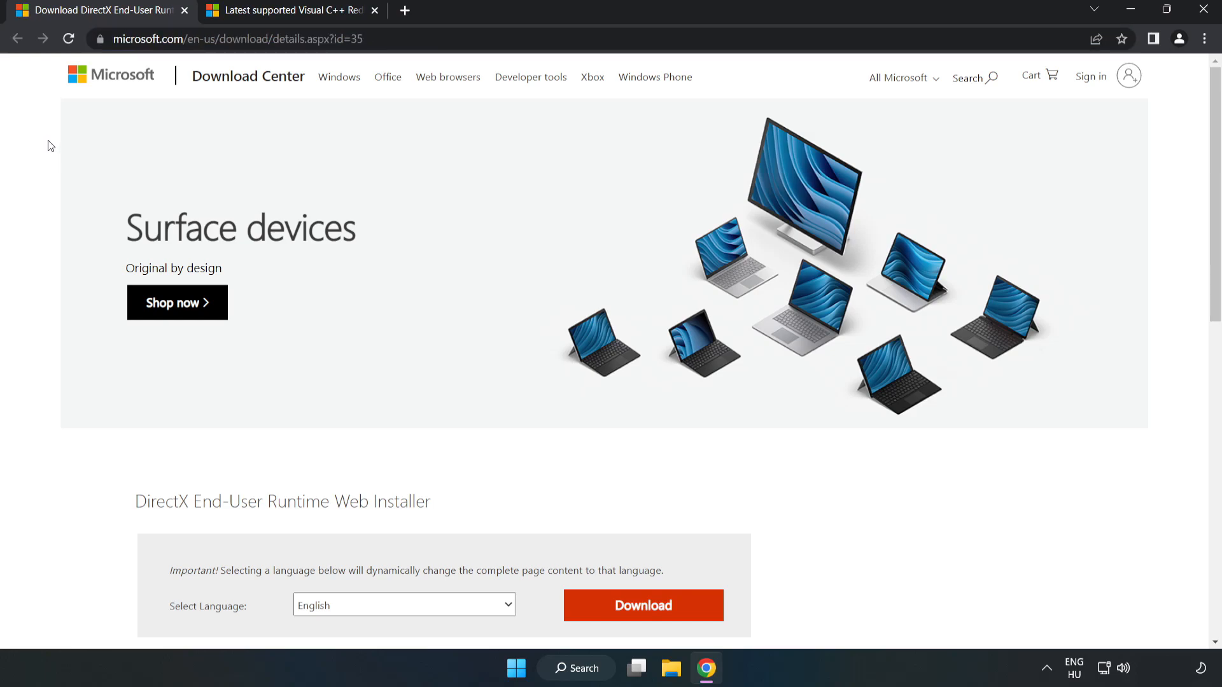
scroll(down, 3)
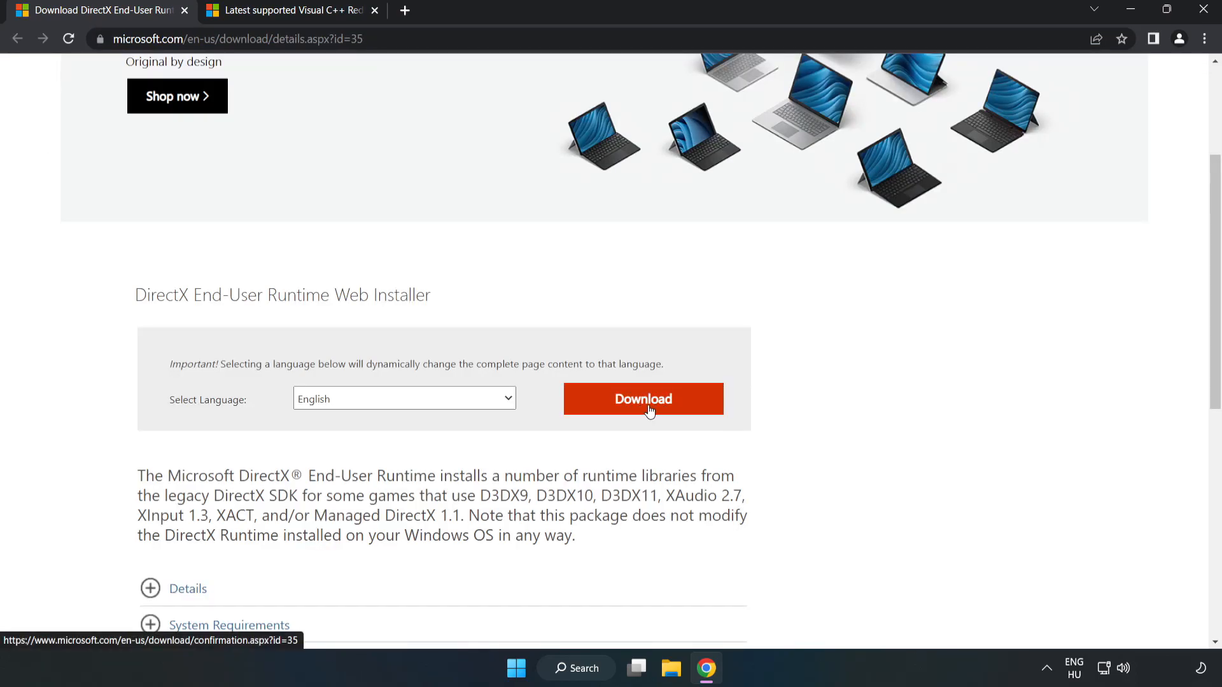
click(643, 398)
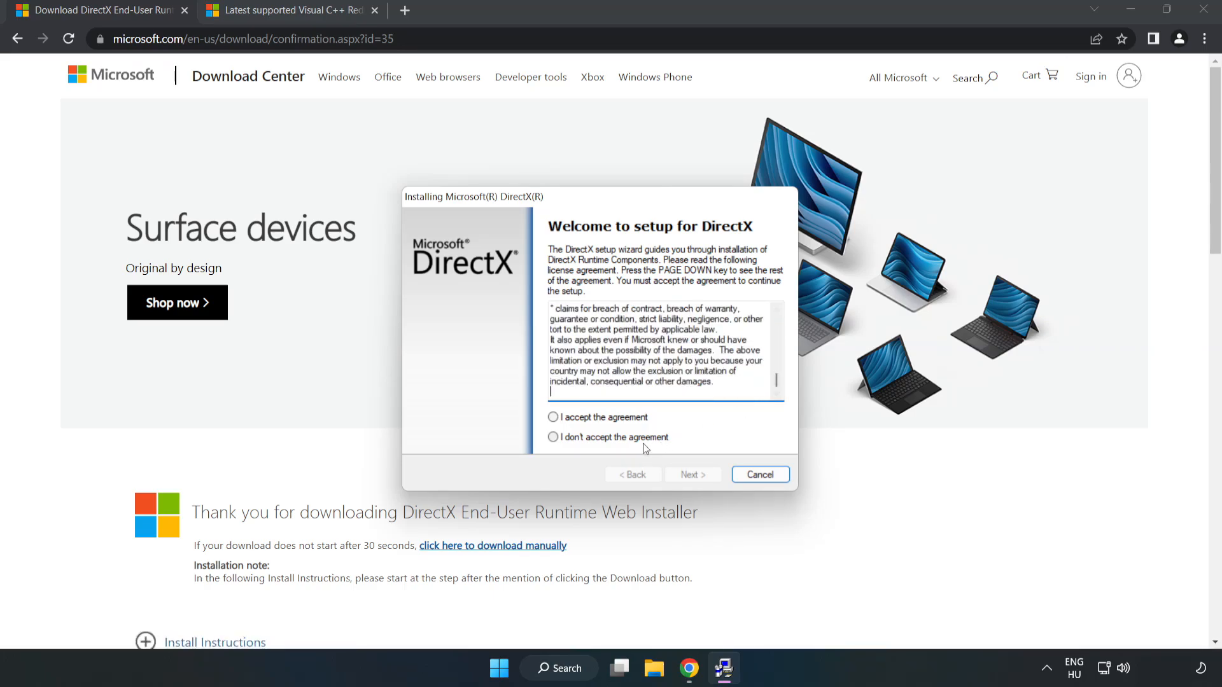
Accept the DirectX license, untick the Bing Bar offer, and finish setup.
click(553, 417)
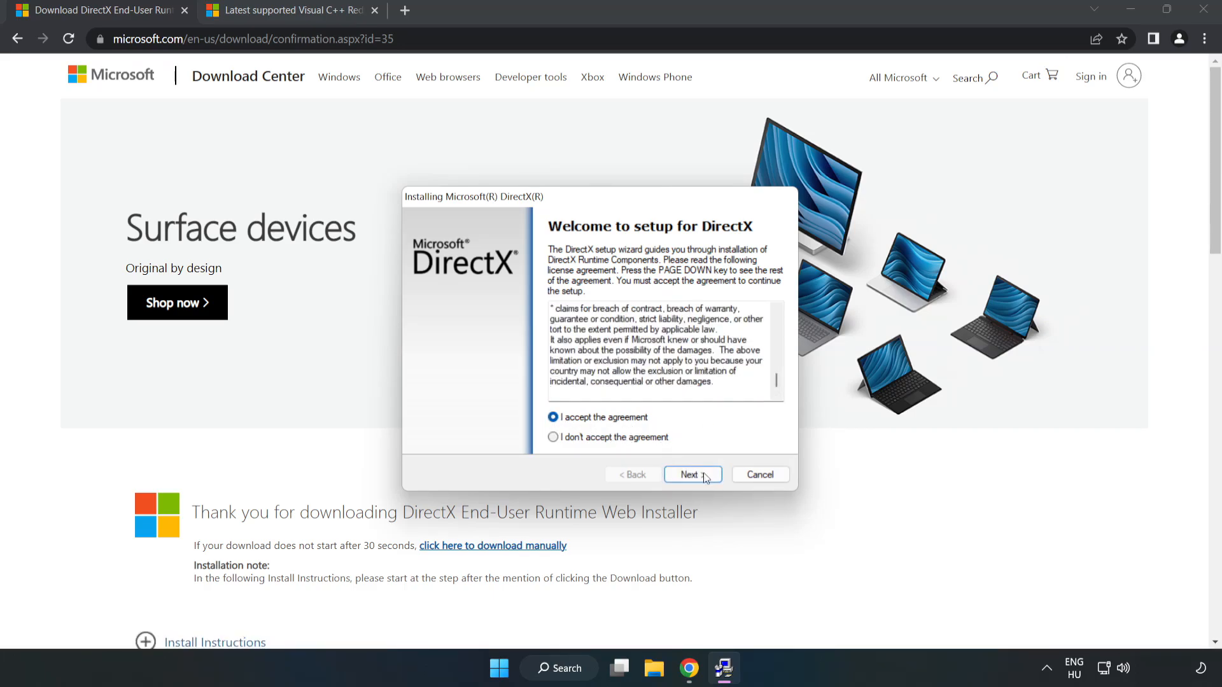
click(692, 475)
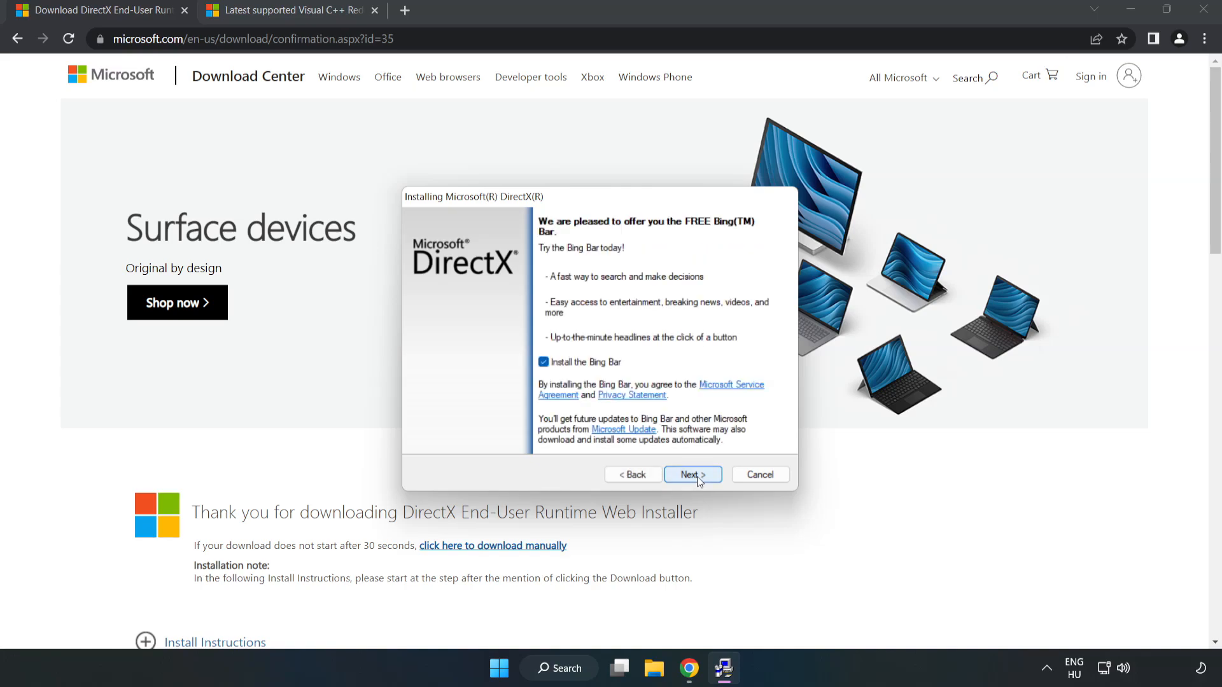
click(544, 362)
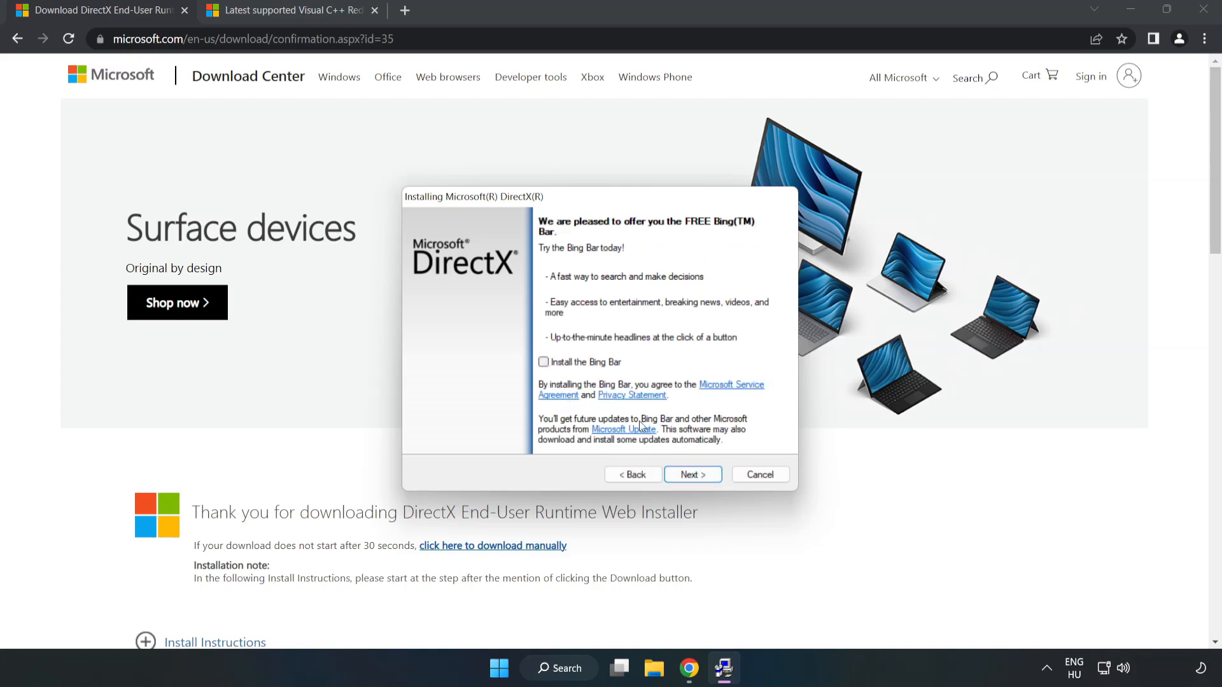
click(690, 475)
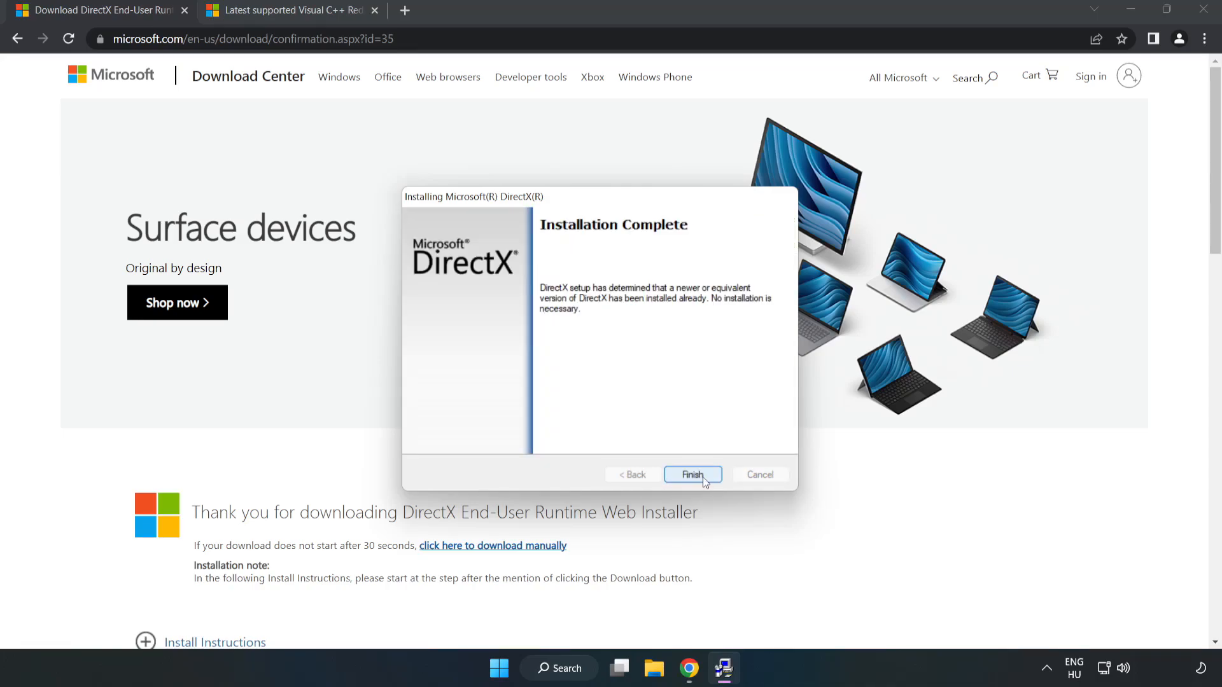
click(692, 475)
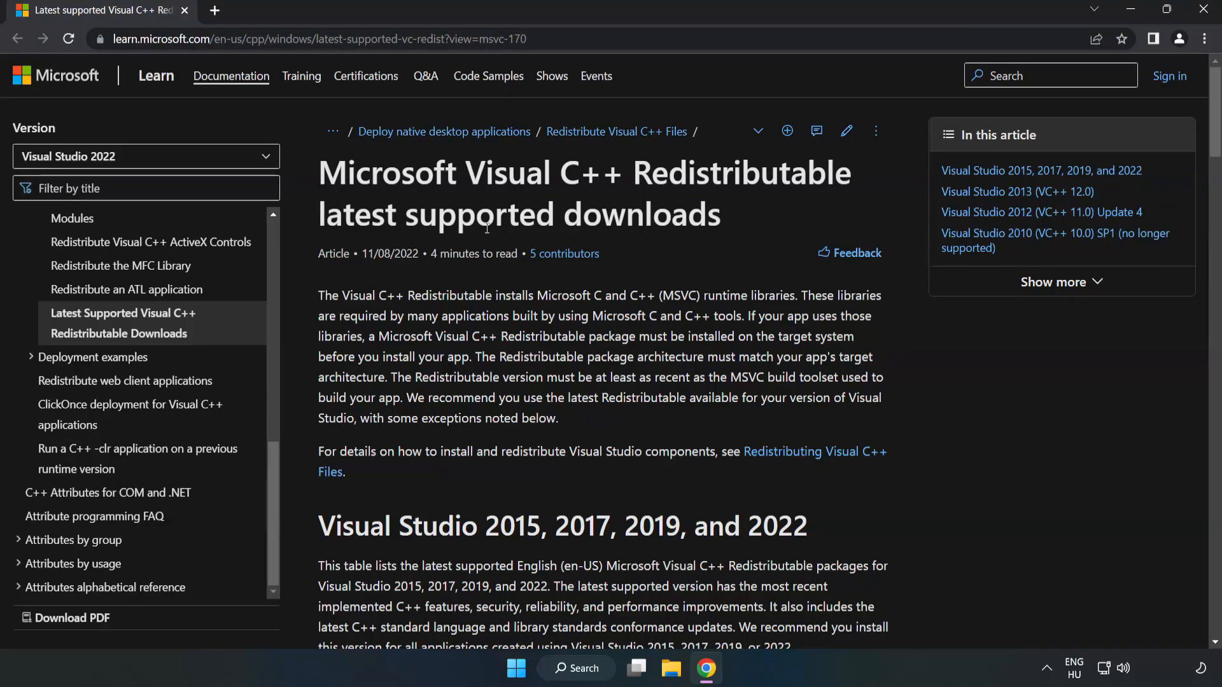
Download the ARM64, x86 and x64 VC++ 2015-2022 redistributables and open VC_redist.arm64.exe.
scroll(down, 3)
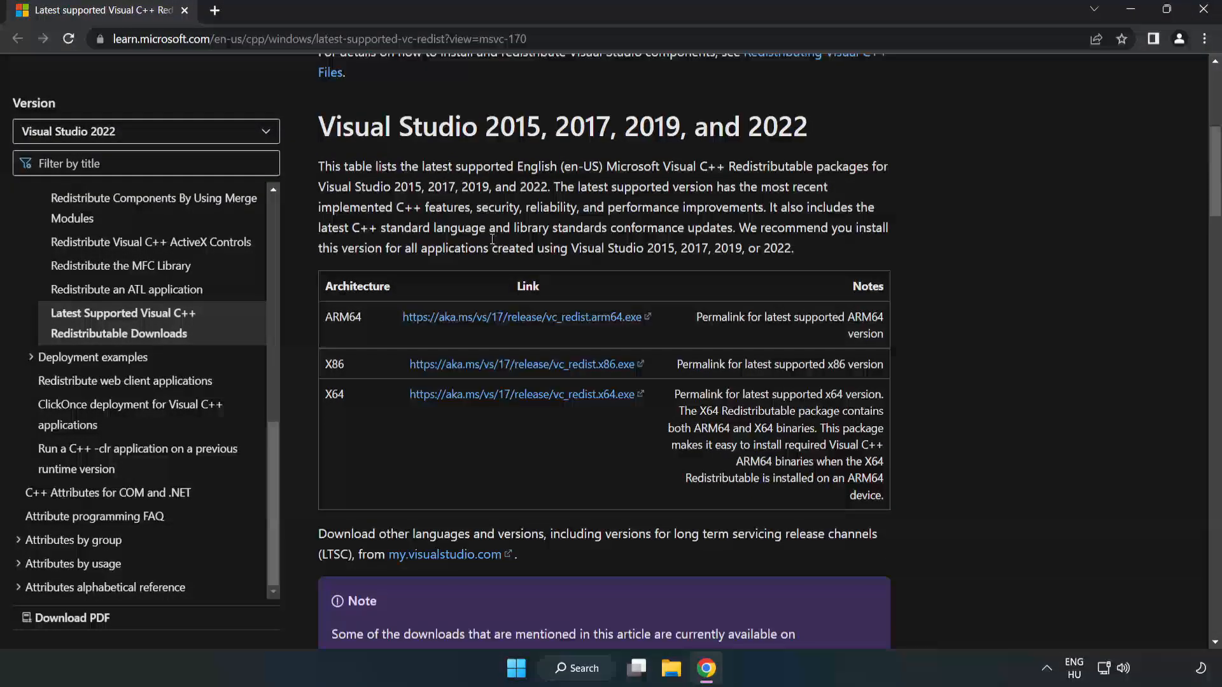
mouse_move(316, 135)
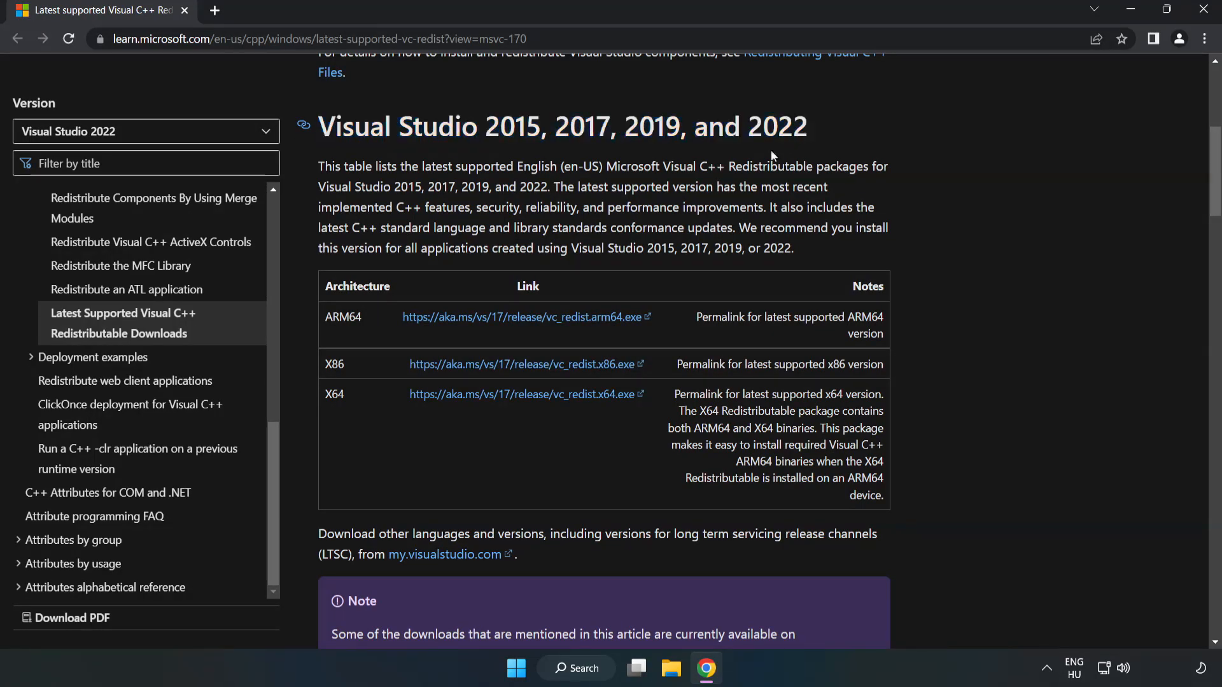
click(520, 364)
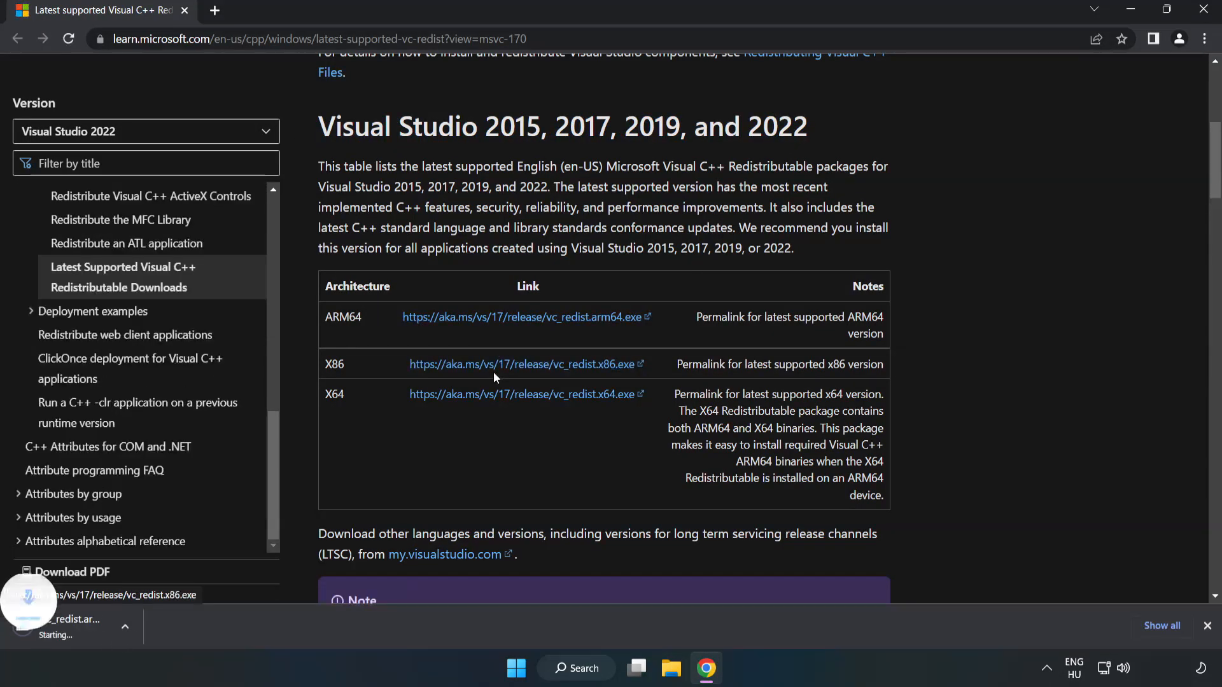
click(520, 393)
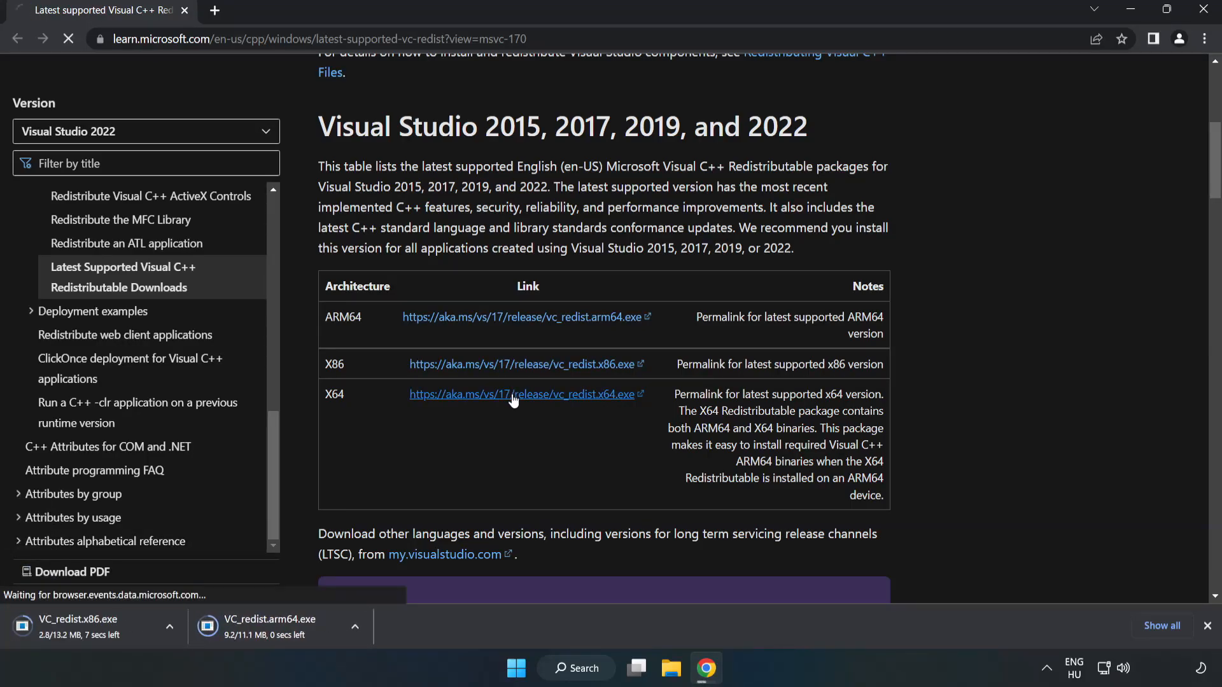
click(520, 393)
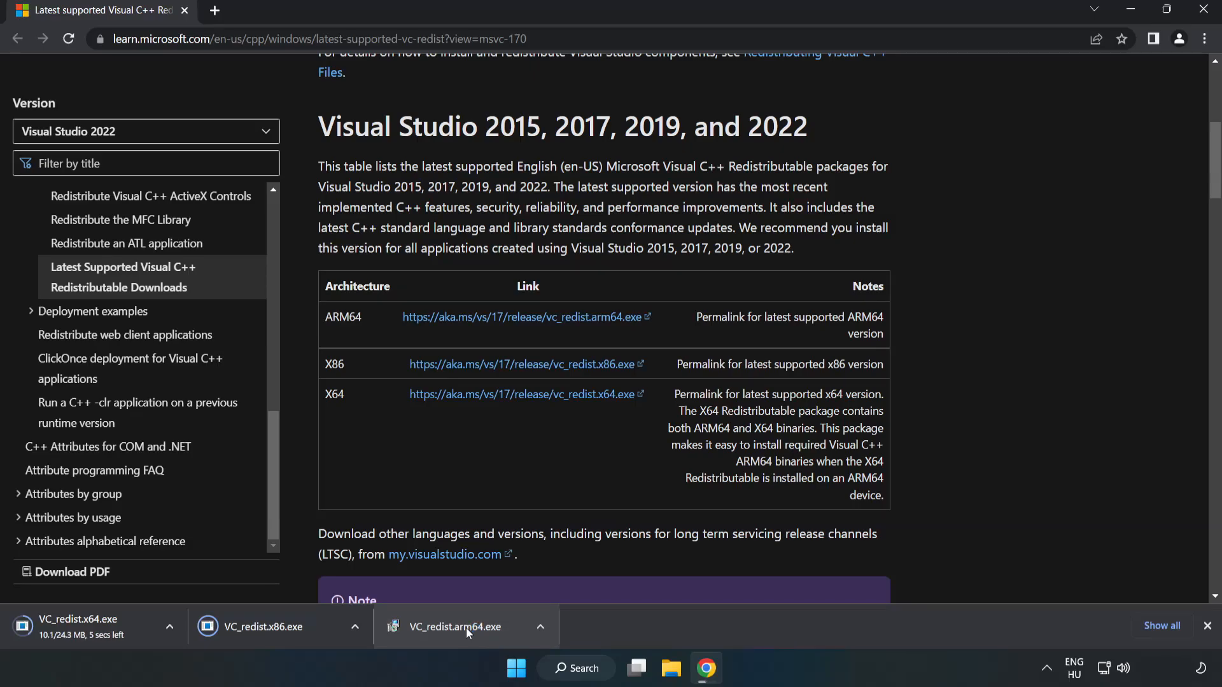
click(454, 626)
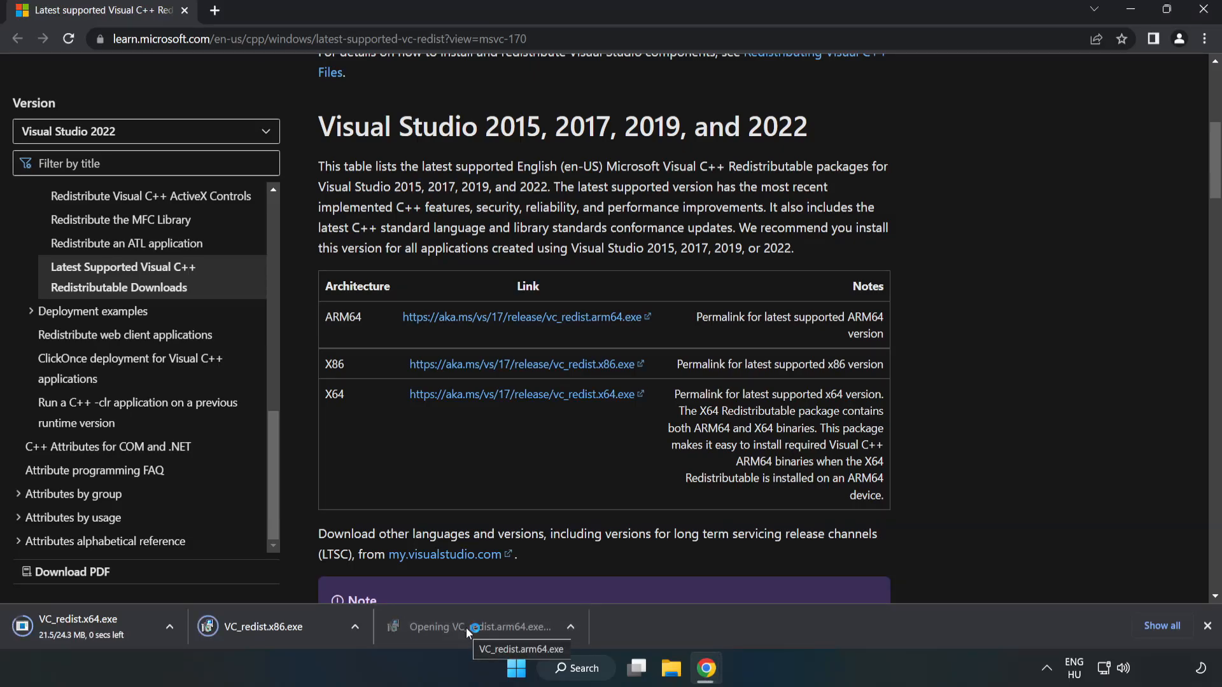
click(499, 626)
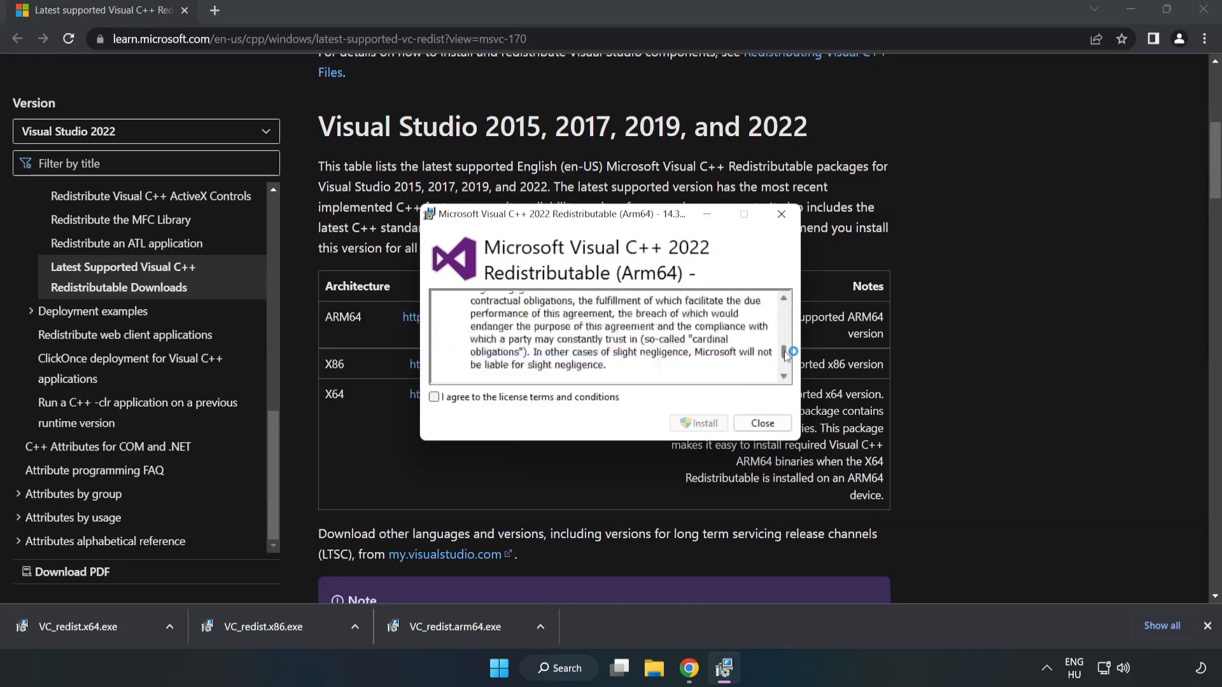
Attempt the ARM64 redistributable install and dismiss its unsupported-processor failure.
scroll(down, 3)
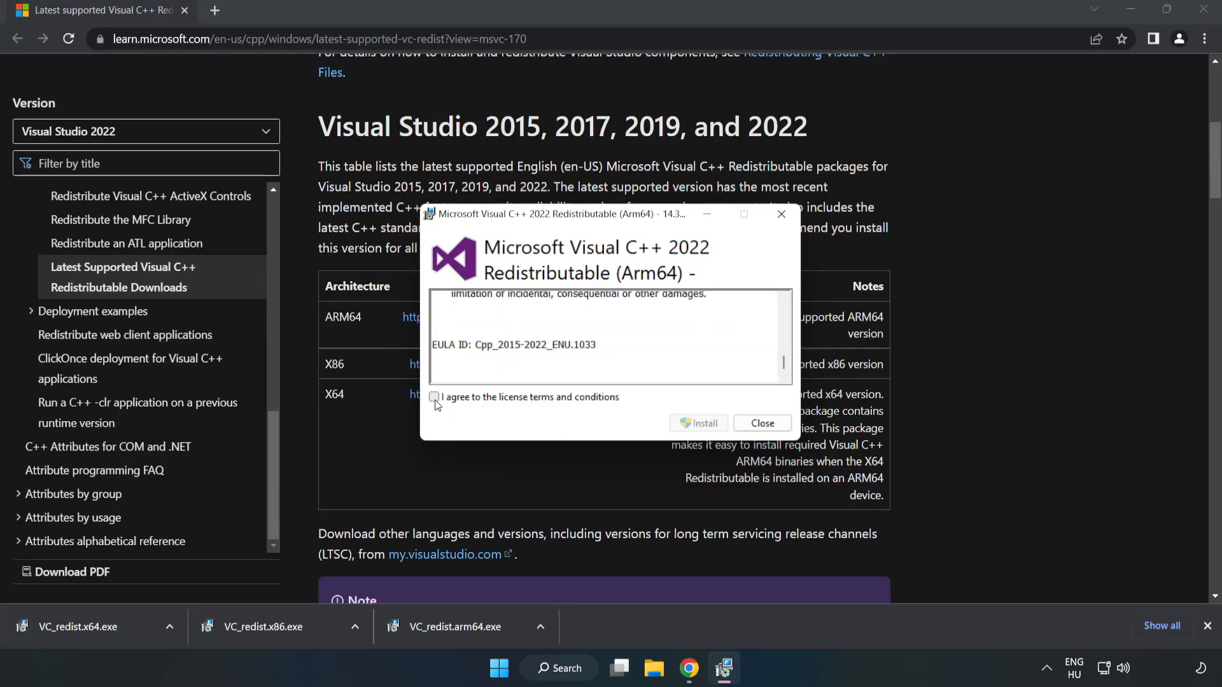
click(435, 396)
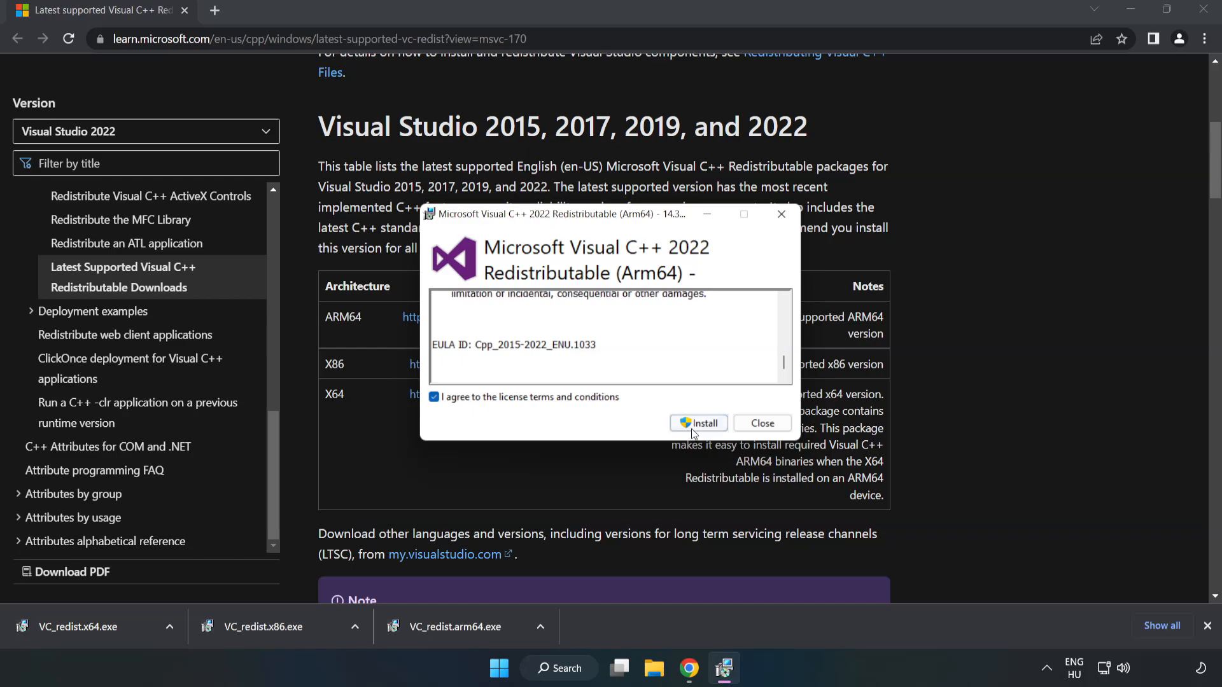
click(698, 423)
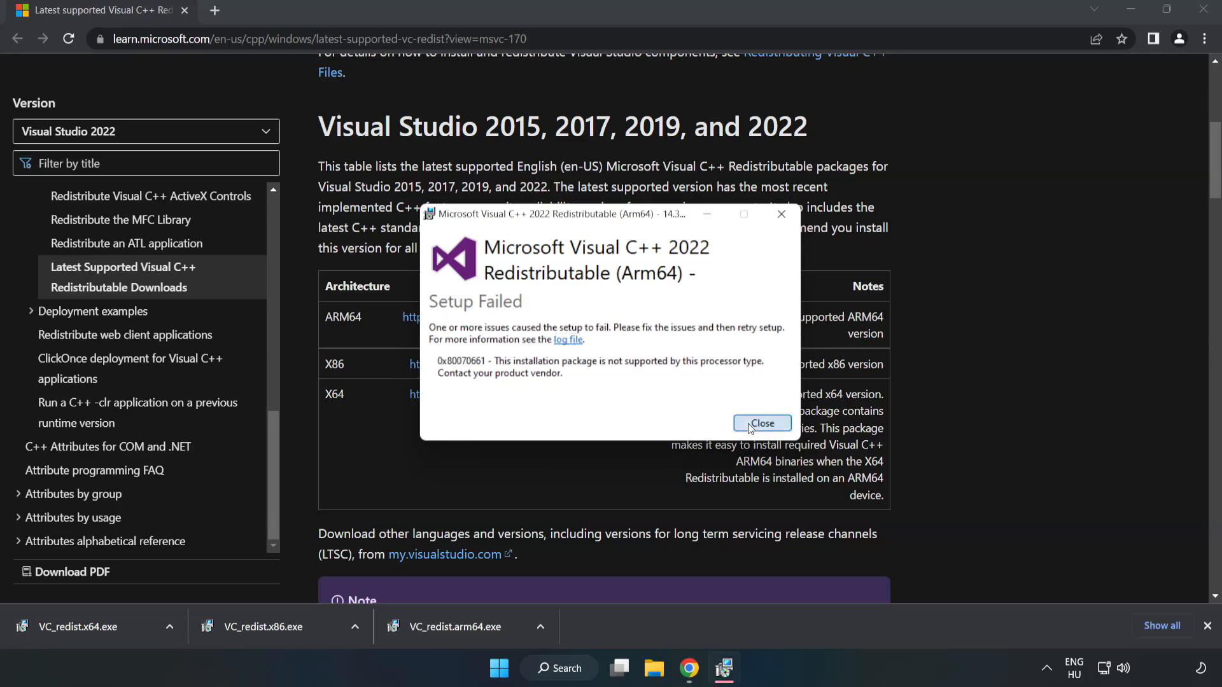
click(761, 423)
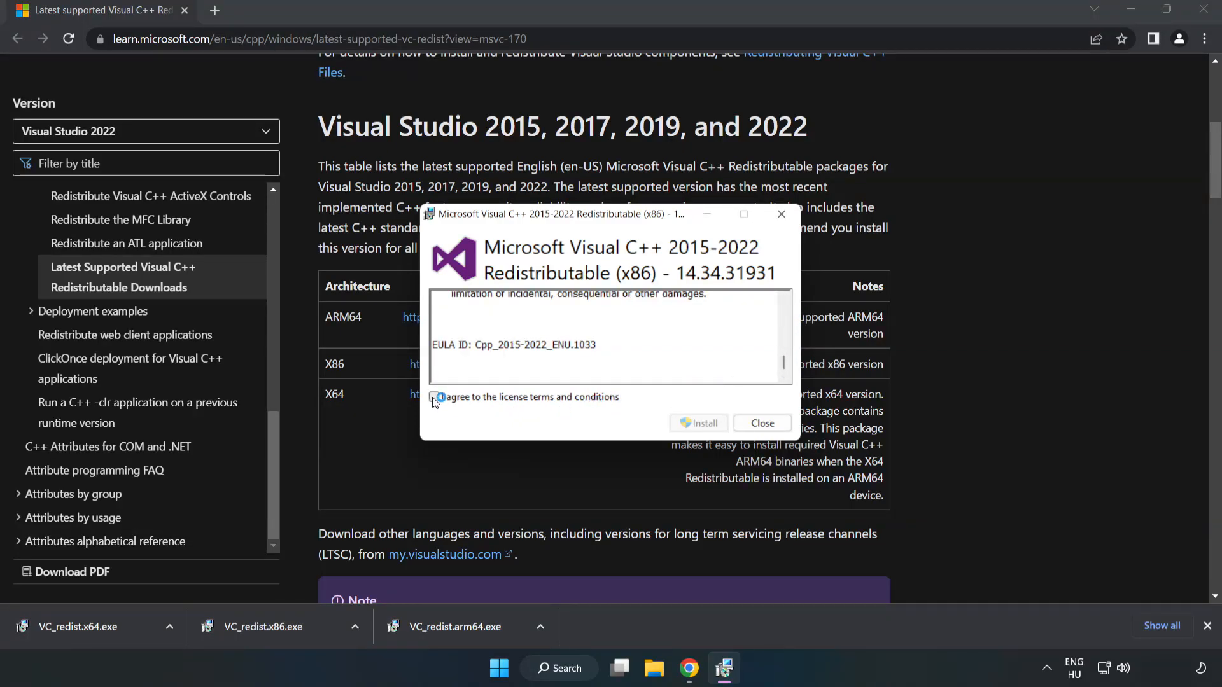
Install the x86 redistributable successfully, then launch the x64 installer.
click(698, 423)
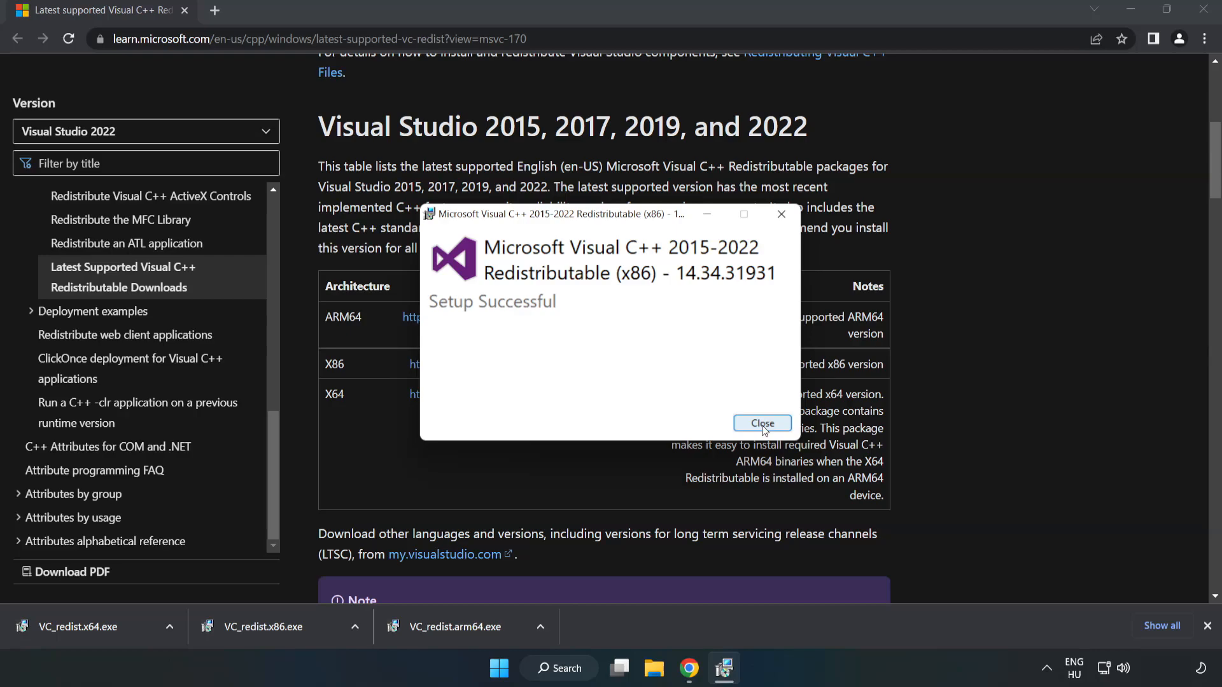
click(761, 423)
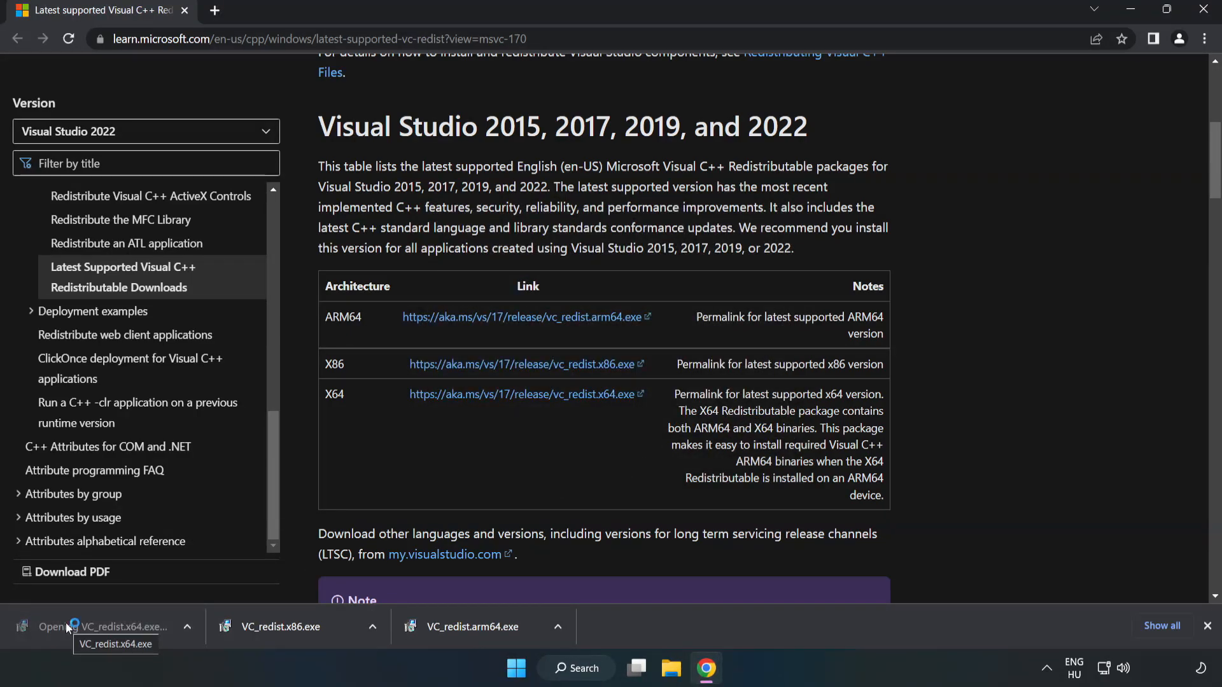
click(109, 626)
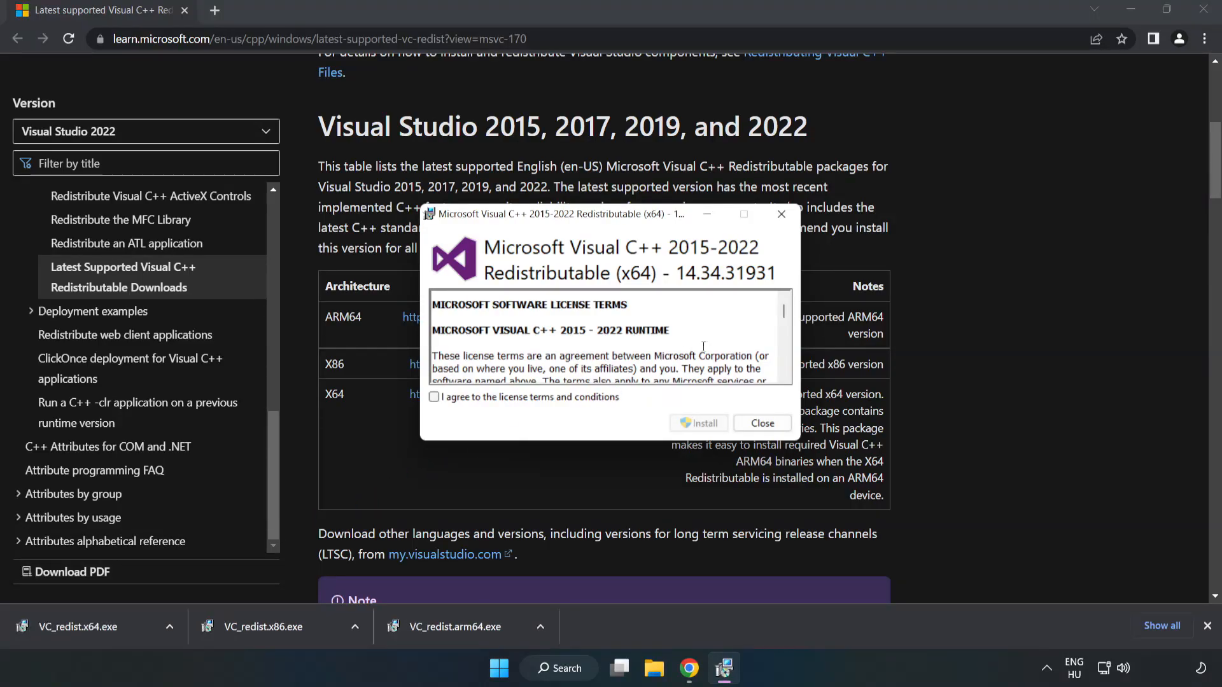
scroll(down, 3)
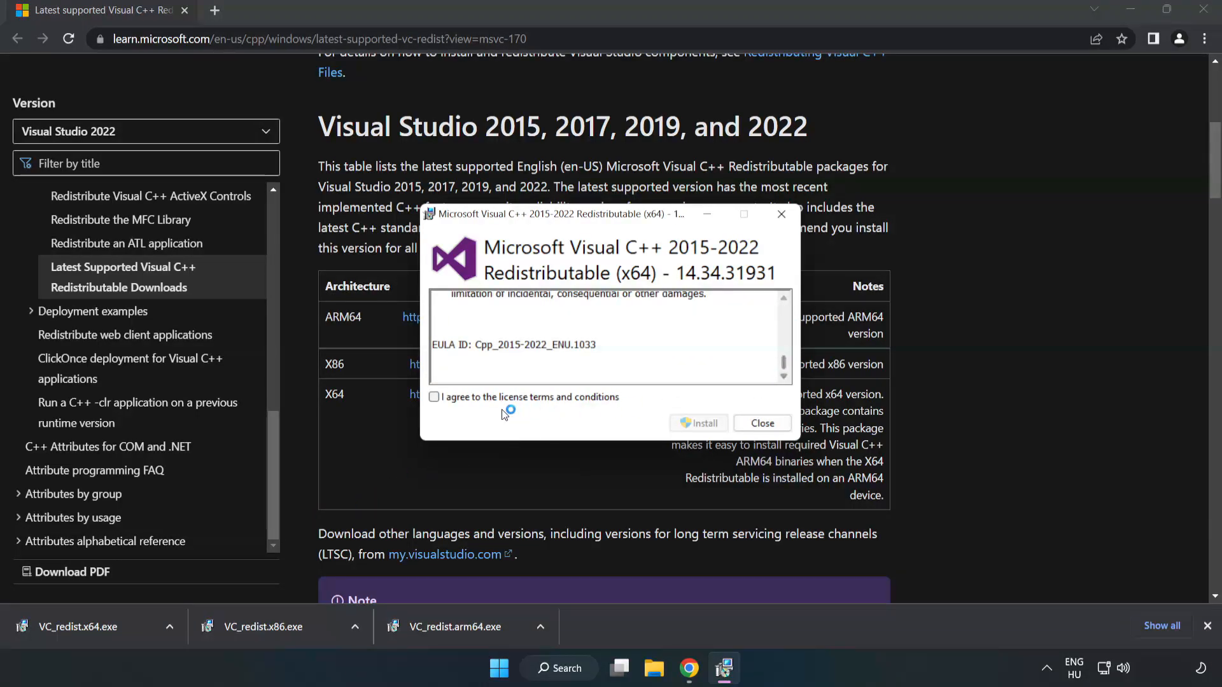
Install the x64 Visual C++ 2015-2022 Redistributable, then close Chrome.
click(698, 423)
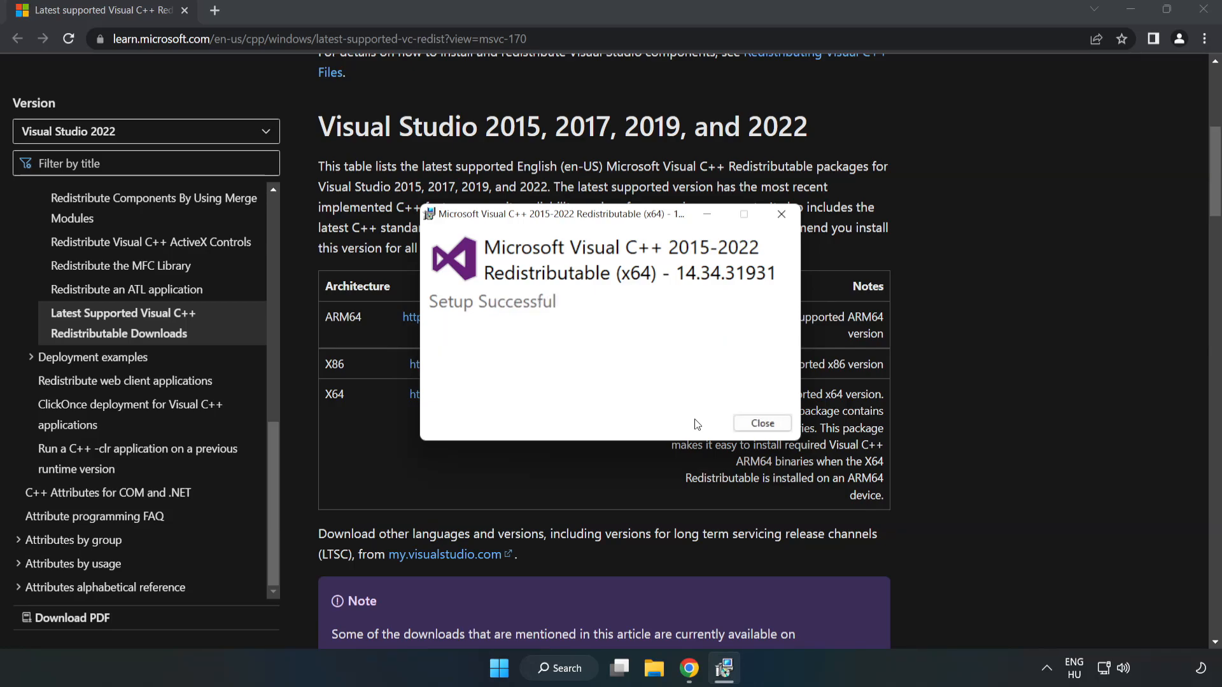
mouse_move(762, 423)
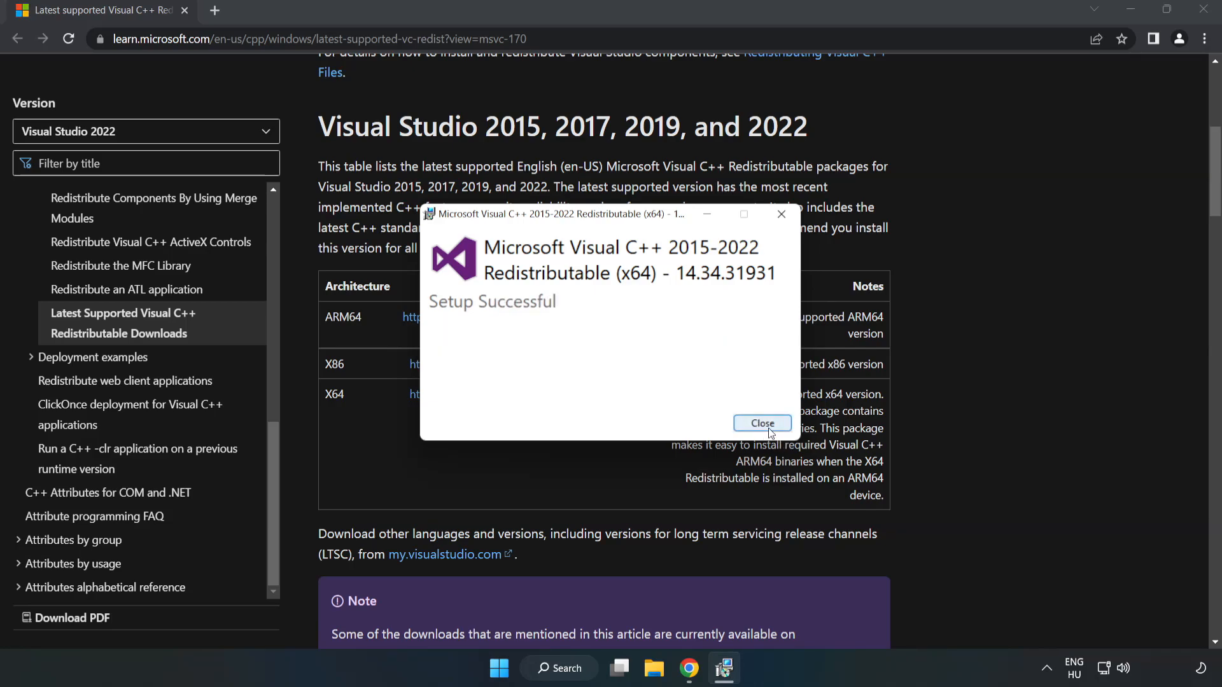
click(762, 423)
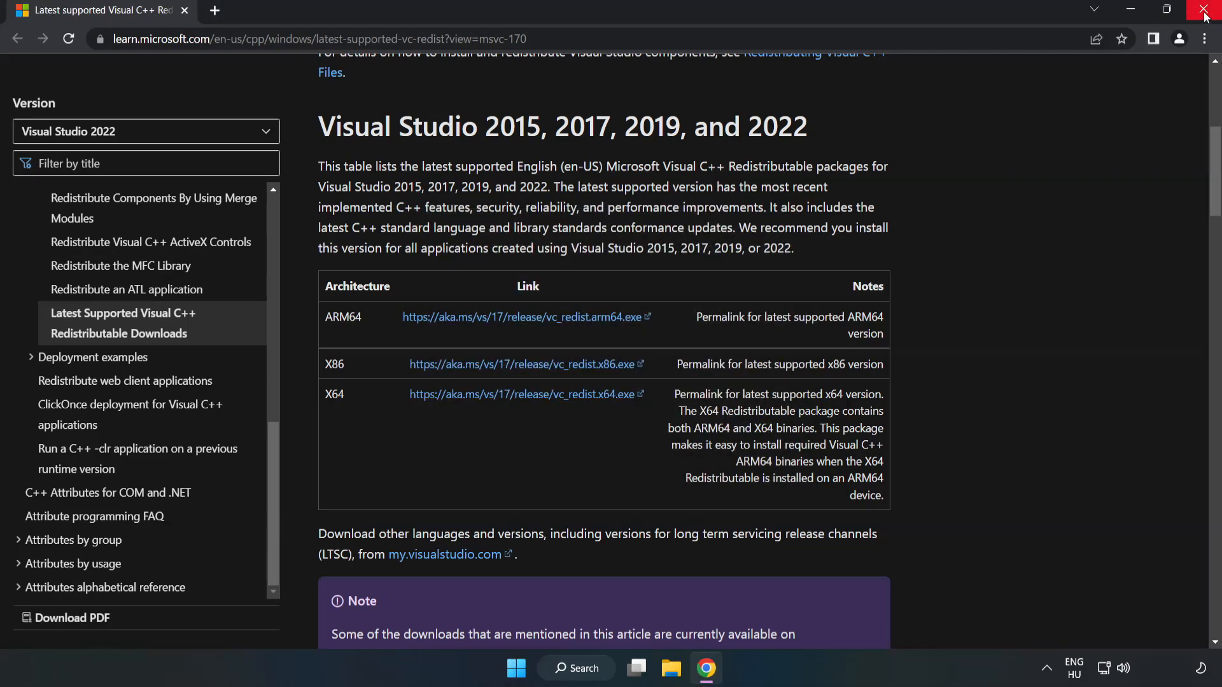
mouse_move(1205, 15)
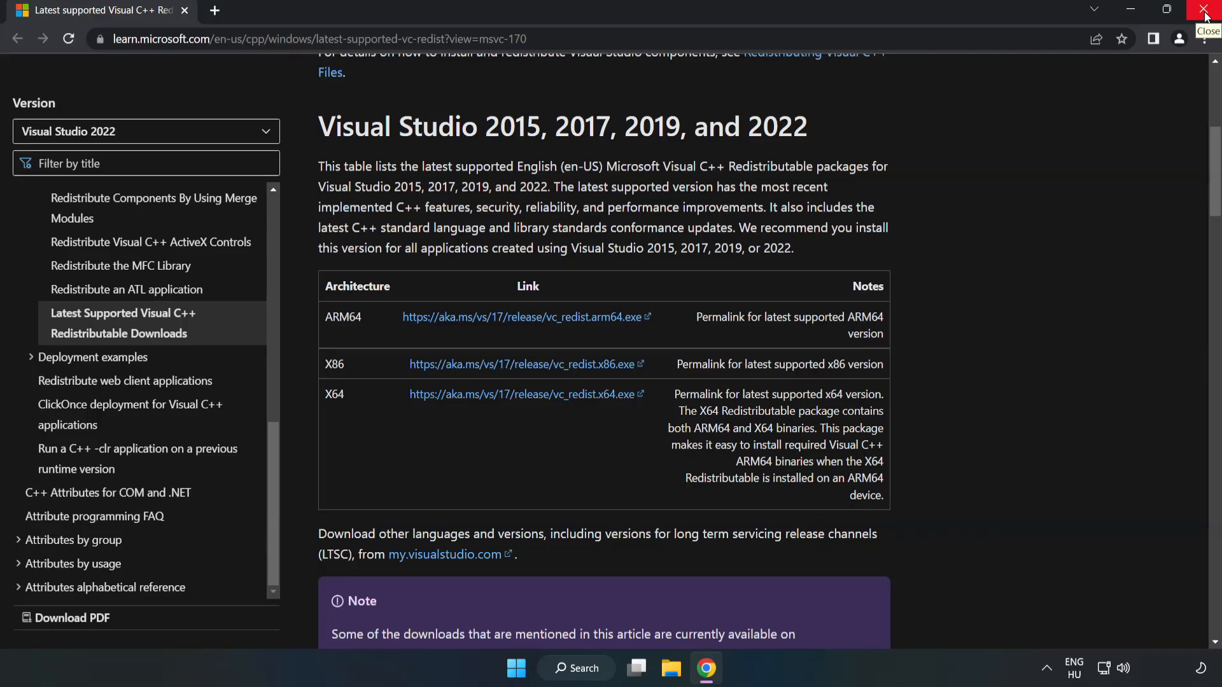
click(1206, 13)
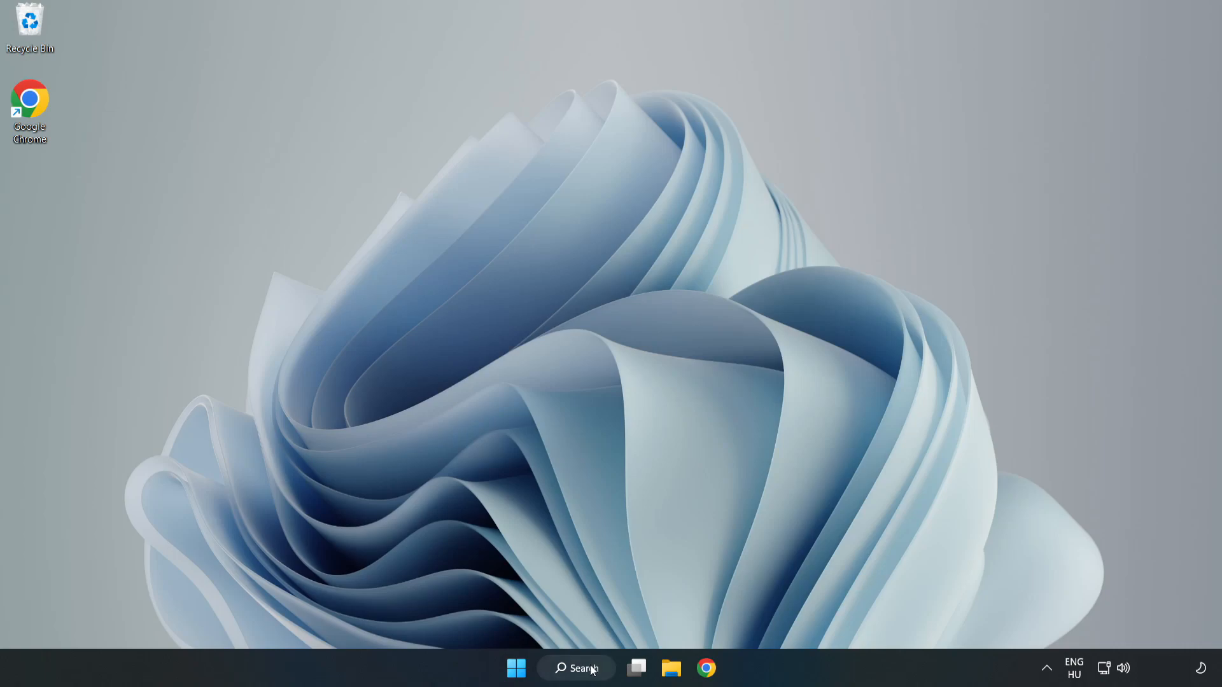
Search 'cmd' and open Command Prompt as administrator.
click(575, 667)
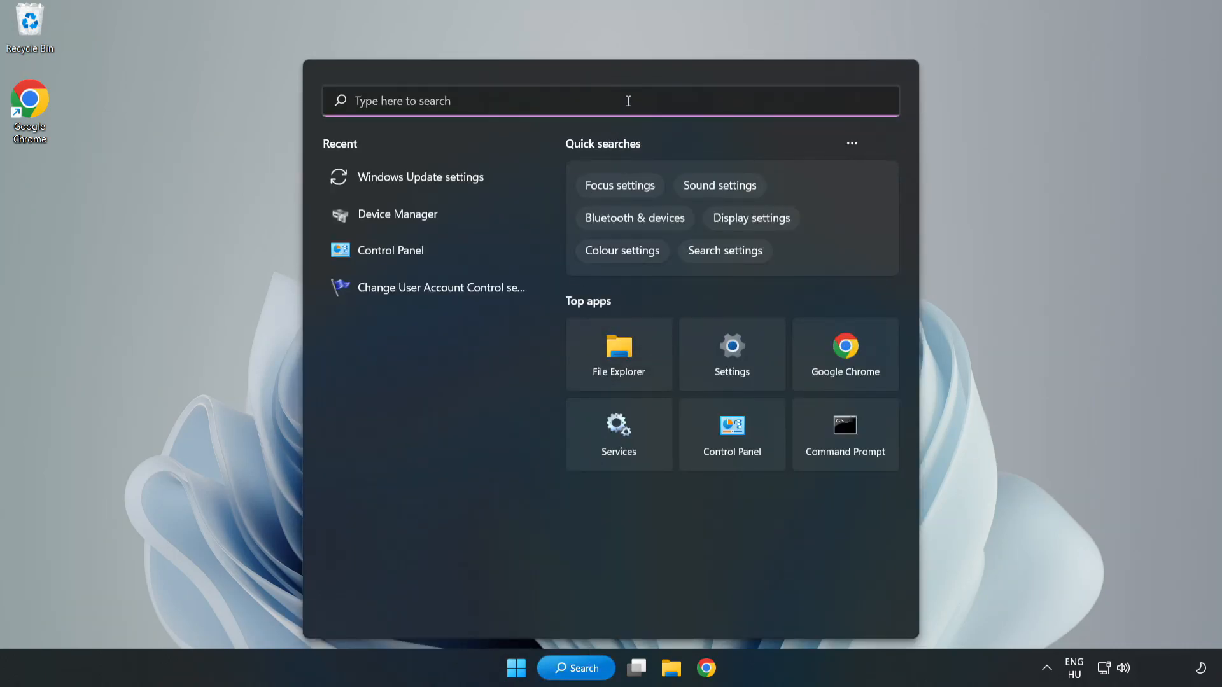
text(cmd)
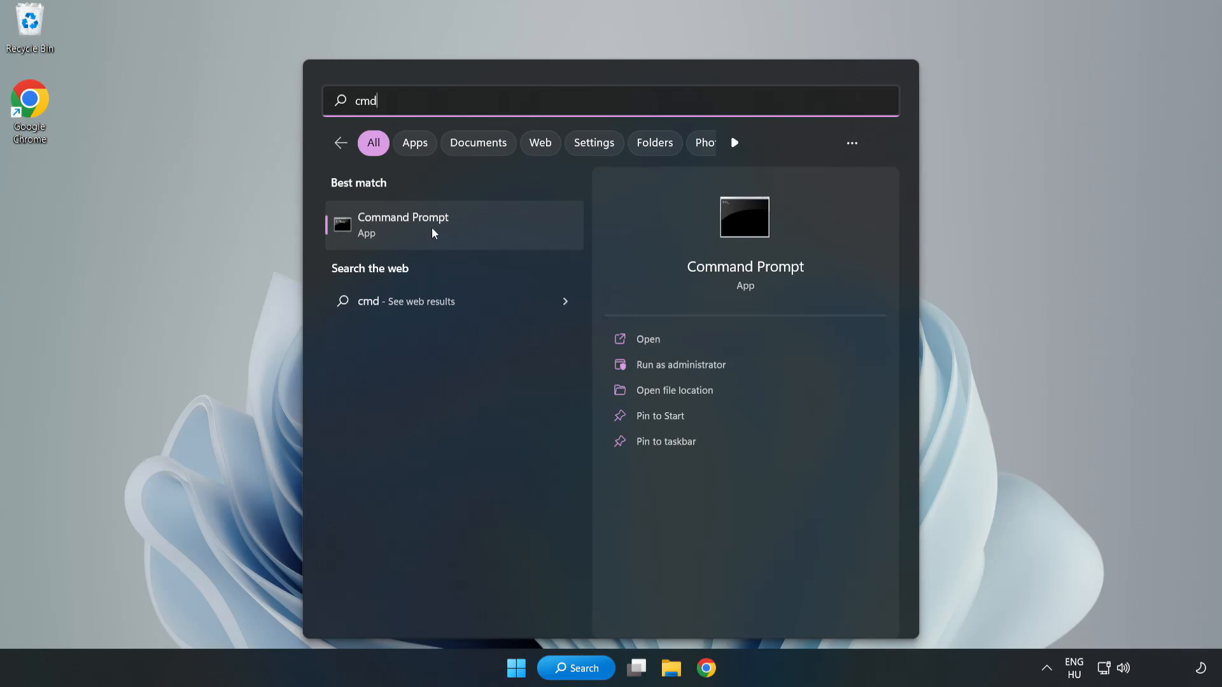
right_click(421, 225)
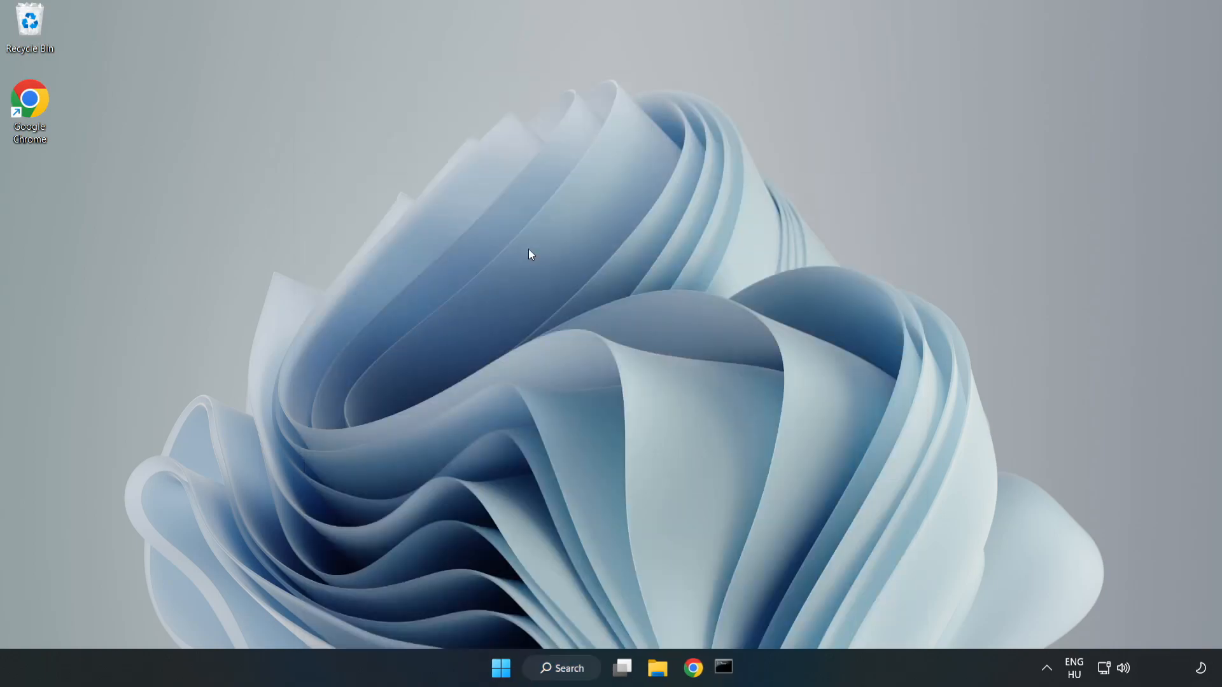
click(722, 667)
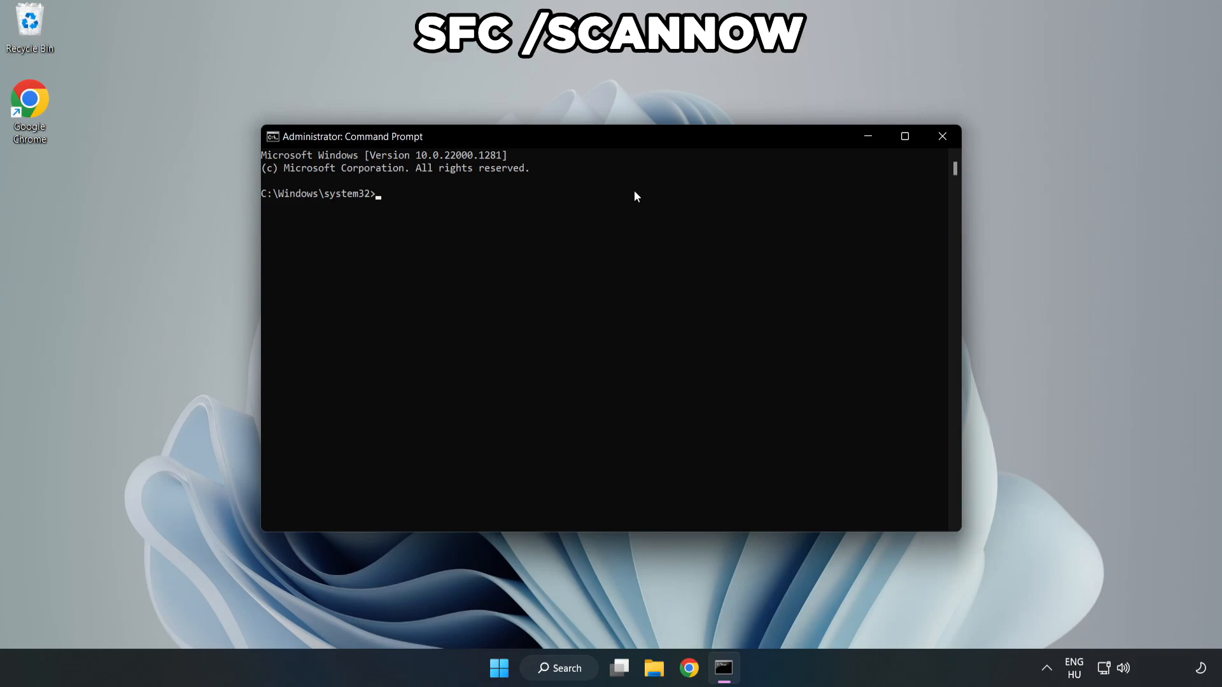
Run sfc /scannow to a clean result, then close Command Prompt.
text(sfc /)
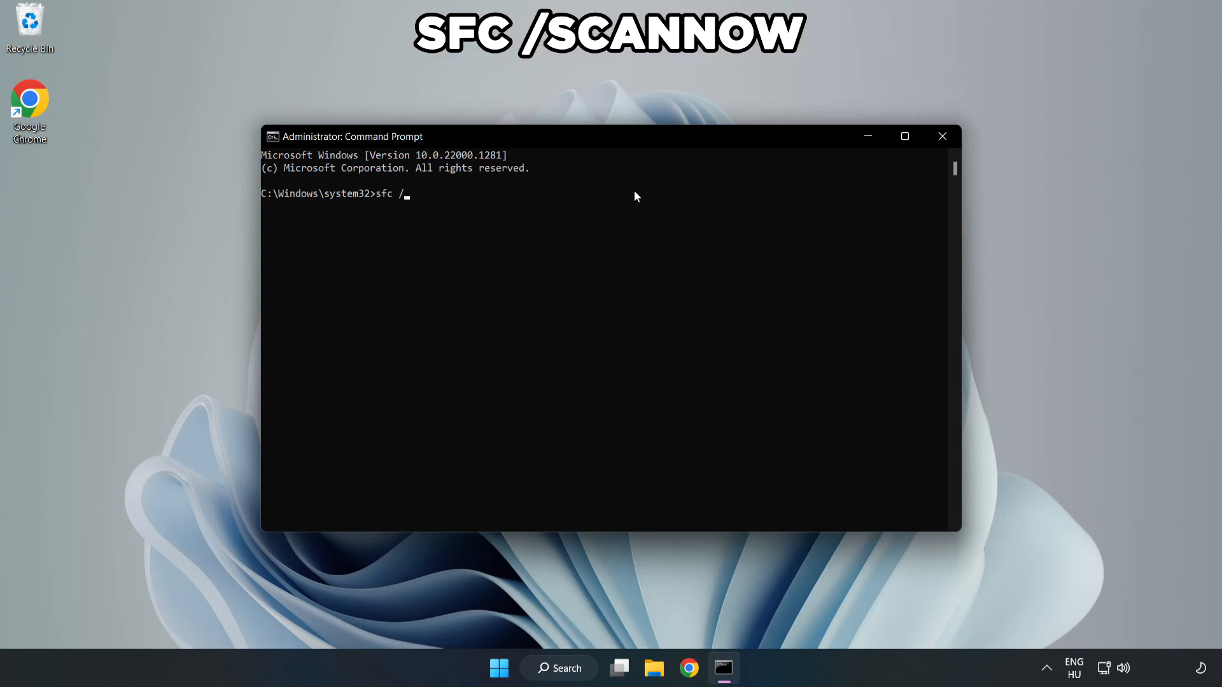
text(scannow)
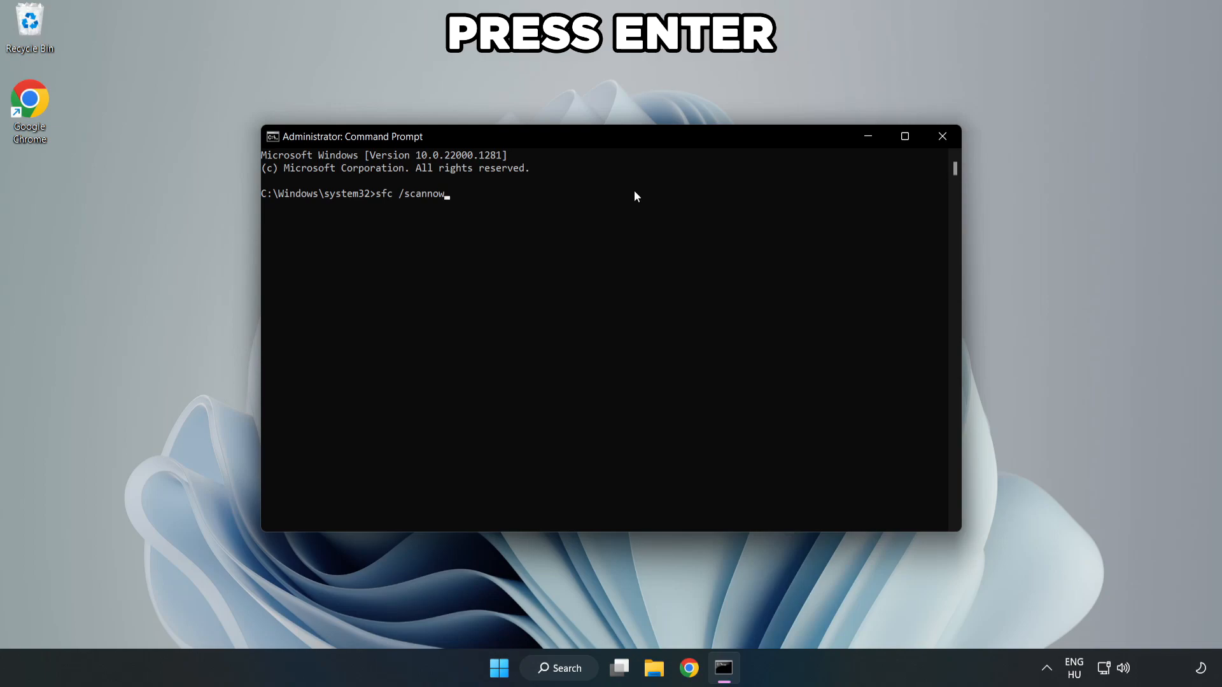
key(Enter)
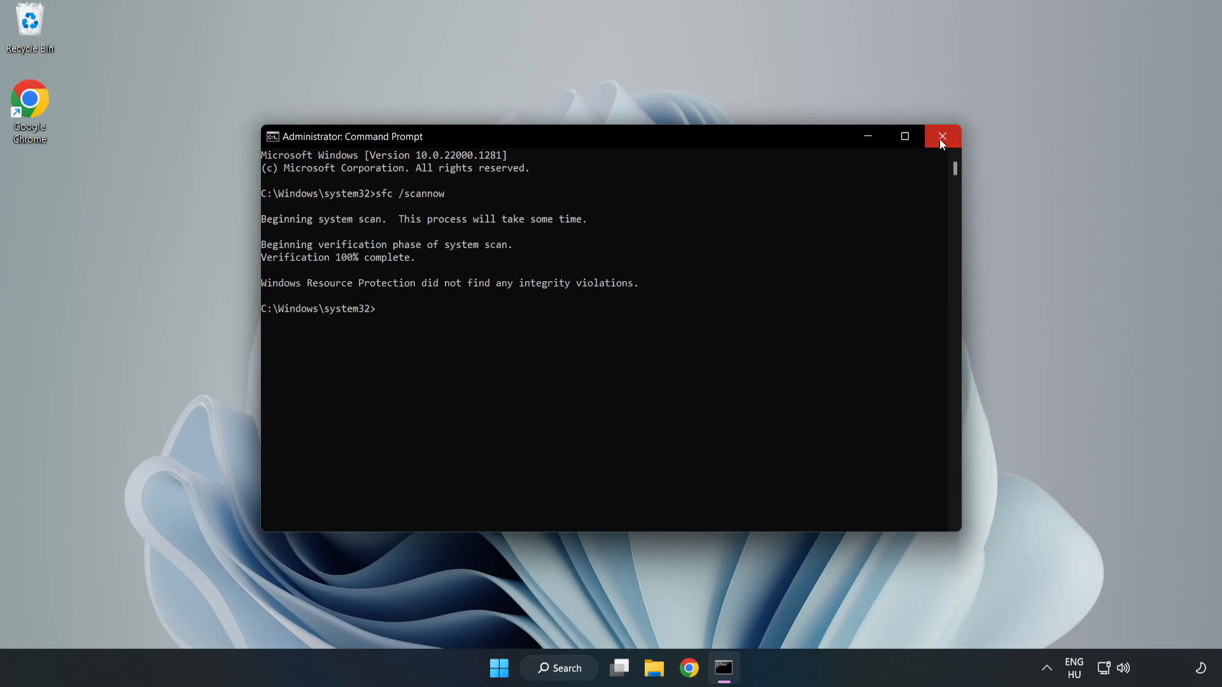
click(942, 136)
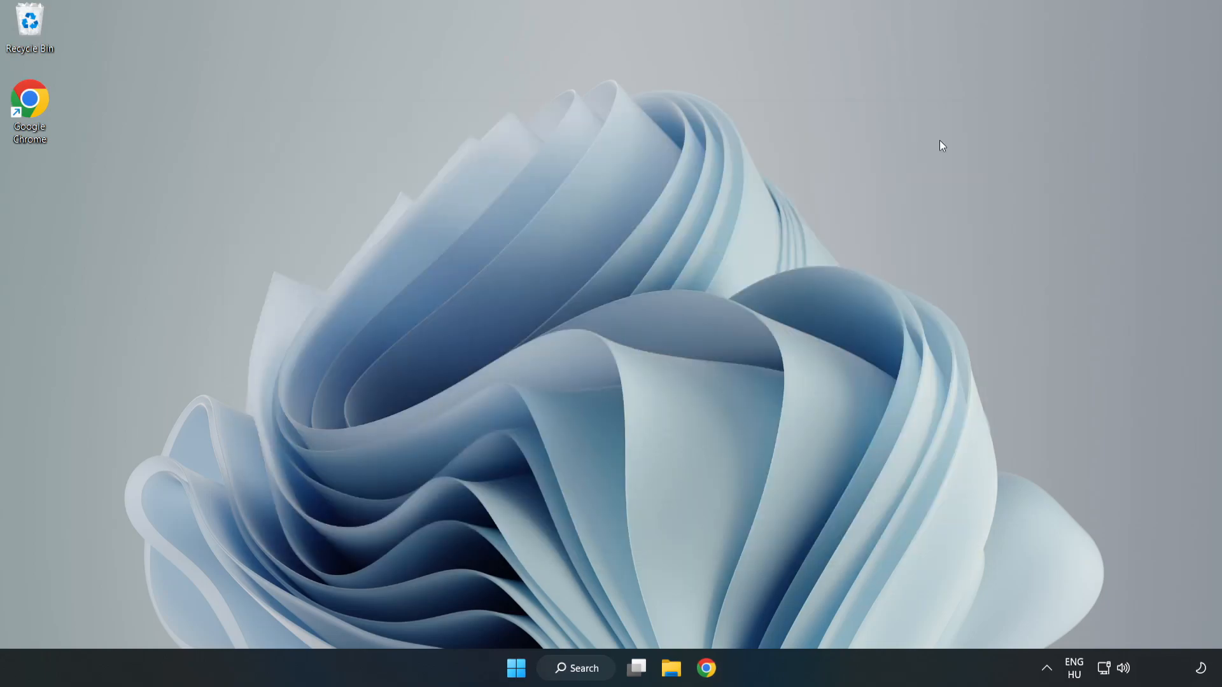
mouse_move(799, 252)
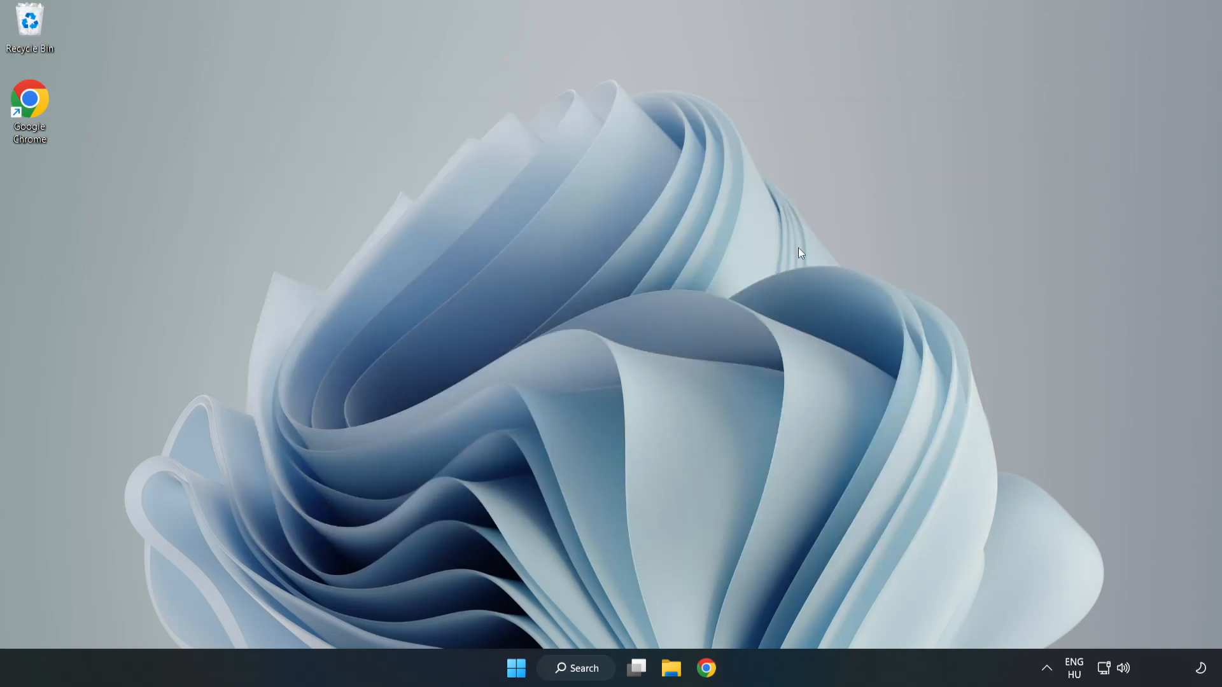
mouse_move(607, 479)
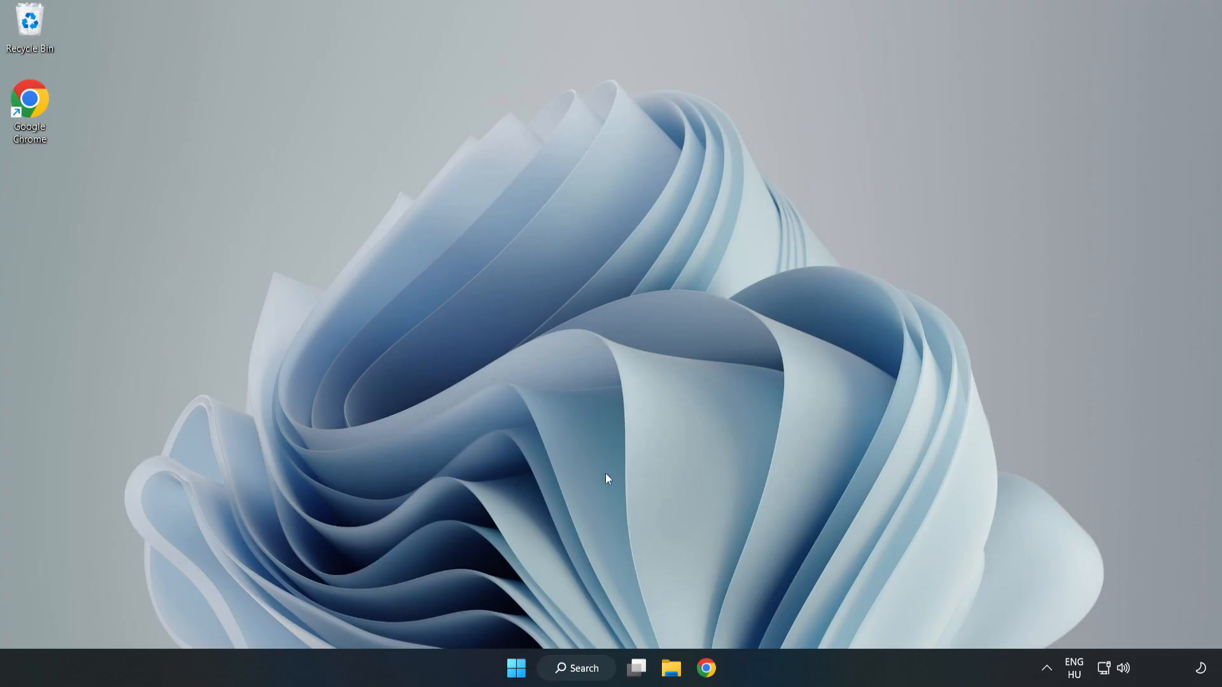
Open the Windows search panel from the taskbar.
click(576, 667)
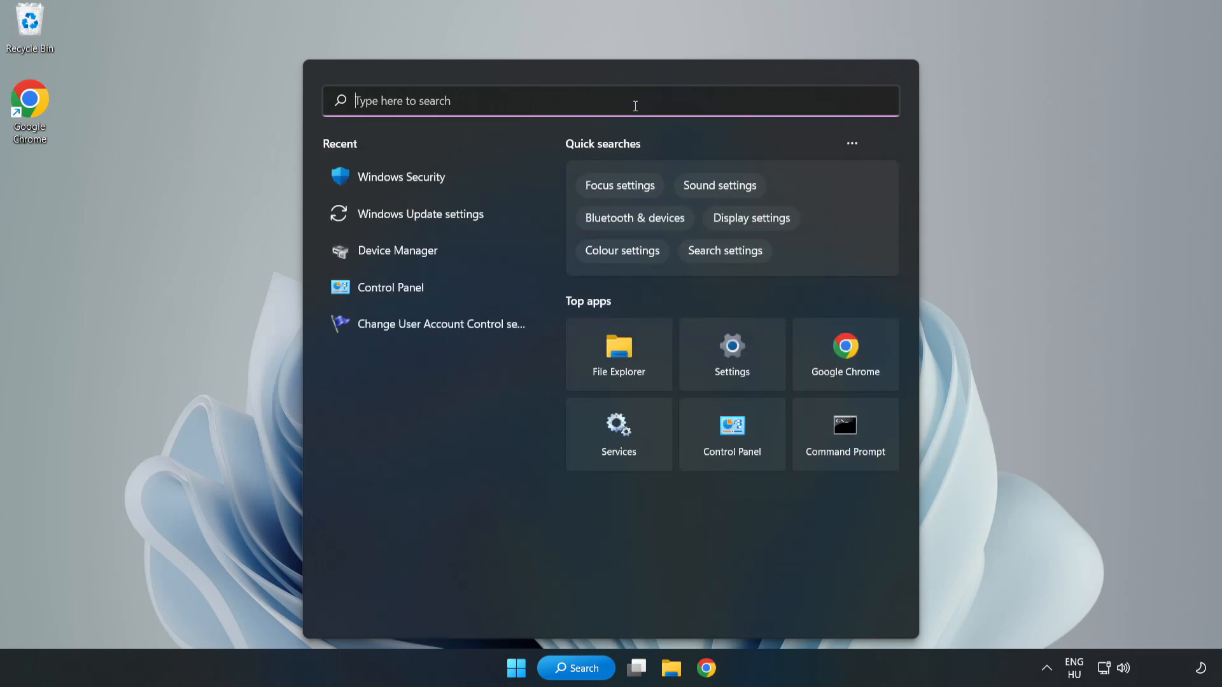
Search 'sec', launch Windows Security, and reach Defender's Add or remove exclusions page.
text(sec)
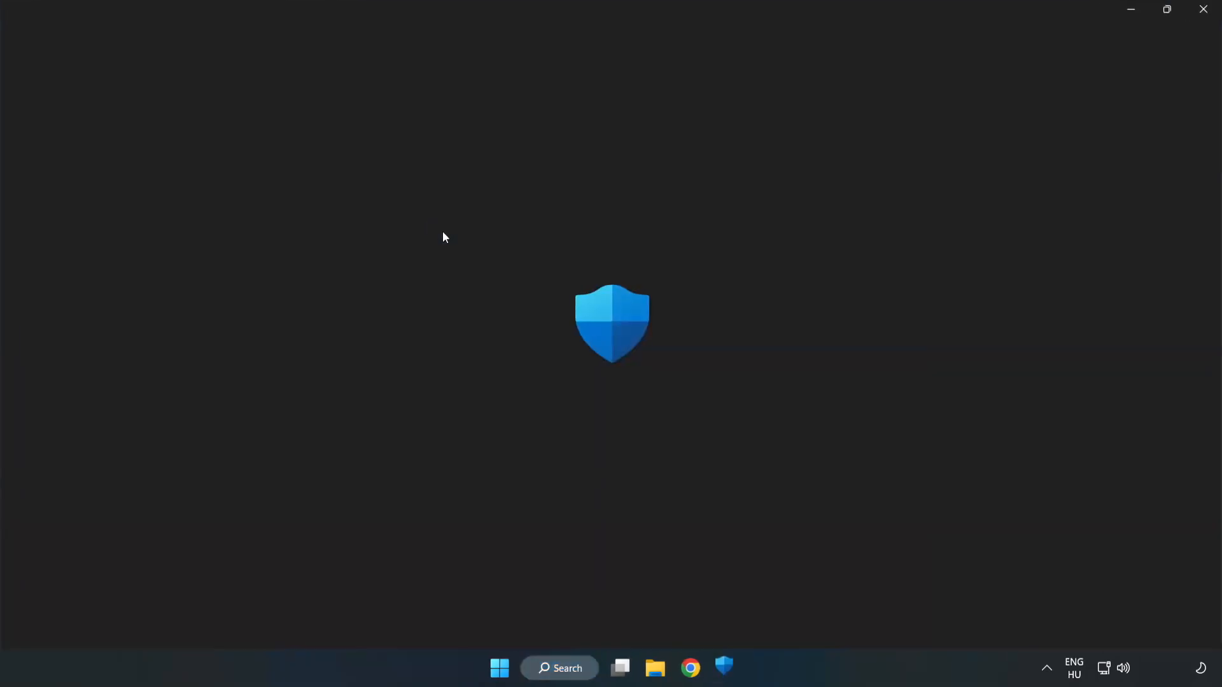
click(723, 668)
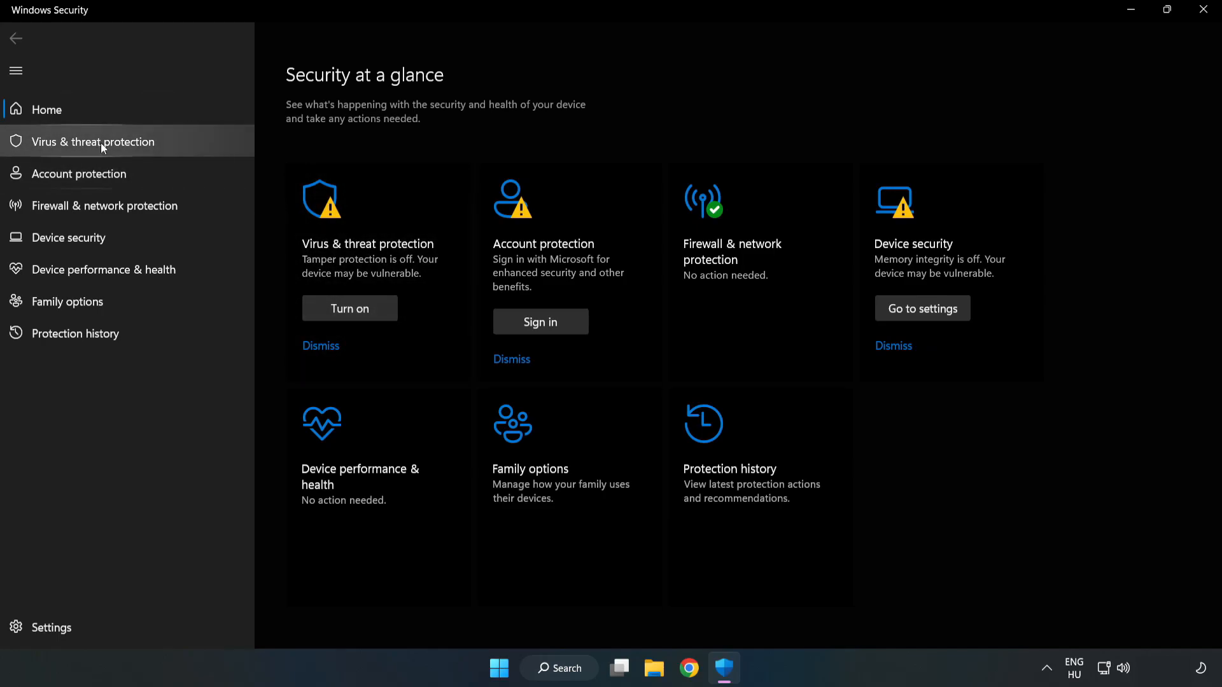
mouse_move(84, 150)
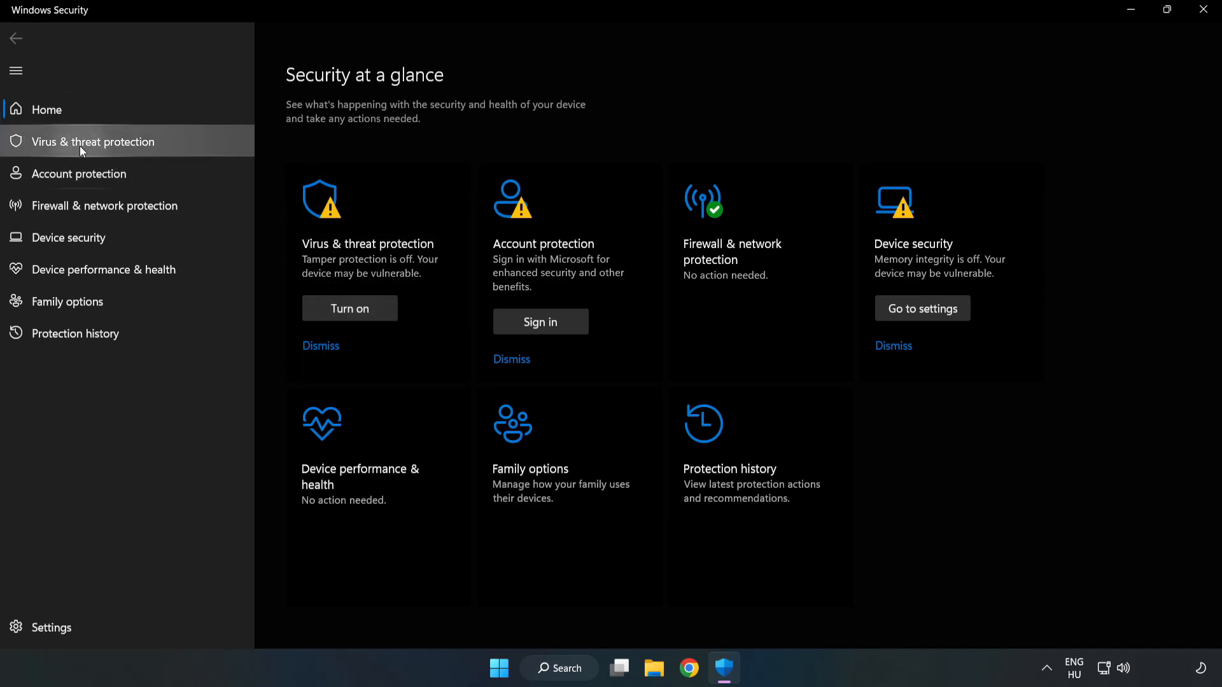
click(92, 141)
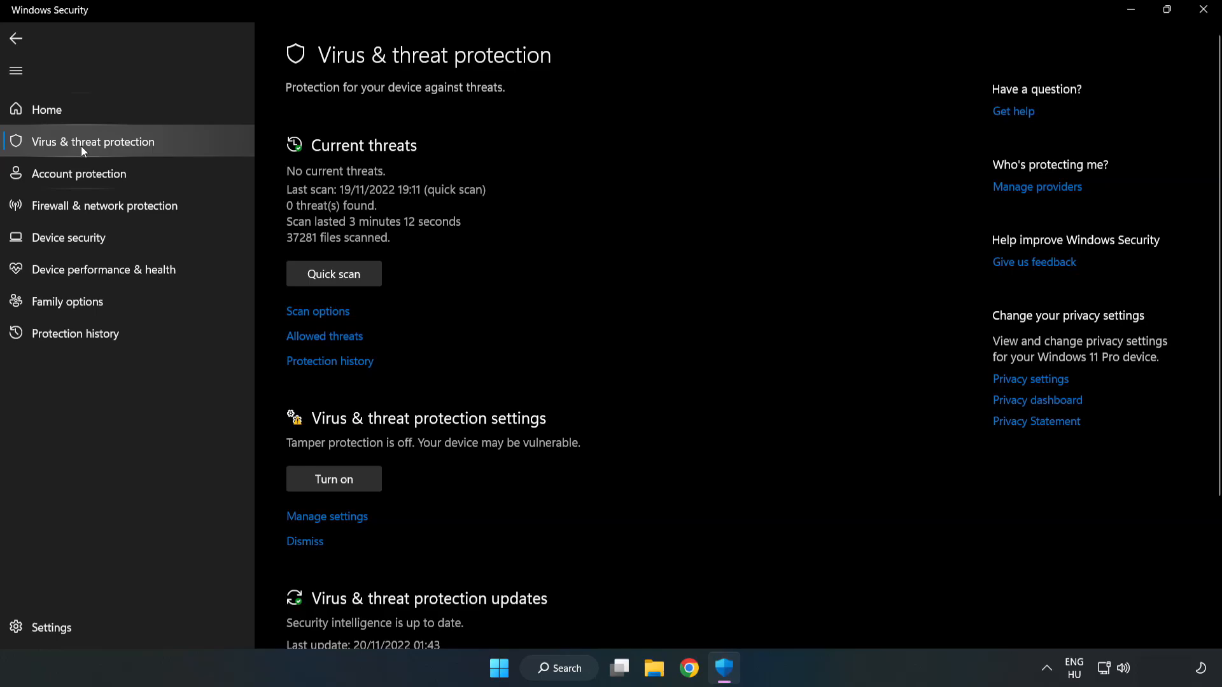
scroll(down, 3)
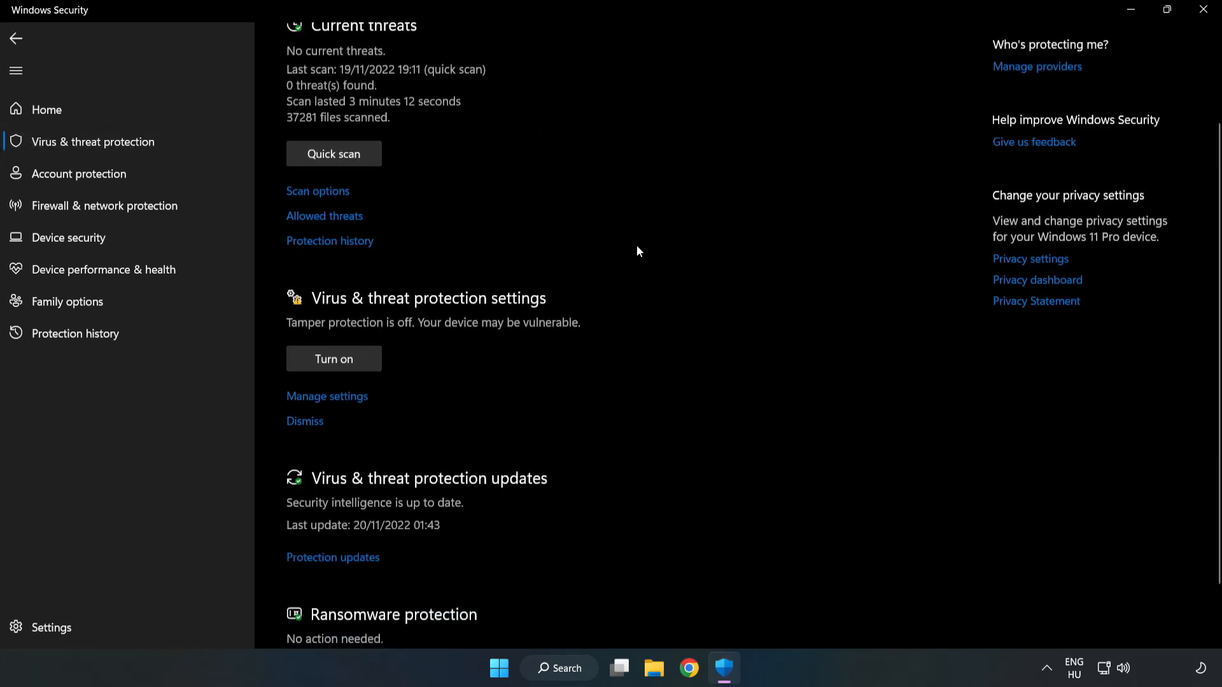
scroll(down, 3)
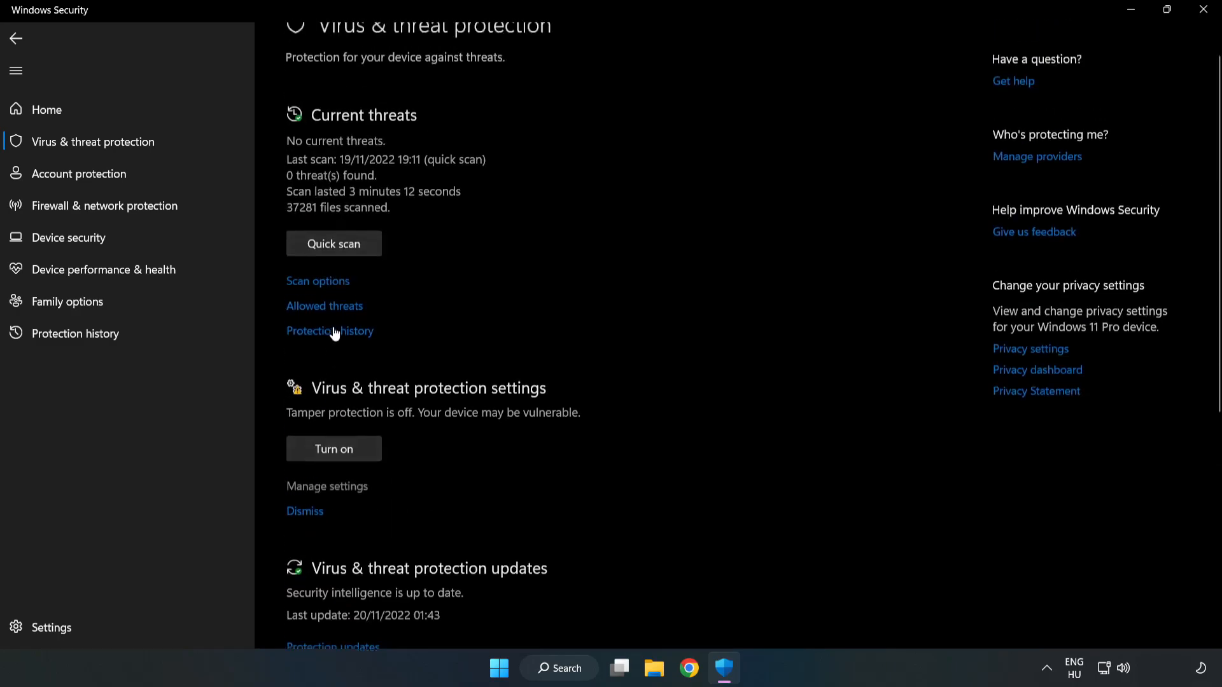
click(327, 486)
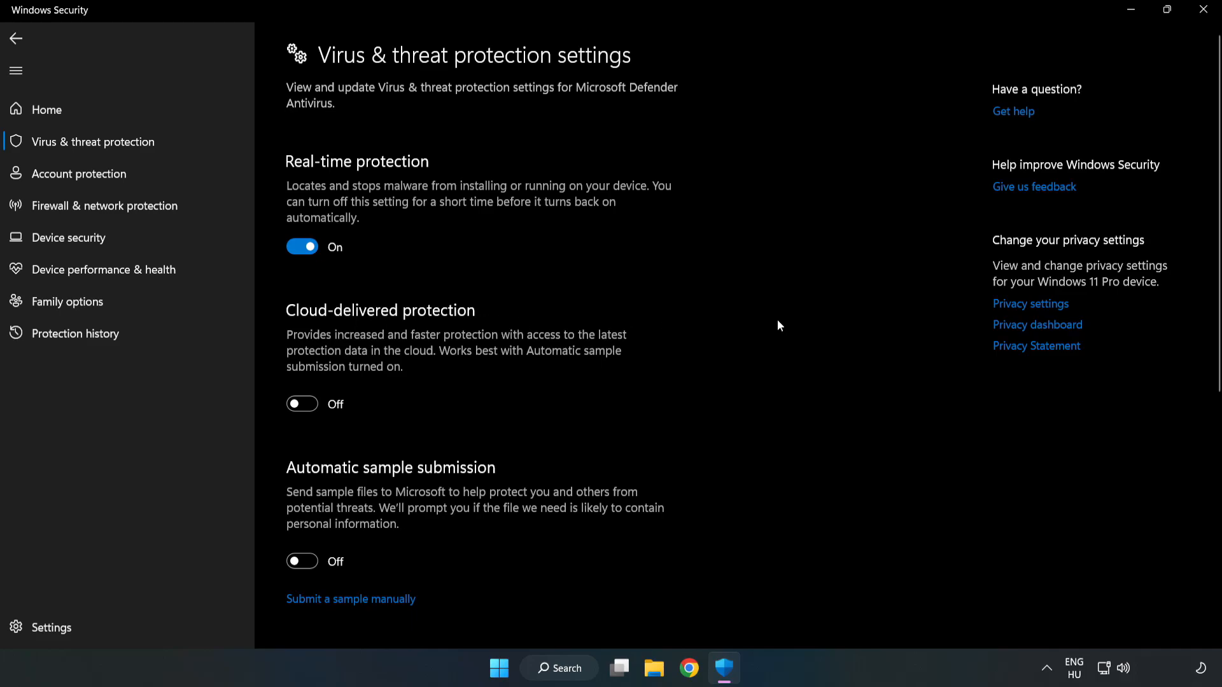
scroll(down, 3)
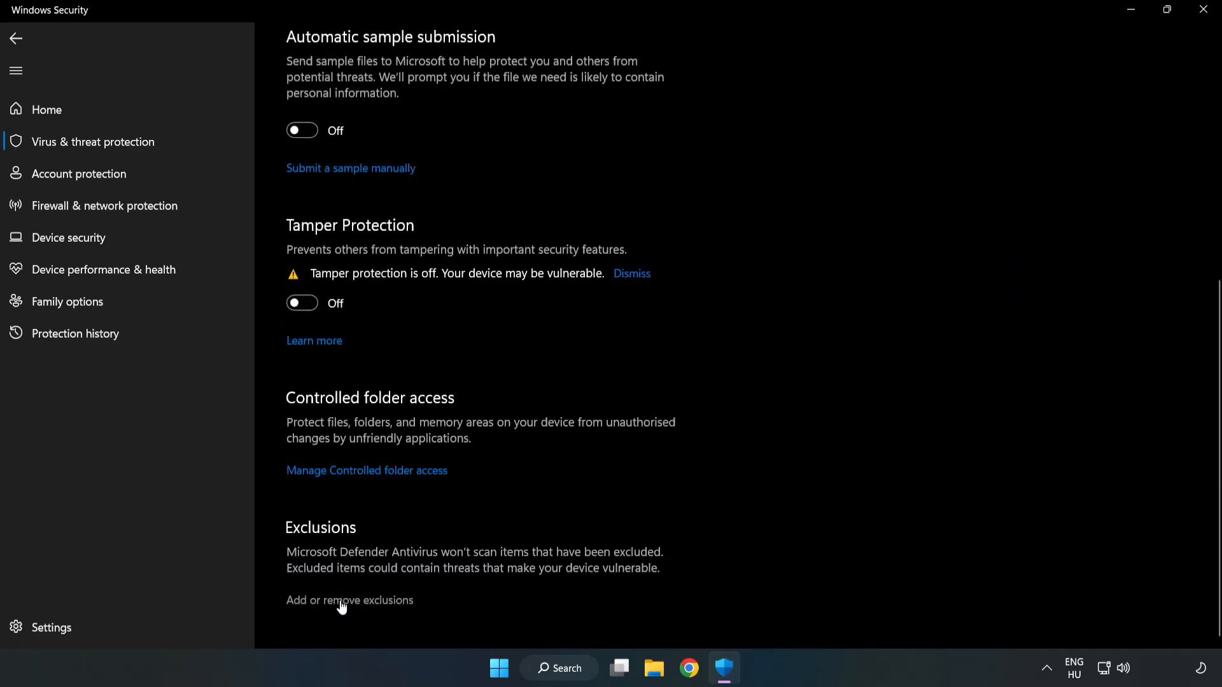
click(349, 600)
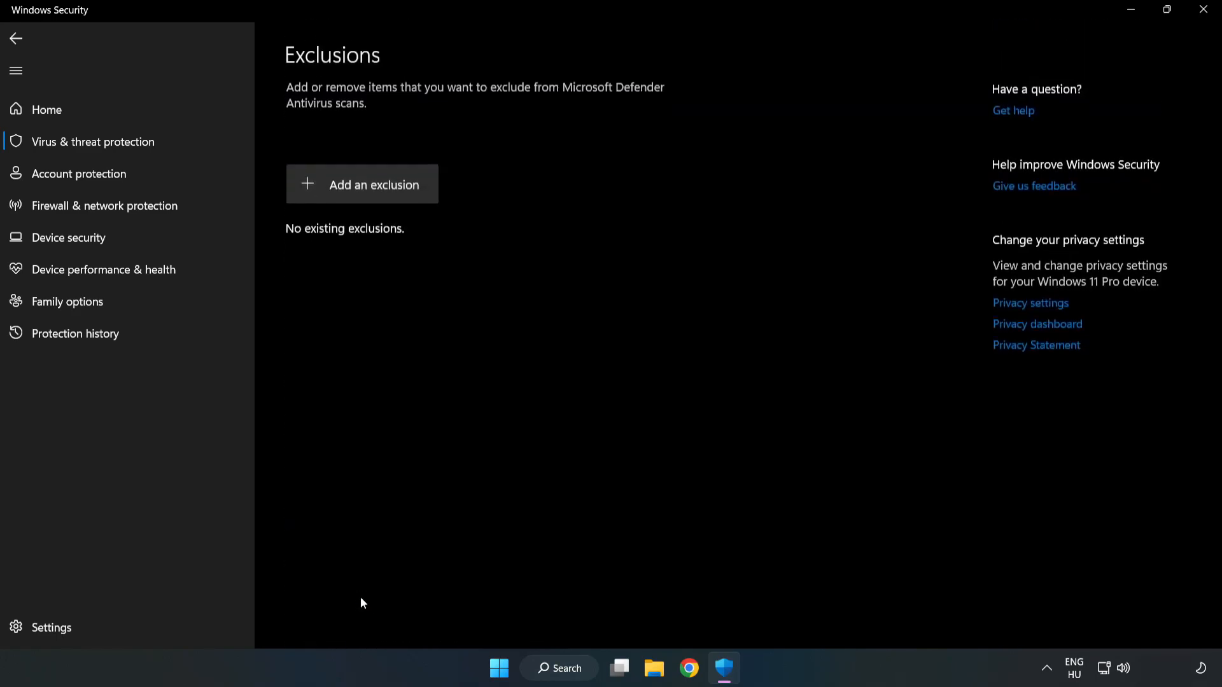
mouse_move(362, 184)
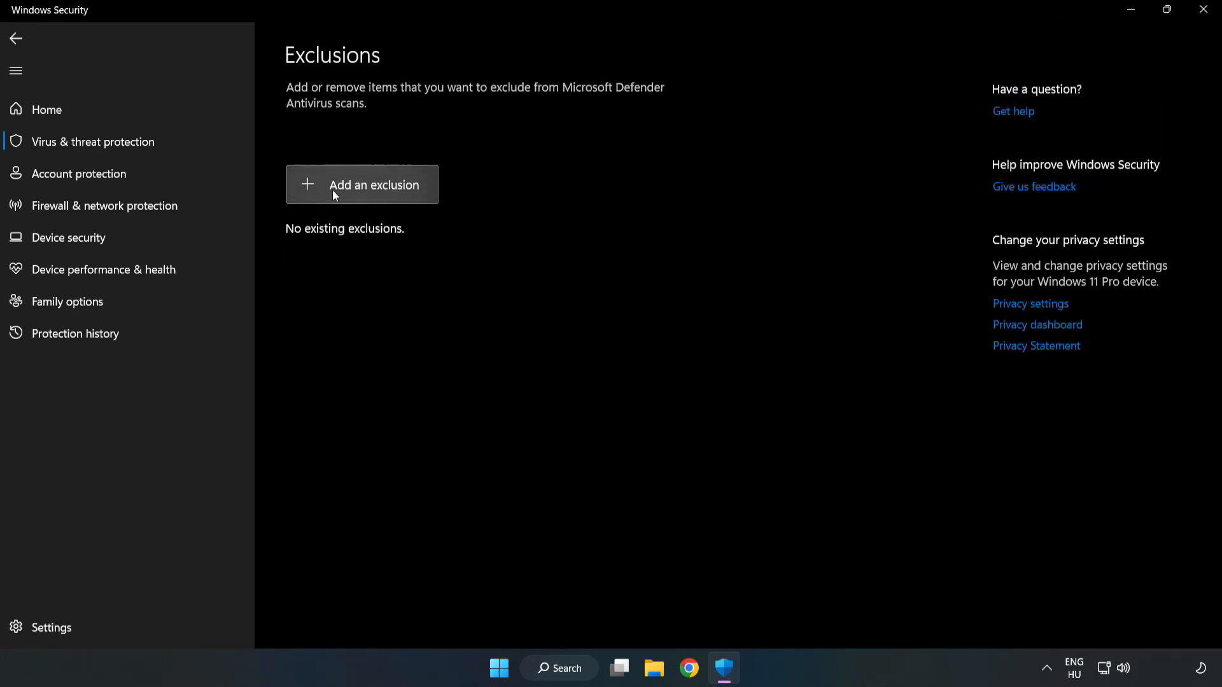
Add a file exclusion for the NOT WORKING APP shortcut, then close Windows Security.
click(361, 185)
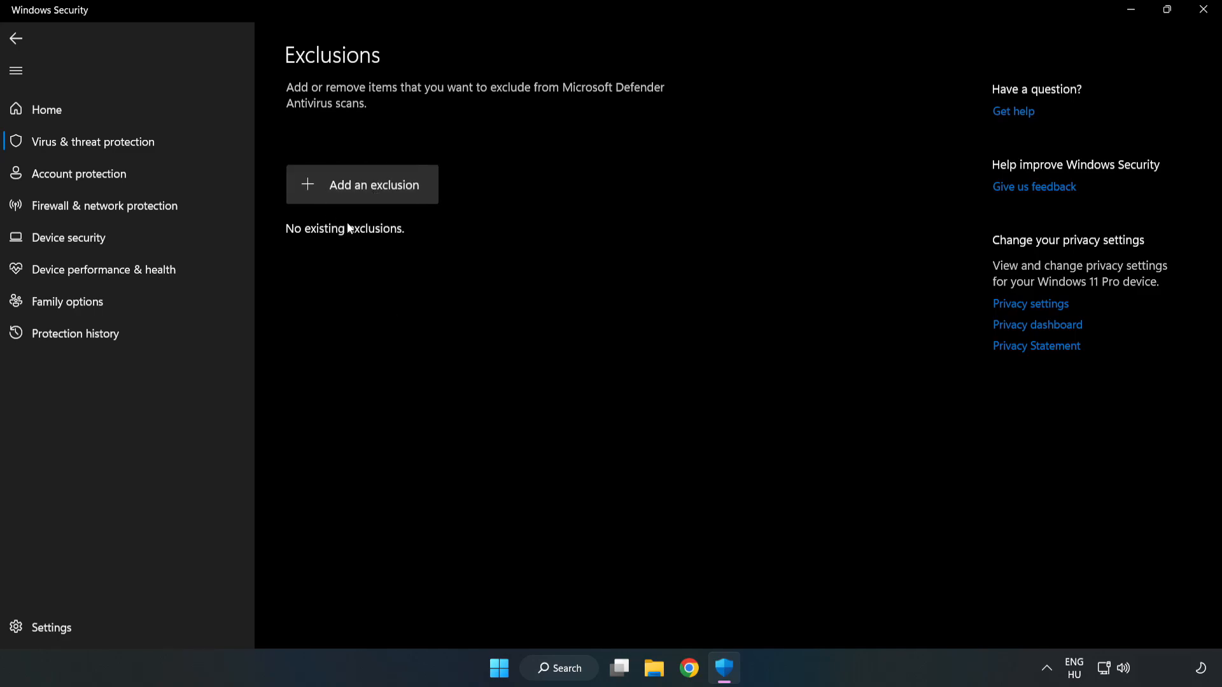
click(361, 184)
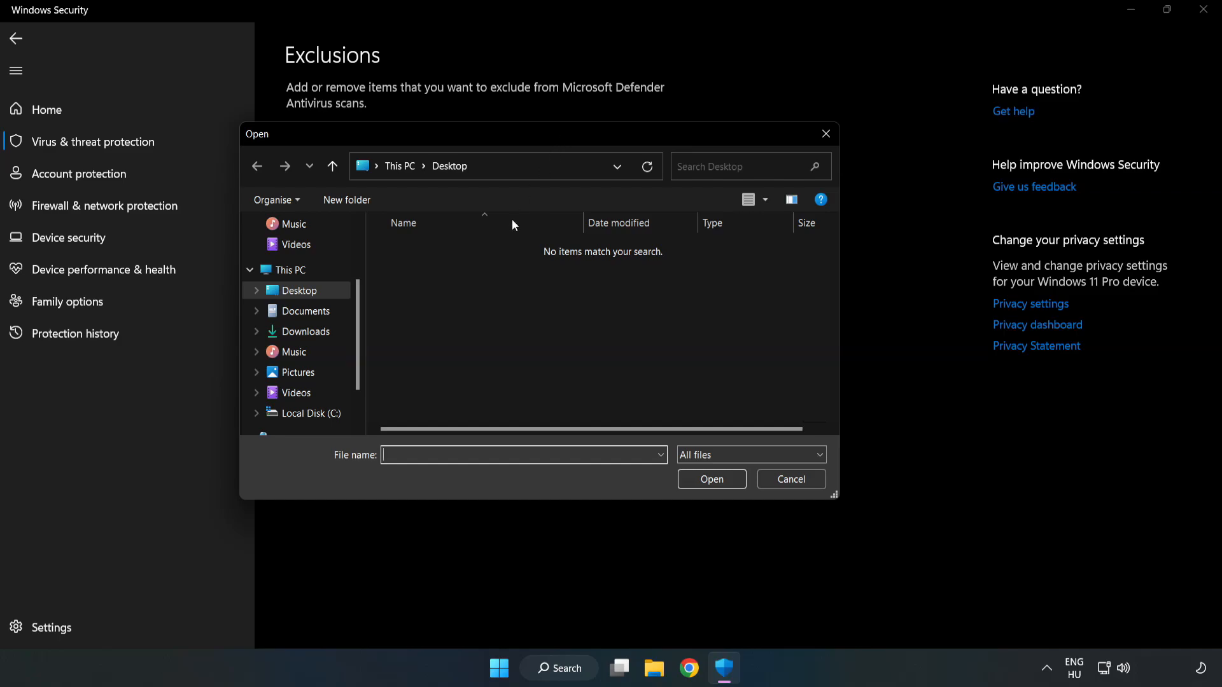
click(311, 413)
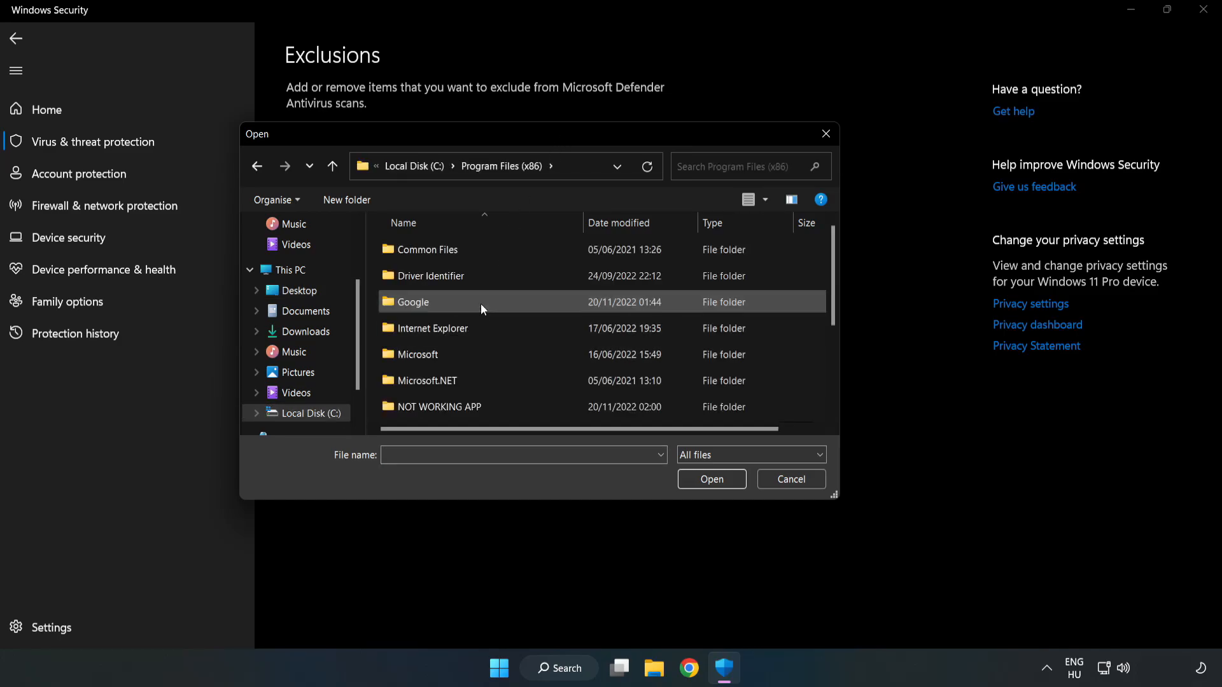
double_click(440, 406)
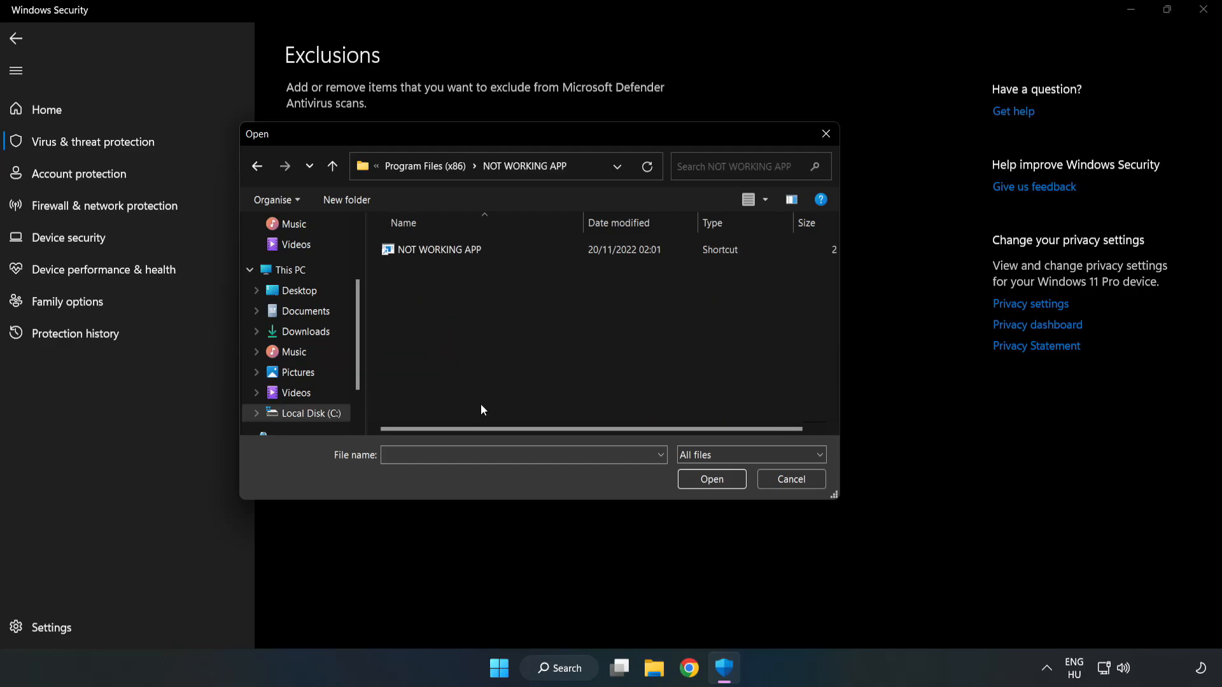
click(441, 249)
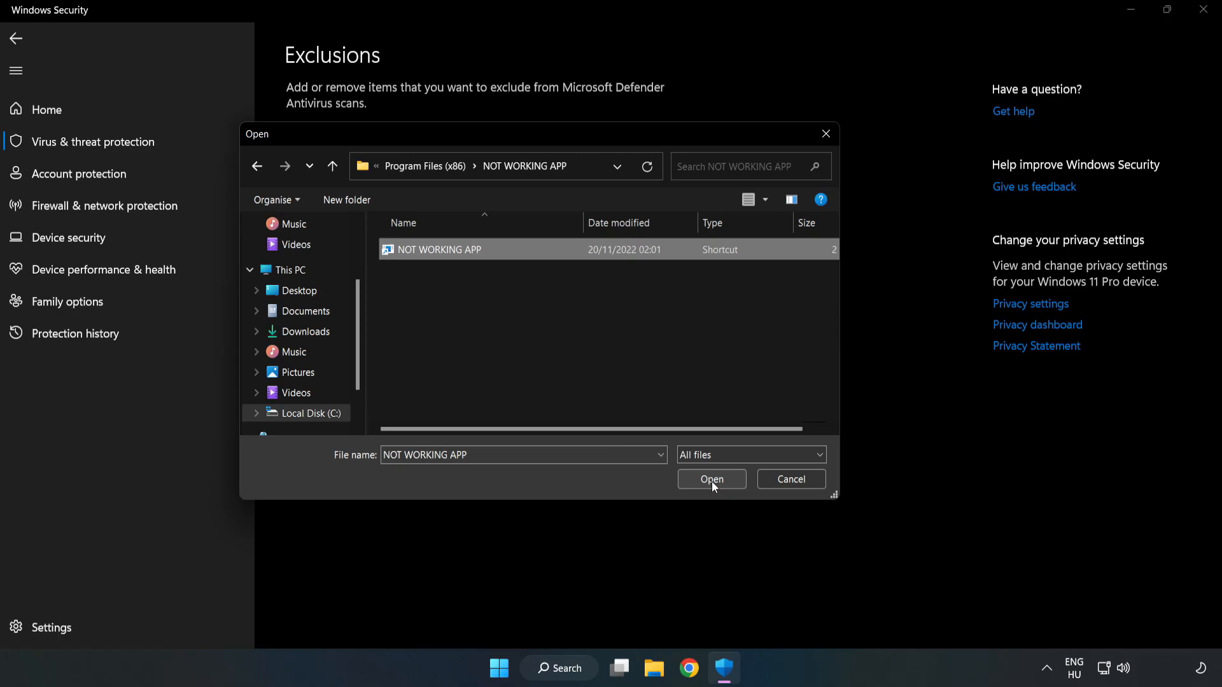
click(710, 478)
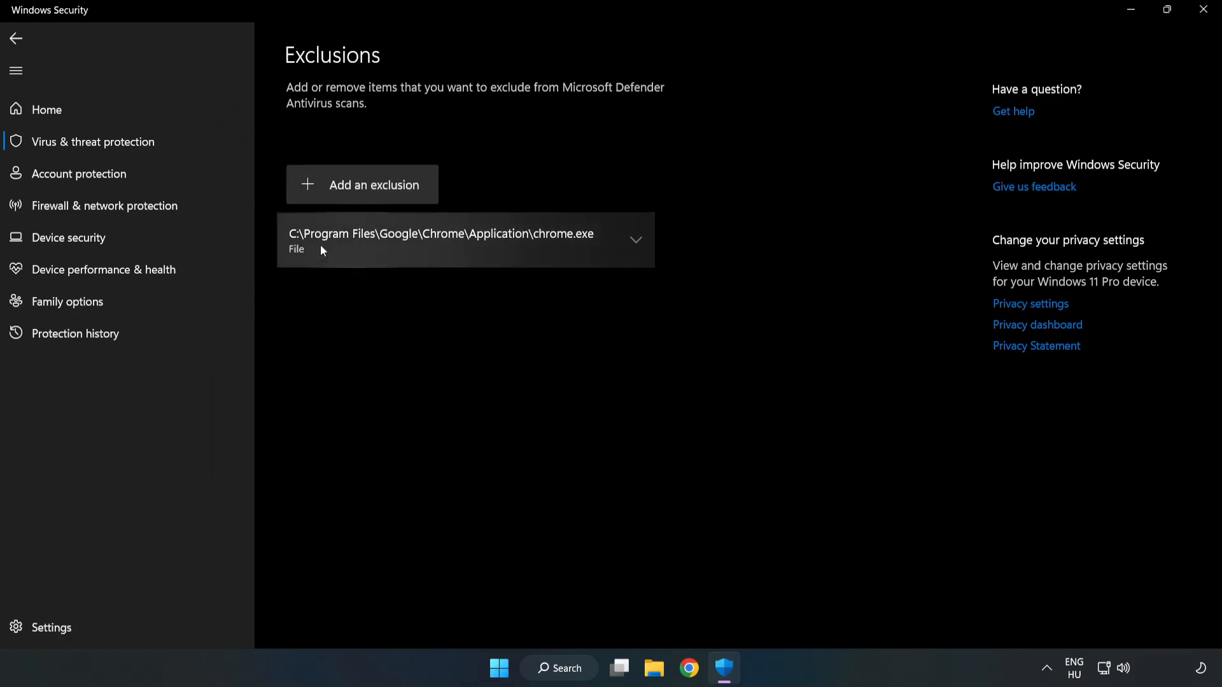
mouse_move(686, 348)
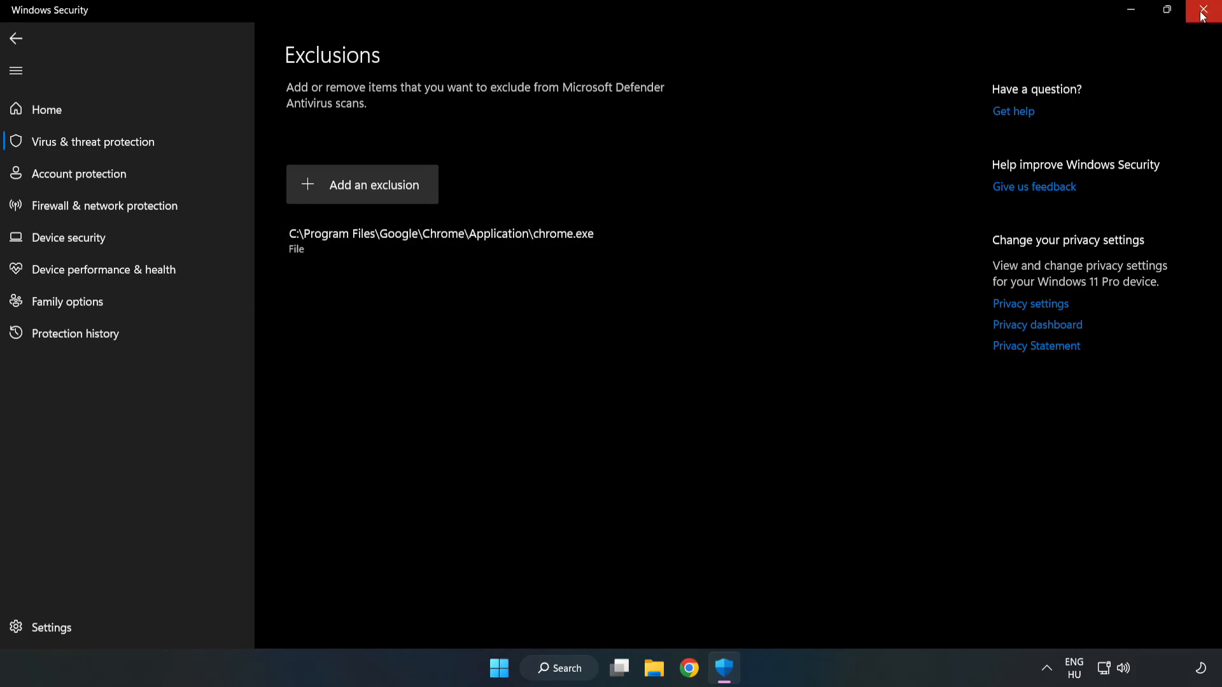
mouse_move(1207, 15)
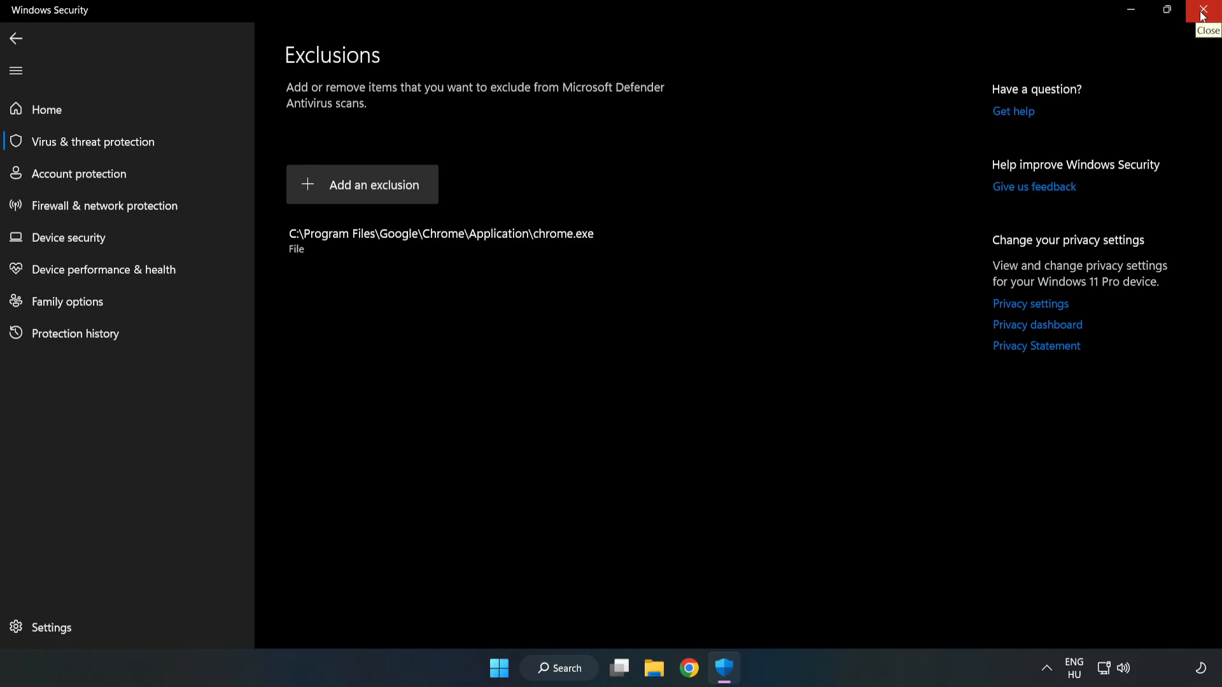
click(1207, 10)
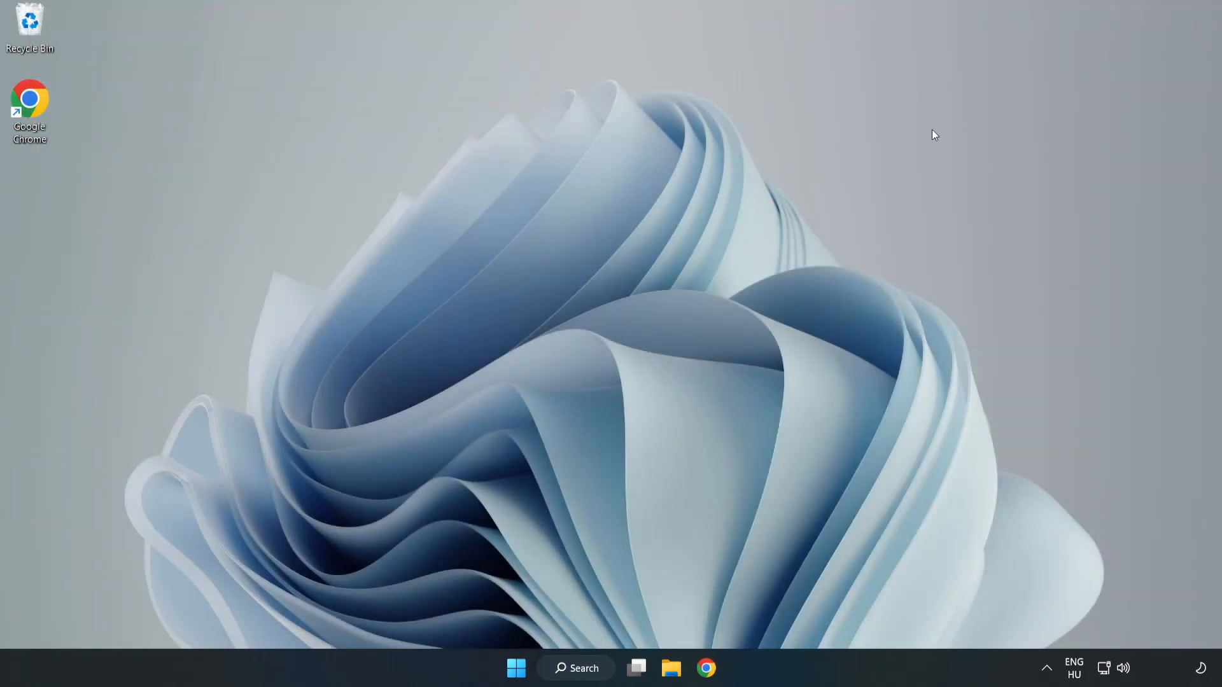
mouse_move(619, 344)
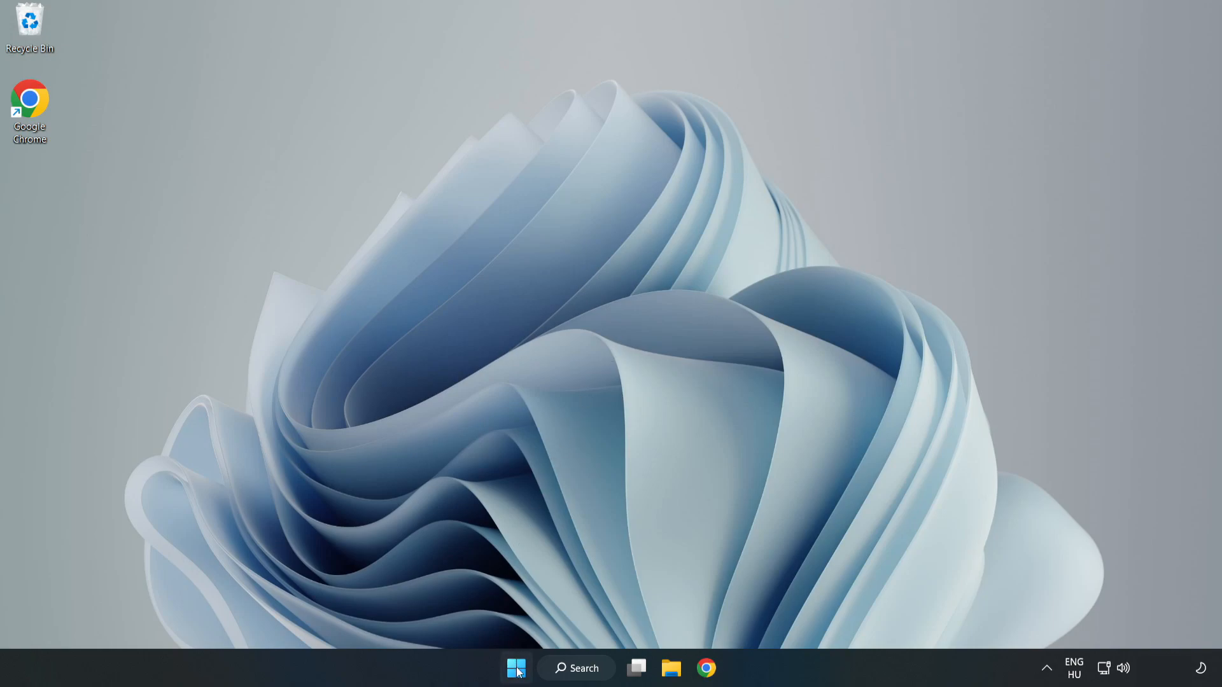
Open the Start menu to reach the power options.
click(515, 668)
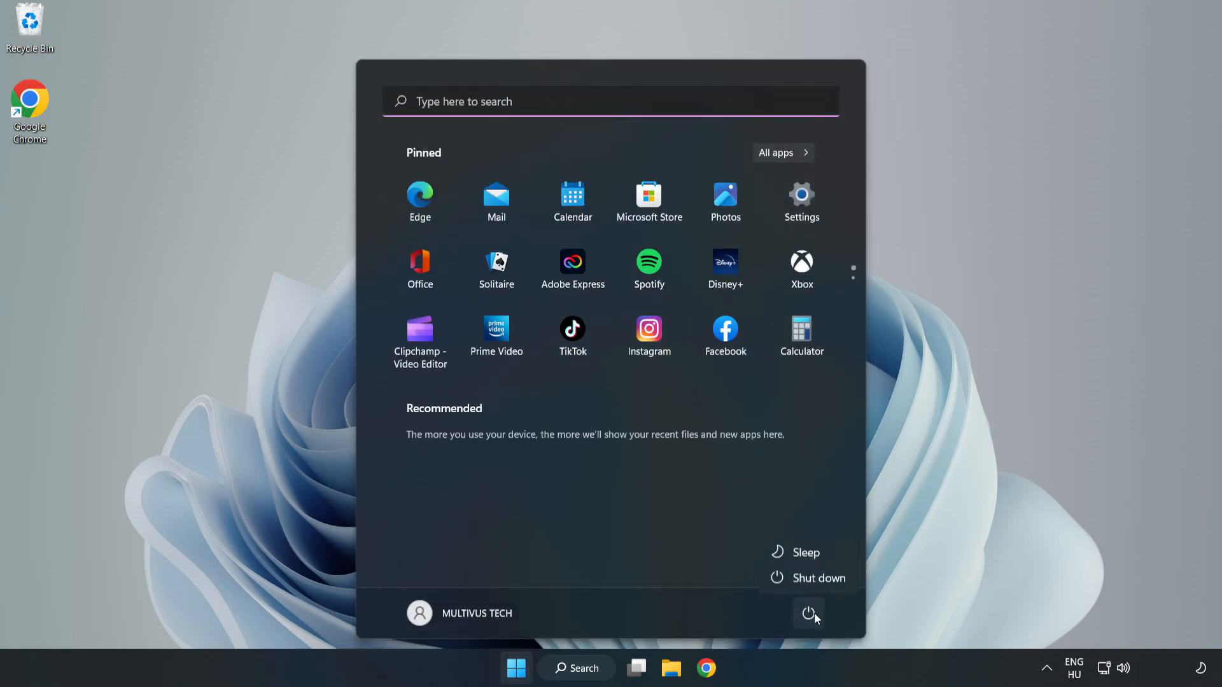